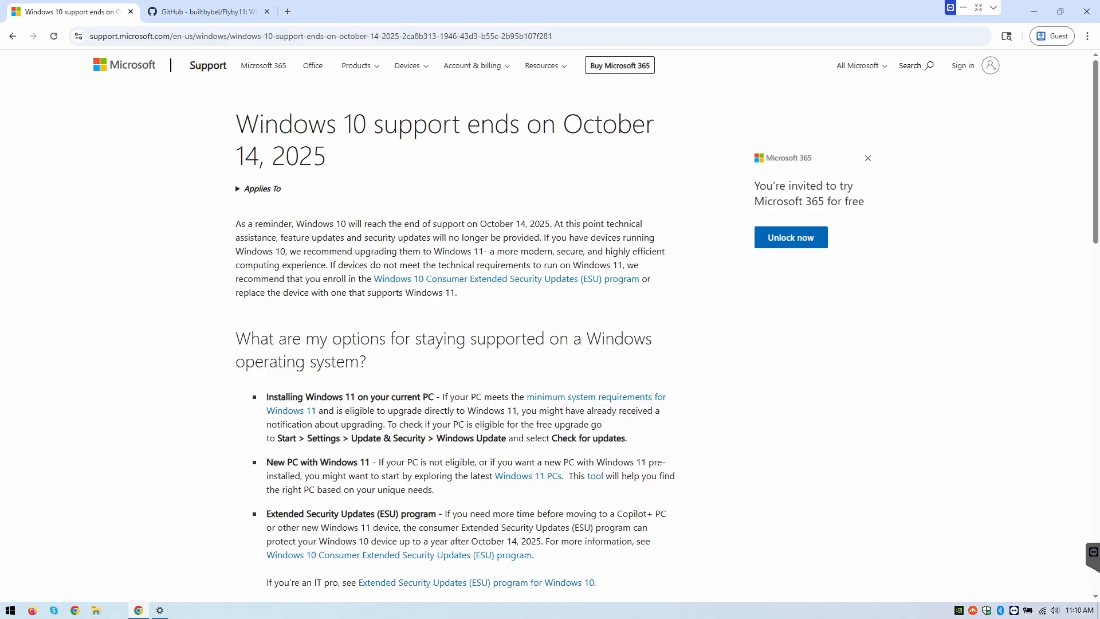
{"action": "mouse_move", "coordinate": [126, 343]}
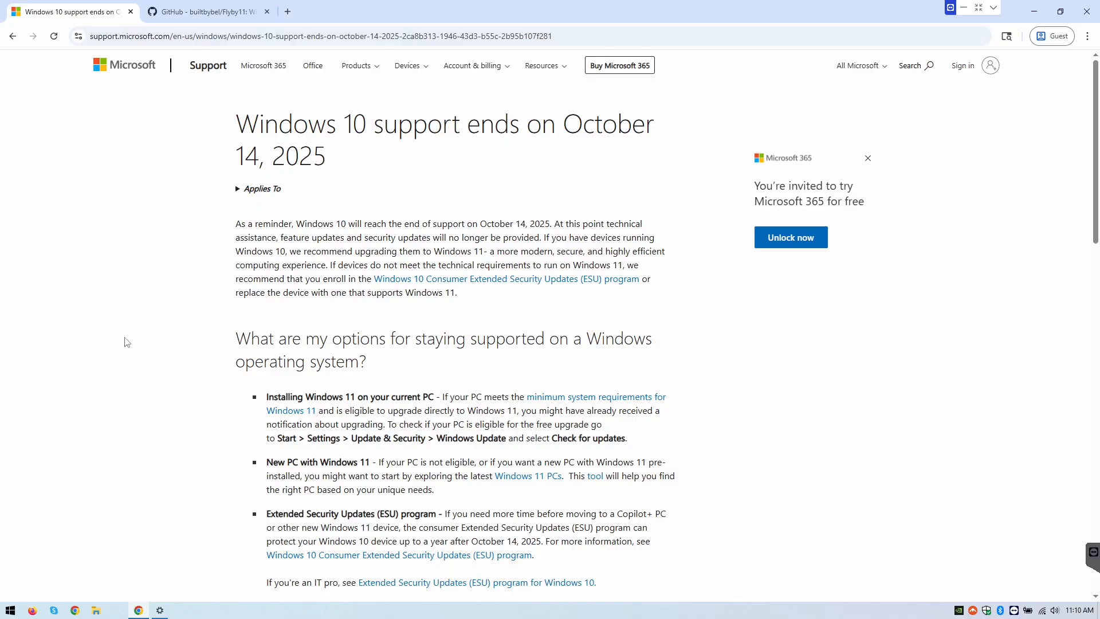
Expand 'What does end of support mean?' in the Windows 10 article, then scroll back up
{"action": "scroll", "scroll_direction": "down", "scroll_amount": 3}
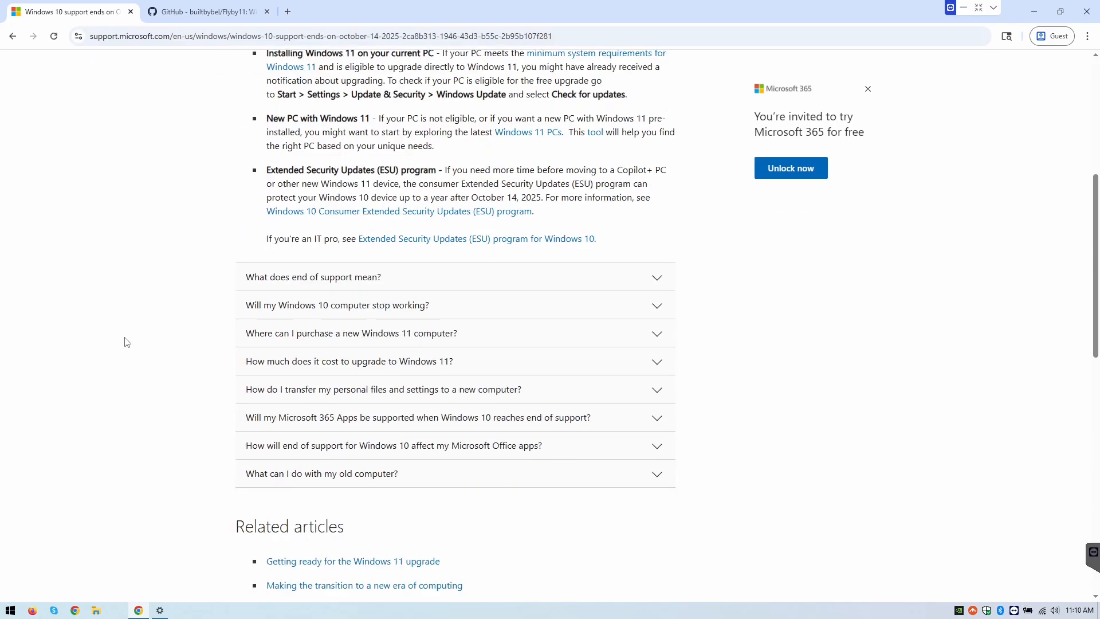
{"action": "left_click", "coordinate": [313, 277]}
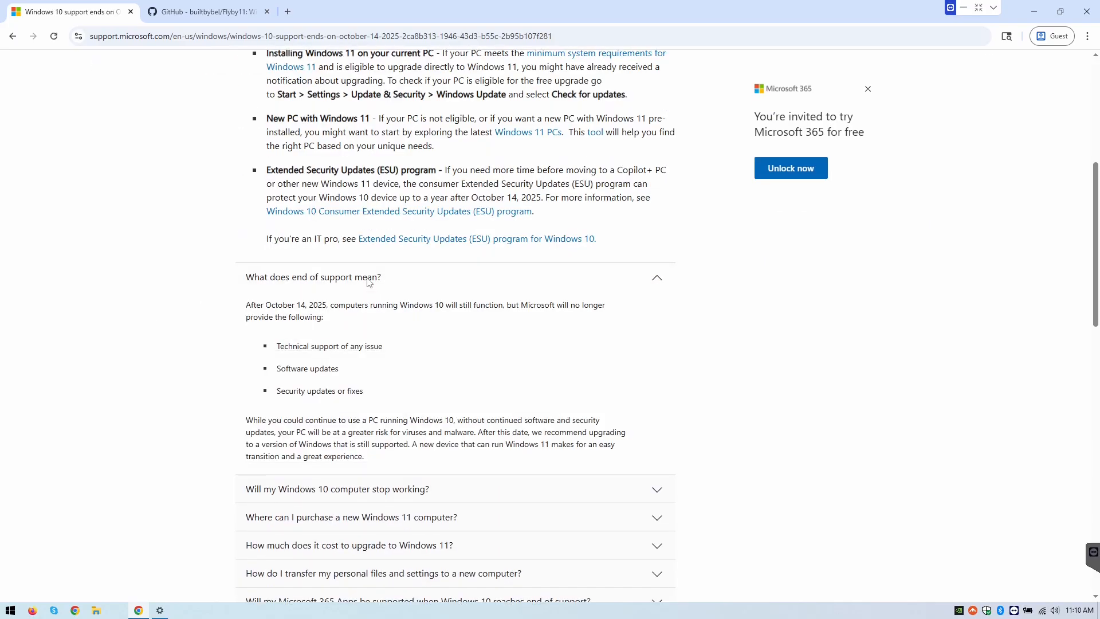
{"action": "scroll", "scroll_direction": "down", "scroll_amount": 3}
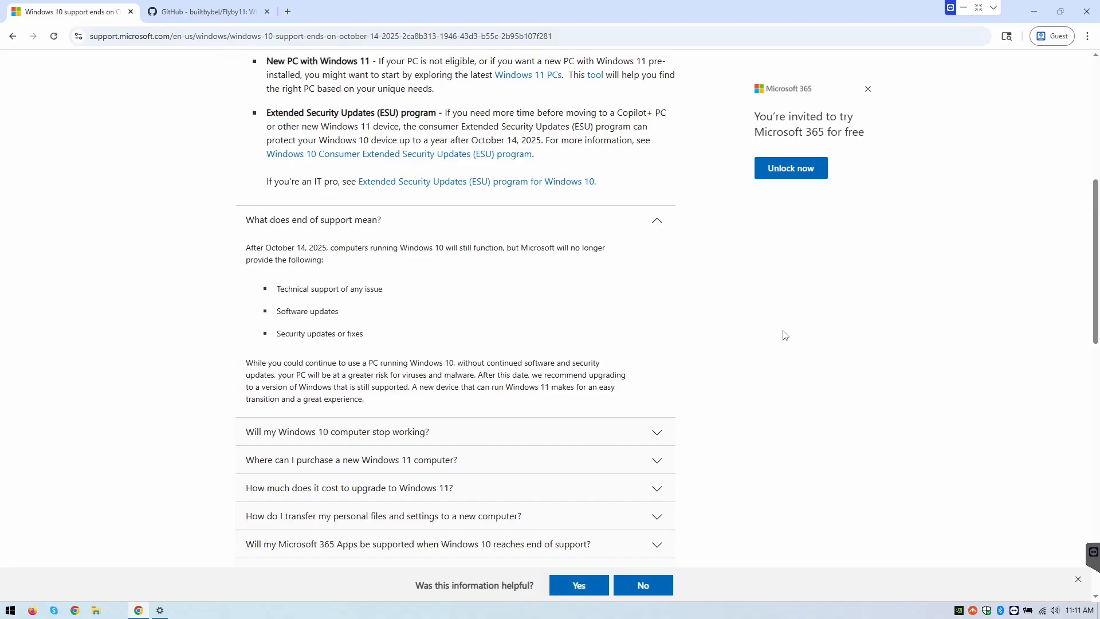
{"action": "mouse_move", "coordinate": [765, 334]}
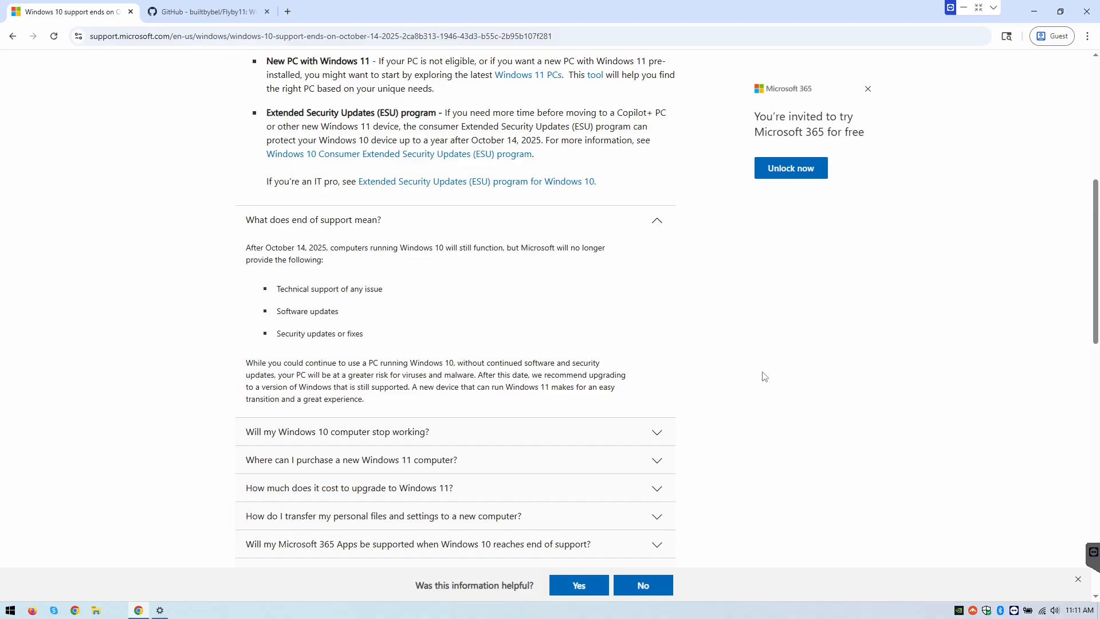
{"action": "scroll", "scroll_direction": "up", "scroll_amount": 3}
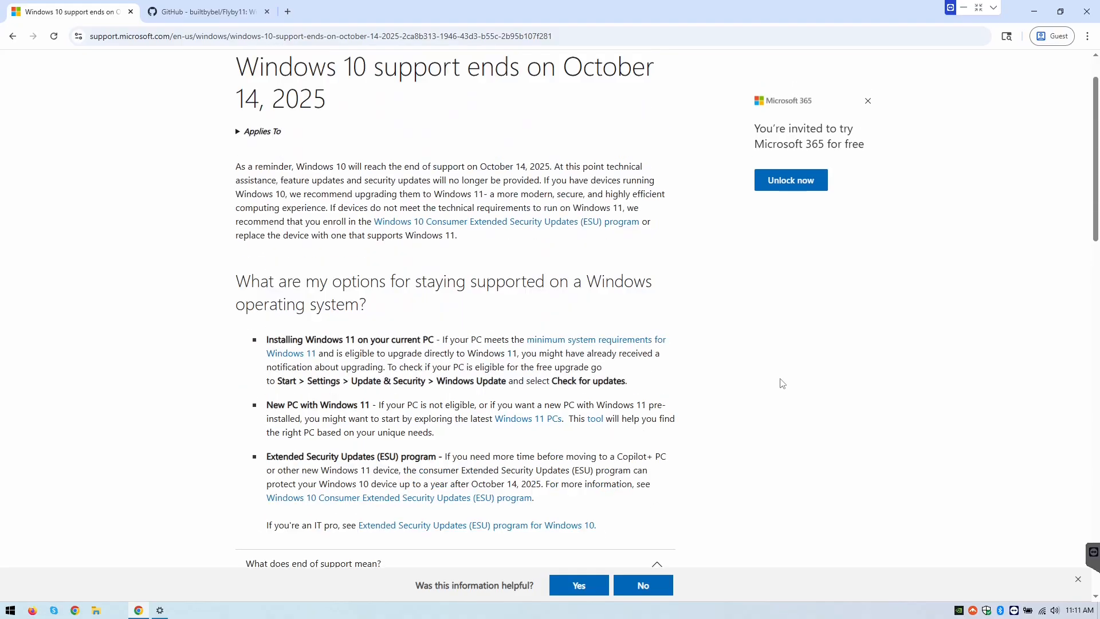
{"action": "scroll", "scroll_direction": "up", "scroll_amount": 3}
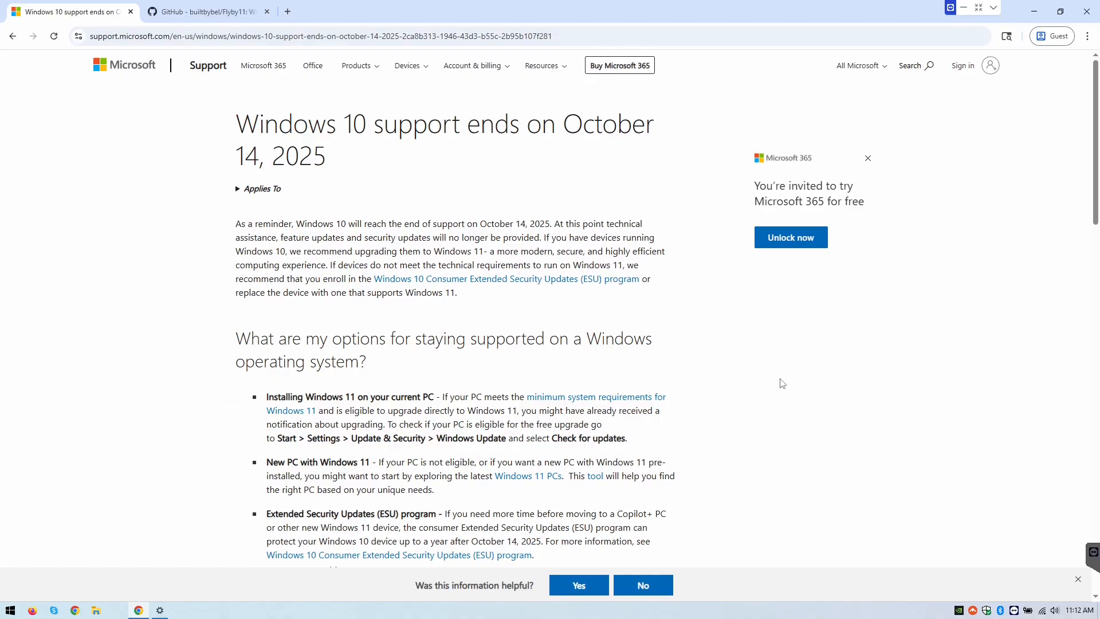
{"action": "mouse_move", "coordinate": [856, 386]}
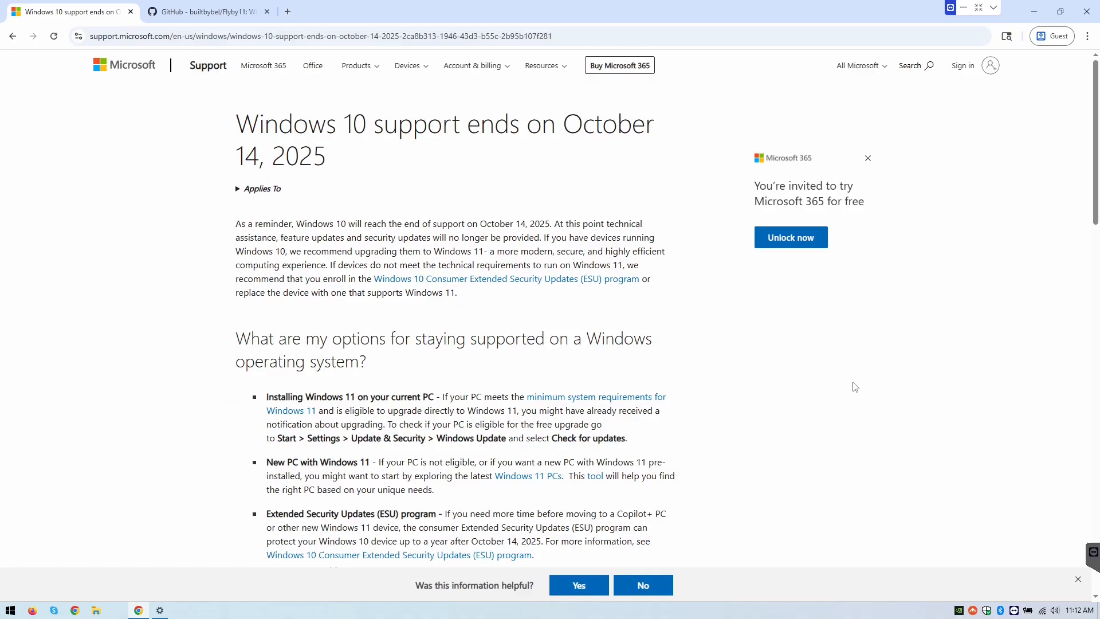
{"action": "mouse_move", "coordinate": [850, 344]}
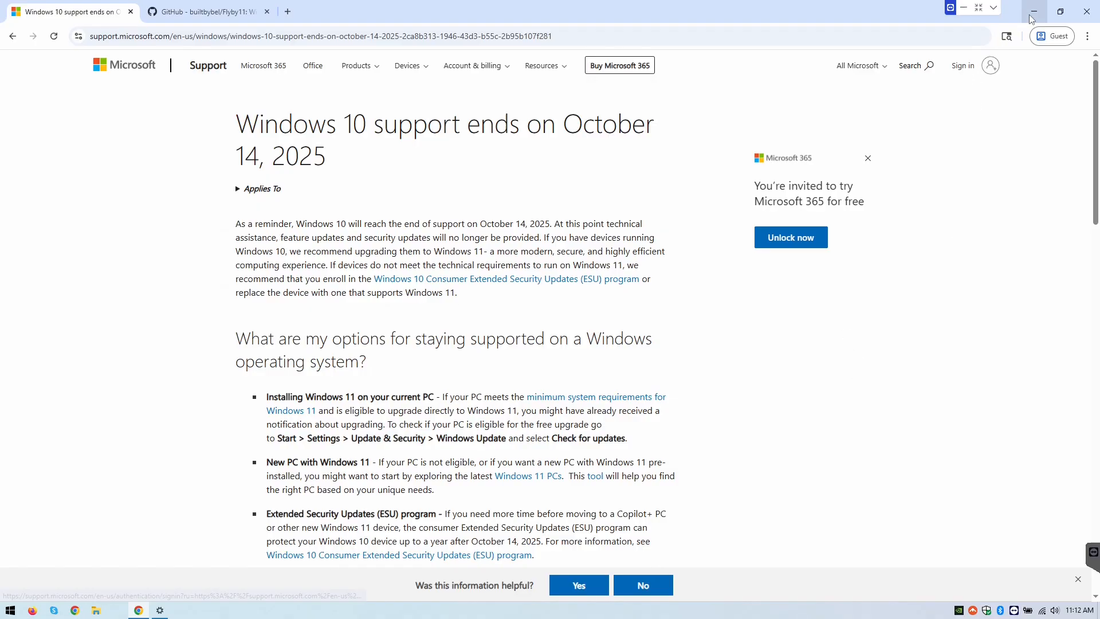
Minimize Chrome, check that Windows Update shows the PC is up to date, then minimize Settings
{"action": "left_click", "coordinate": [1032, 12]}
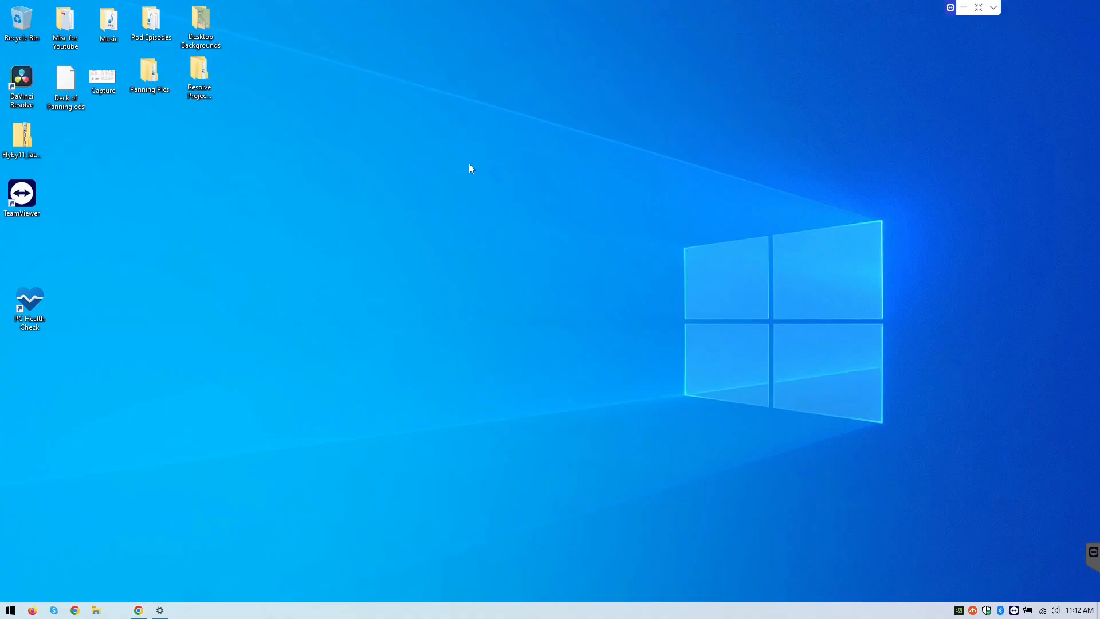
{"action": "left_click", "coordinate": [159, 609]}
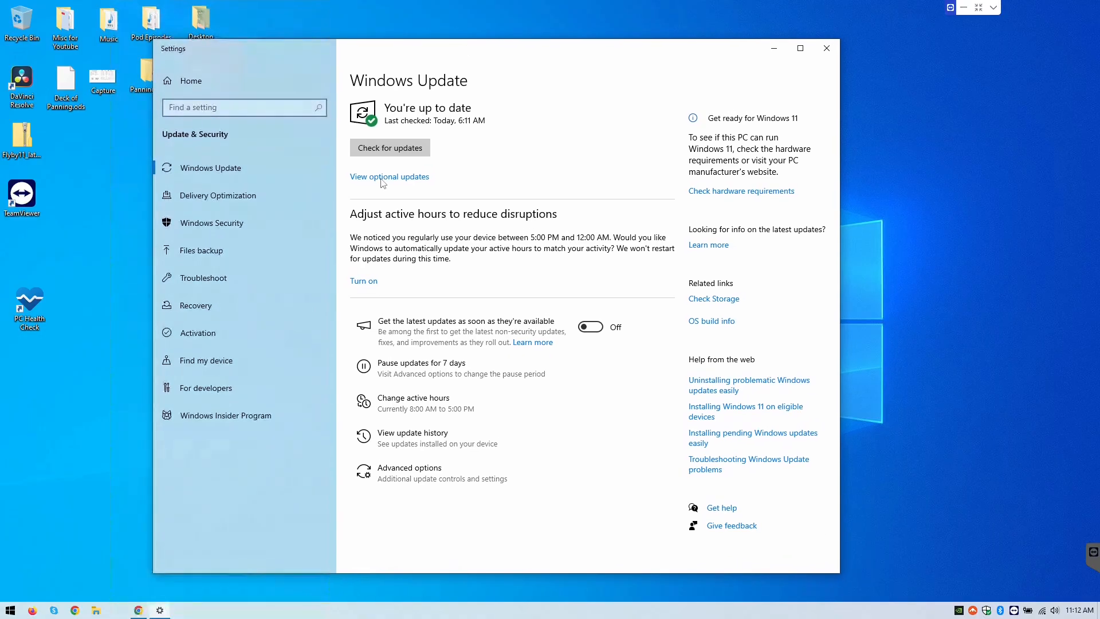
{"action": "mouse_move", "coordinate": [365, 223]}
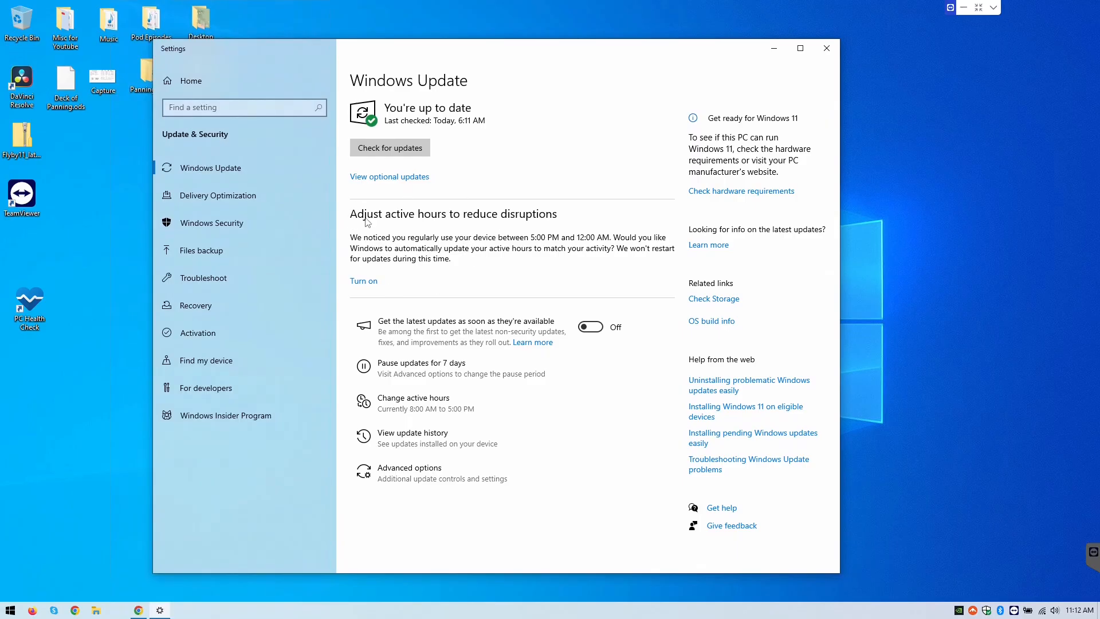
{"action": "mouse_move", "coordinate": [527, 240]}
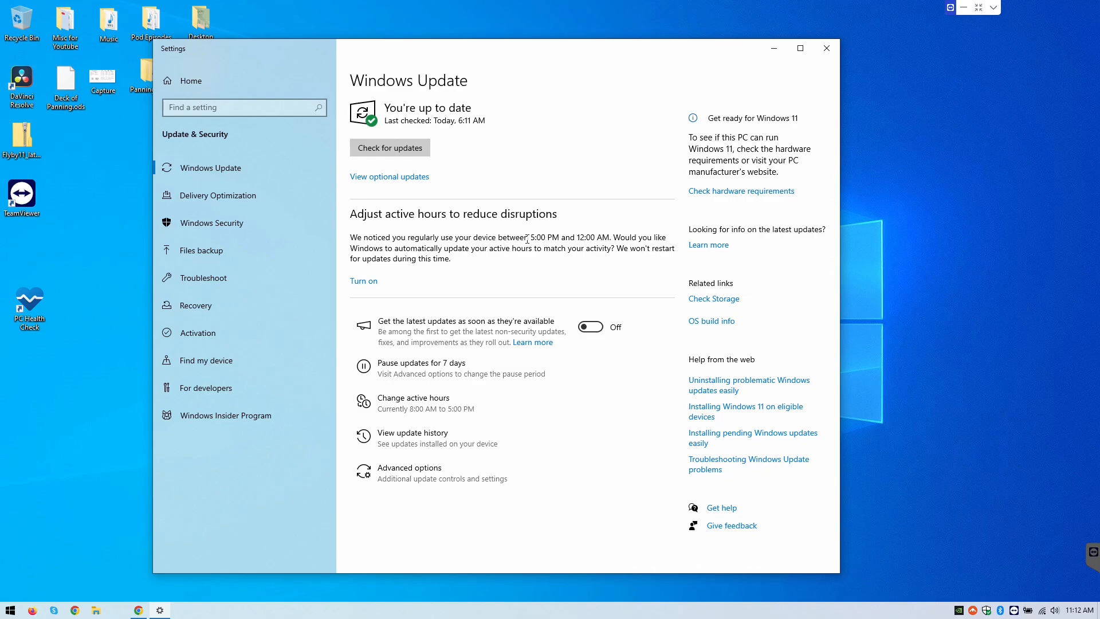
{"action": "mouse_move", "coordinate": [481, 260]}
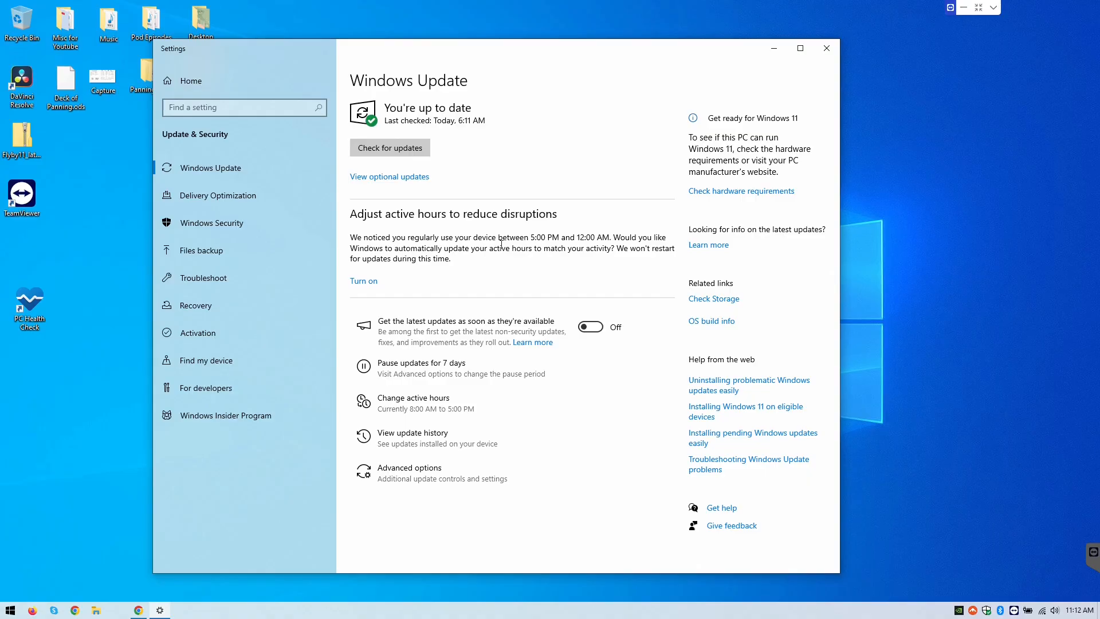
{"action": "mouse_move", "coordinate": [547, 161]}
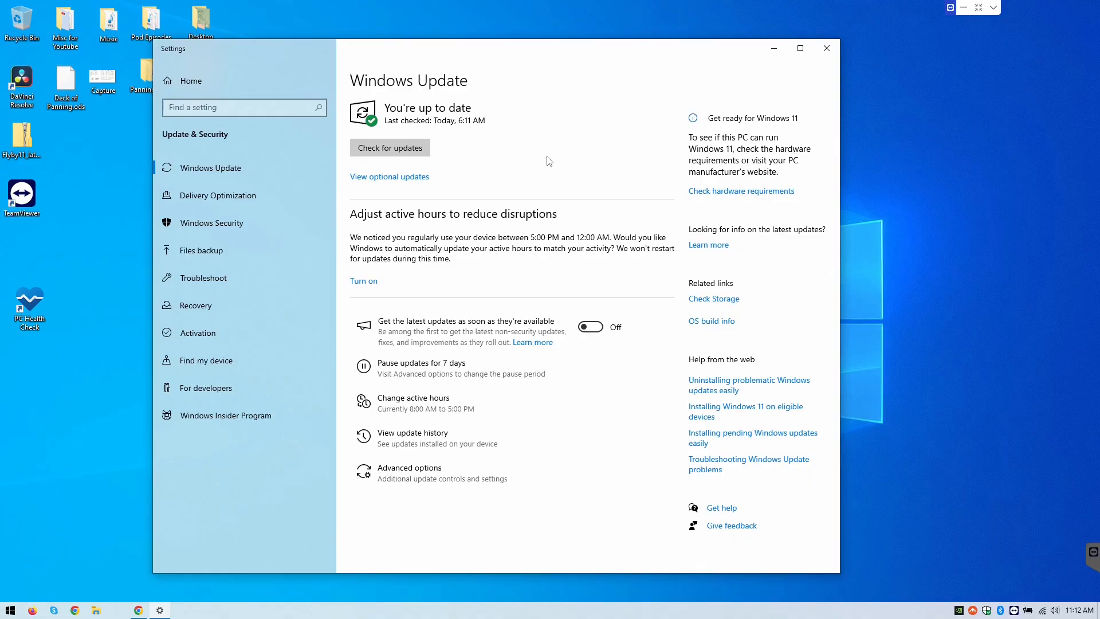
{"action": "mouse_move", "coordinate": [729, 199]}
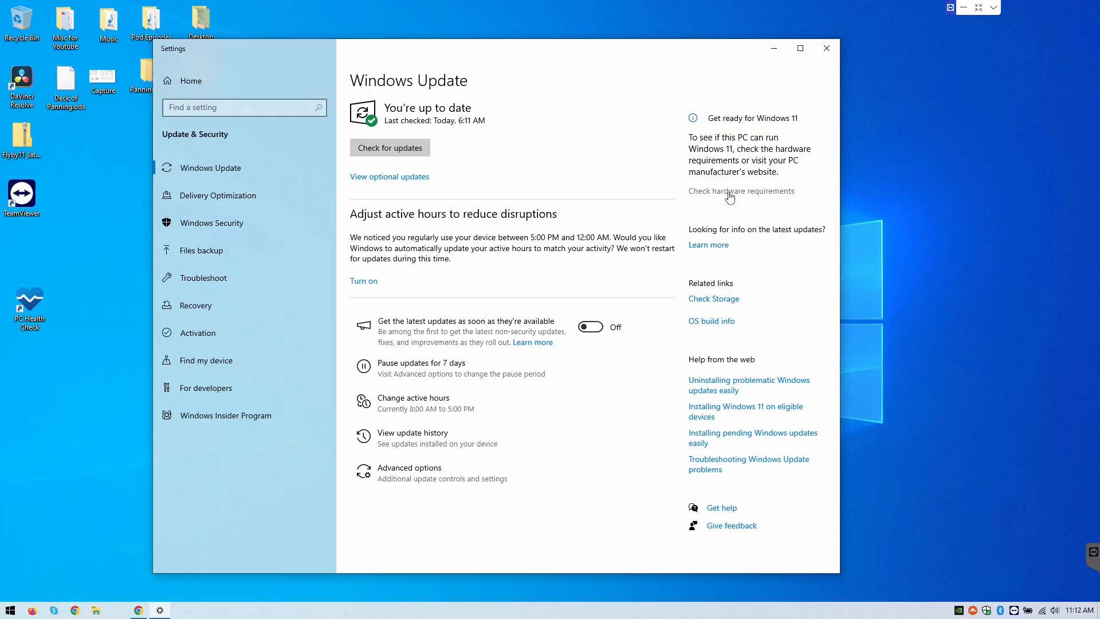
{"action": "mouse_move", "coordinate": [741, 191]}
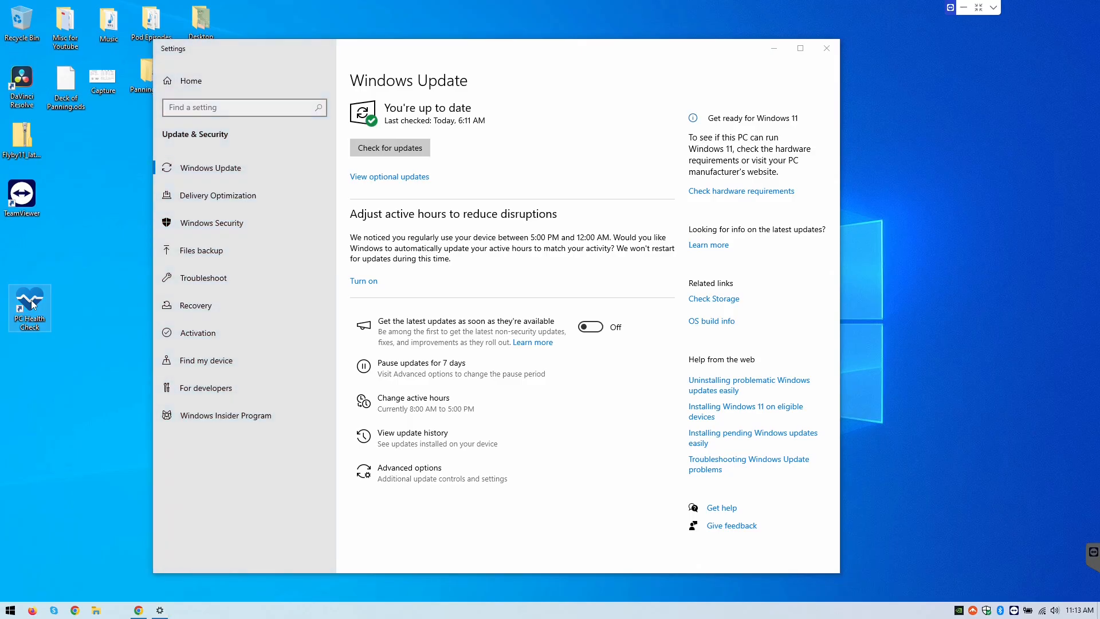
{"action": "mouse_move", "coordinate": [757, 59]}
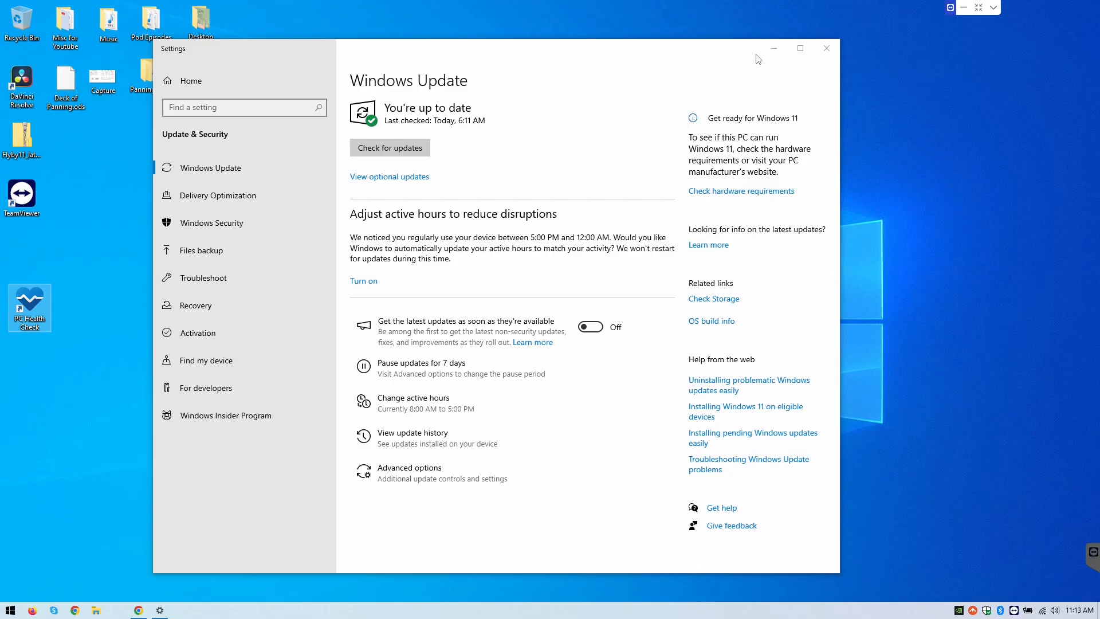
{"action": "left_click", "coordinate": [825, 48]}
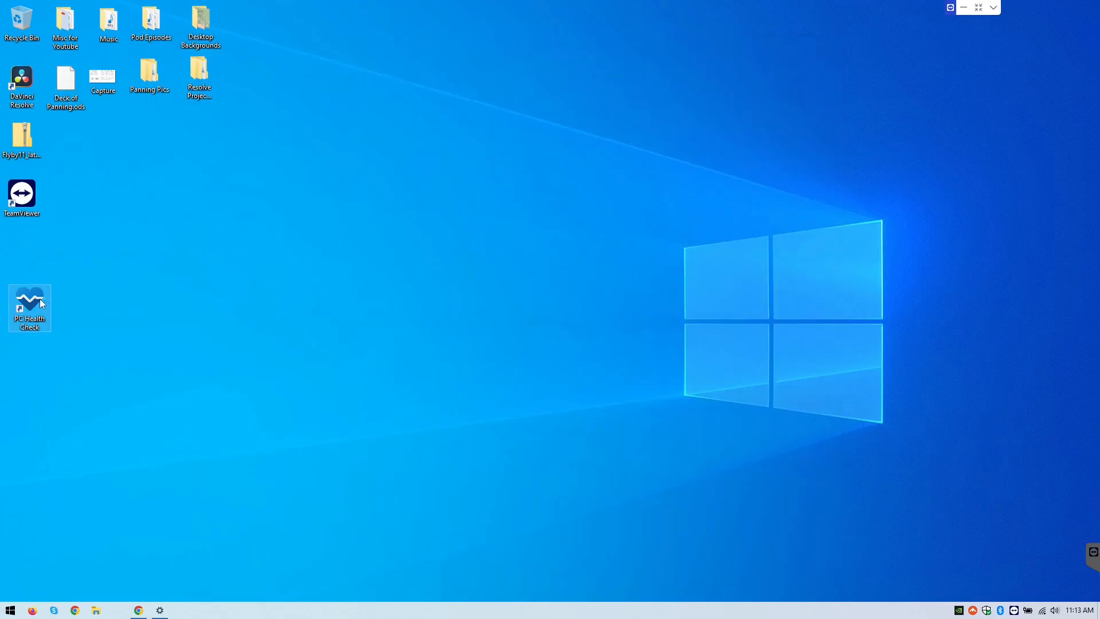
Launch PC Health Check, run the Windows 11 check and view all requirement results
{"action": "double_click", "coordinate": [29, 303]}
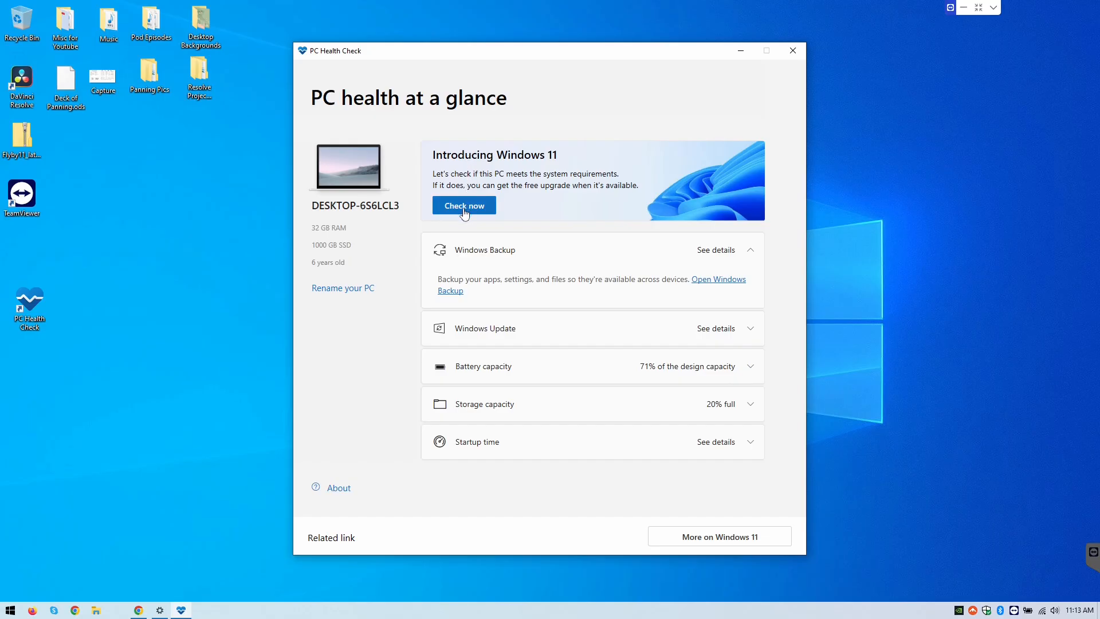
{"action": "left_click", "coordinate": [464, 205]}
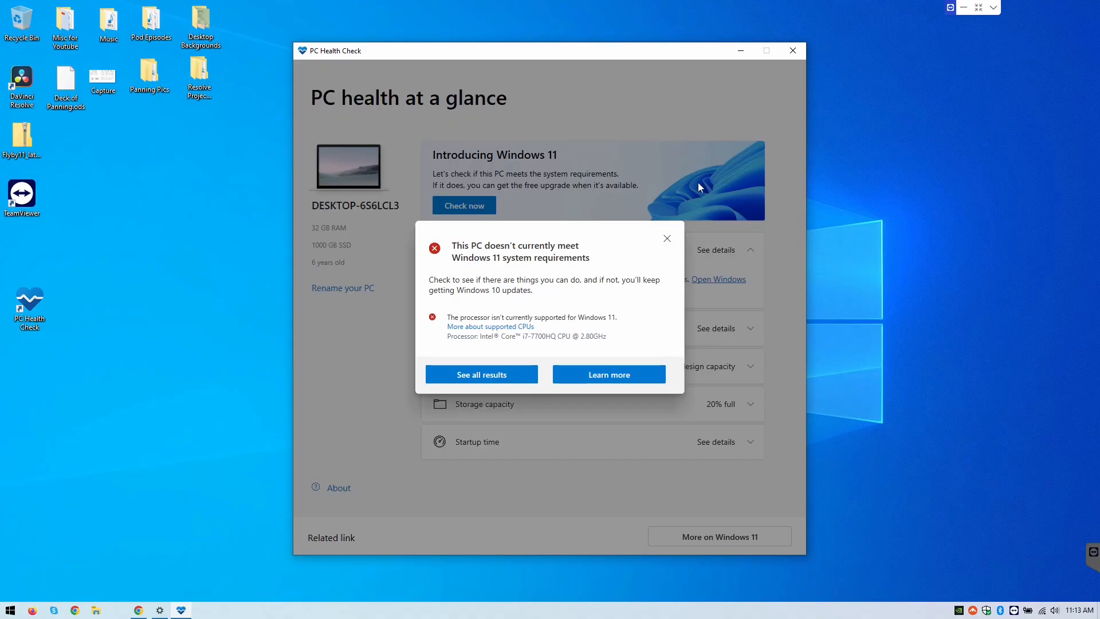
{"action": "mouse_move", "coordinate": [513, 248]}
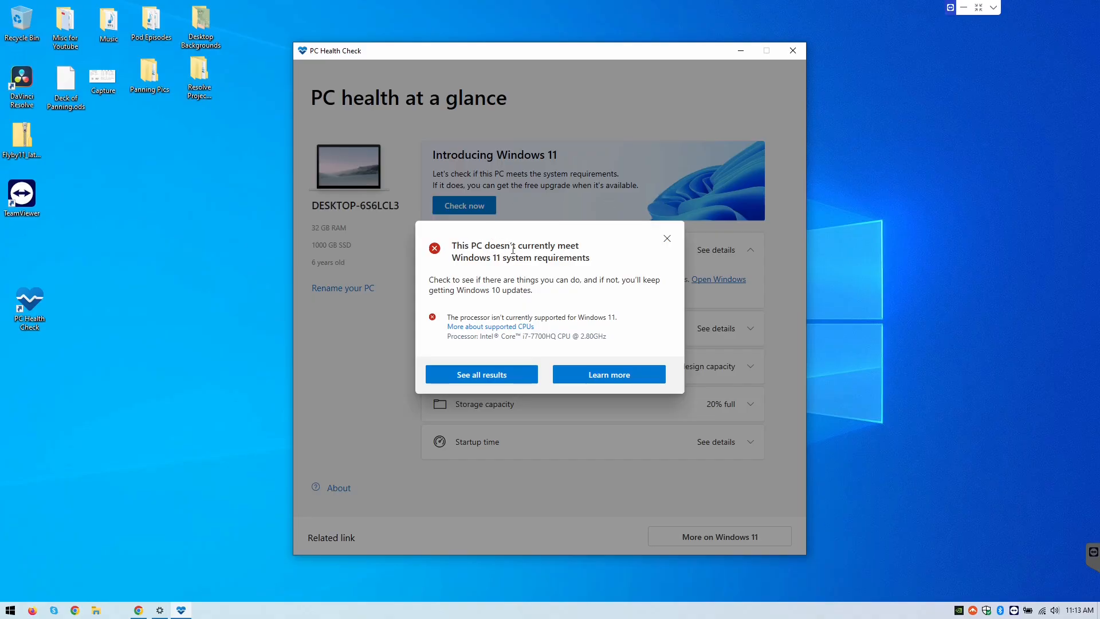
{"action": "left_click", "coordinate": [482, 375]}
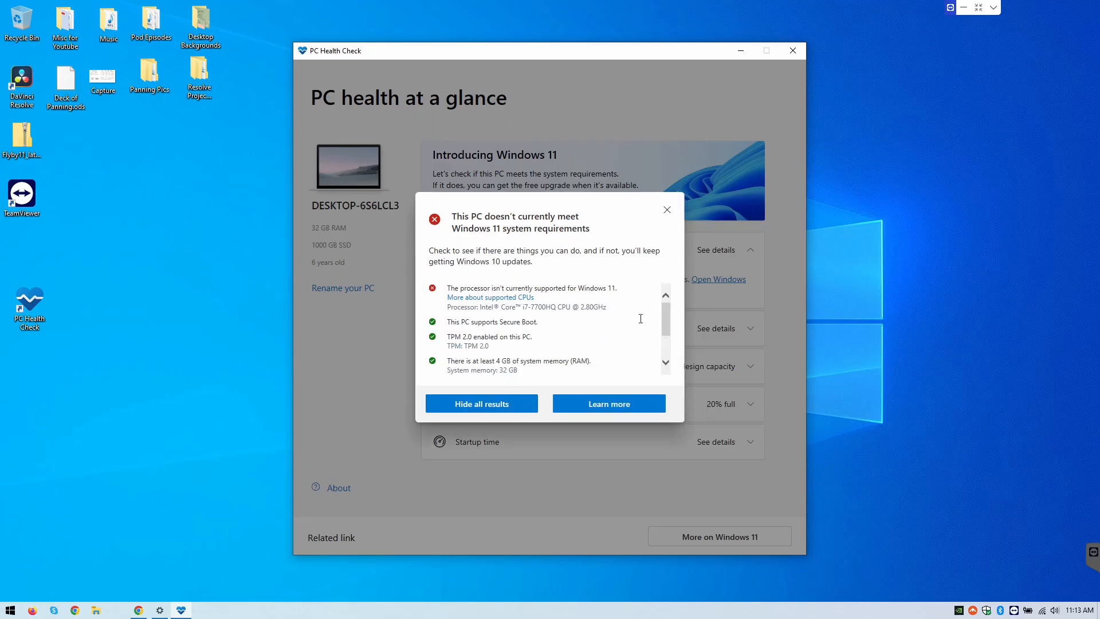
{"action": "scroll", "scroll_direction": "down", "scroll_amount": 3}
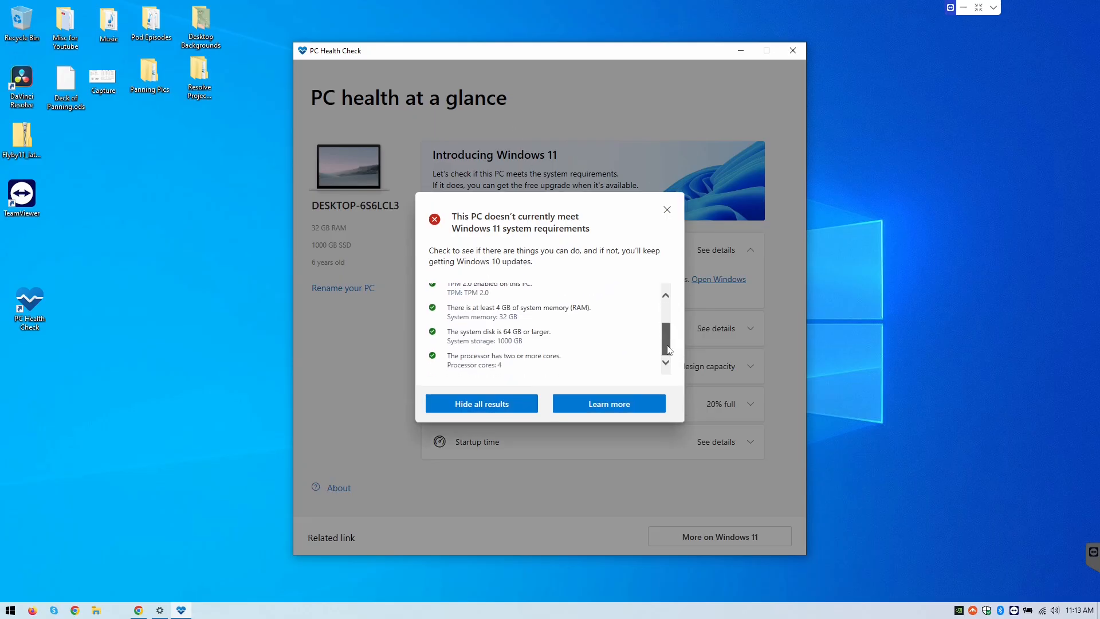
{"action": "scroll", "scroll_direction": "up", "scroll_amount": 3}
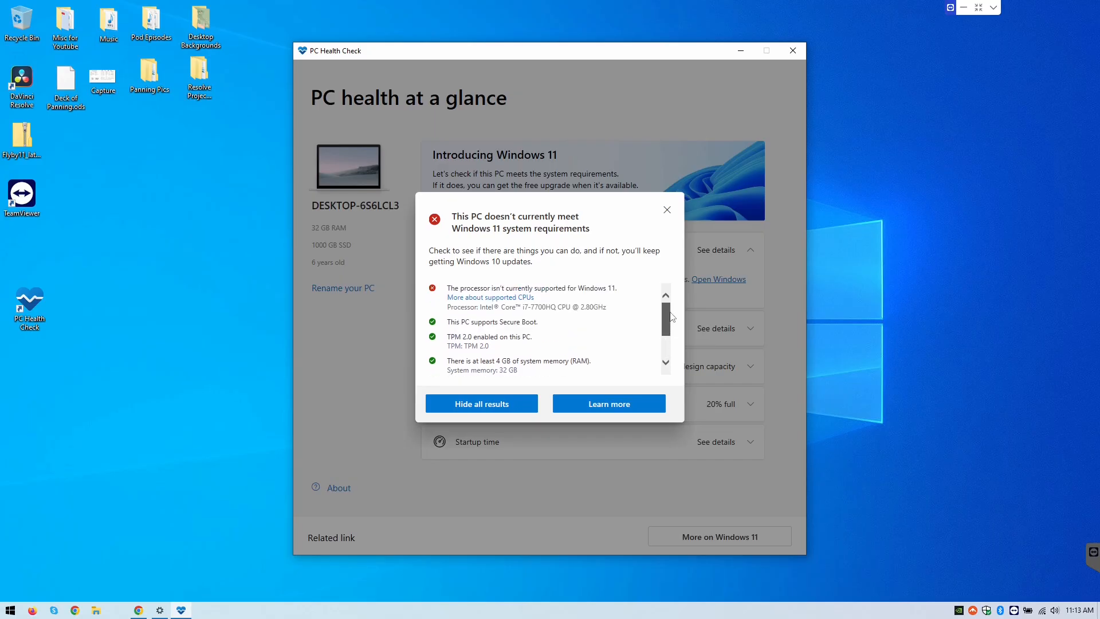
{"action": "mouse_move", "coordinate": [498, 303]}
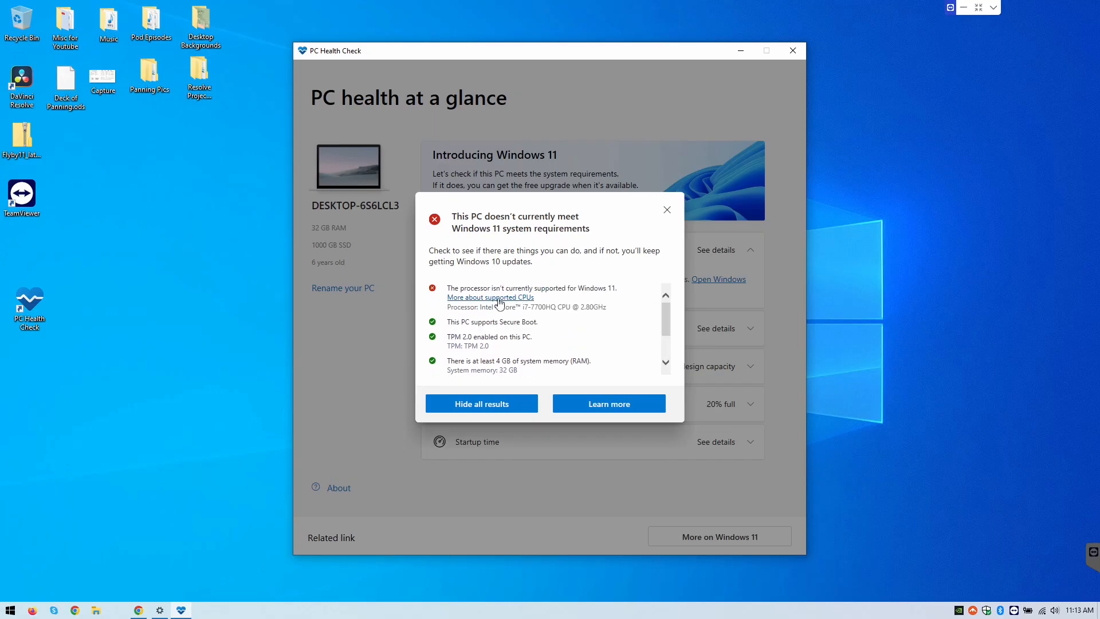
{"action": "mouse_move", "coordinate": [494, 307]}
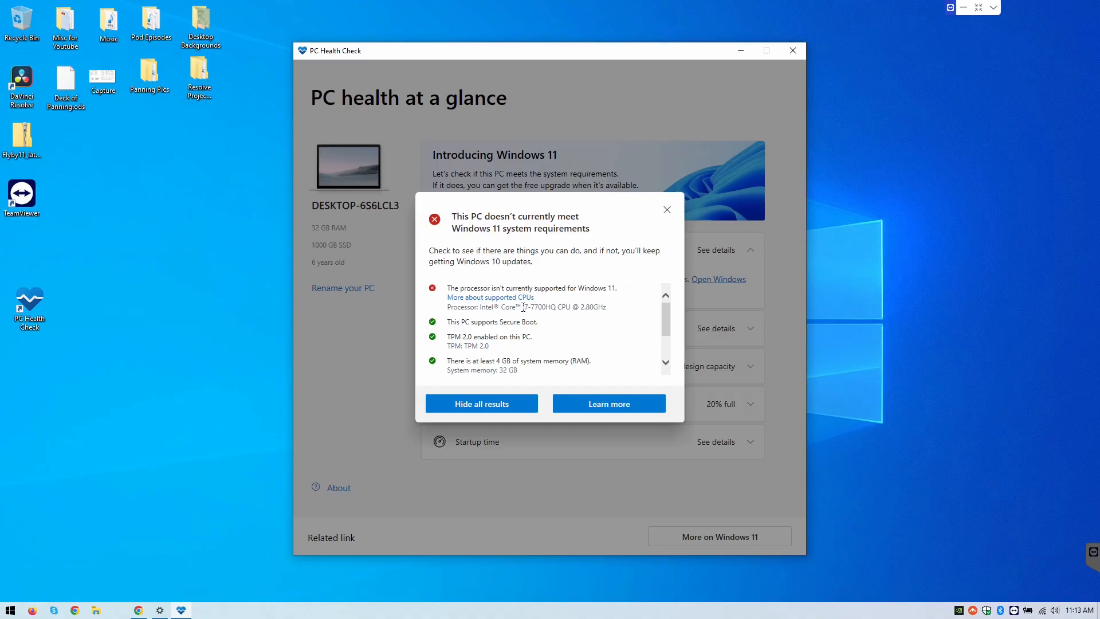
Select the unsupported i7-7700HQ processor name in the results, then close the results dialog
{"action": "double_click", "coordinate": [539, 307]}
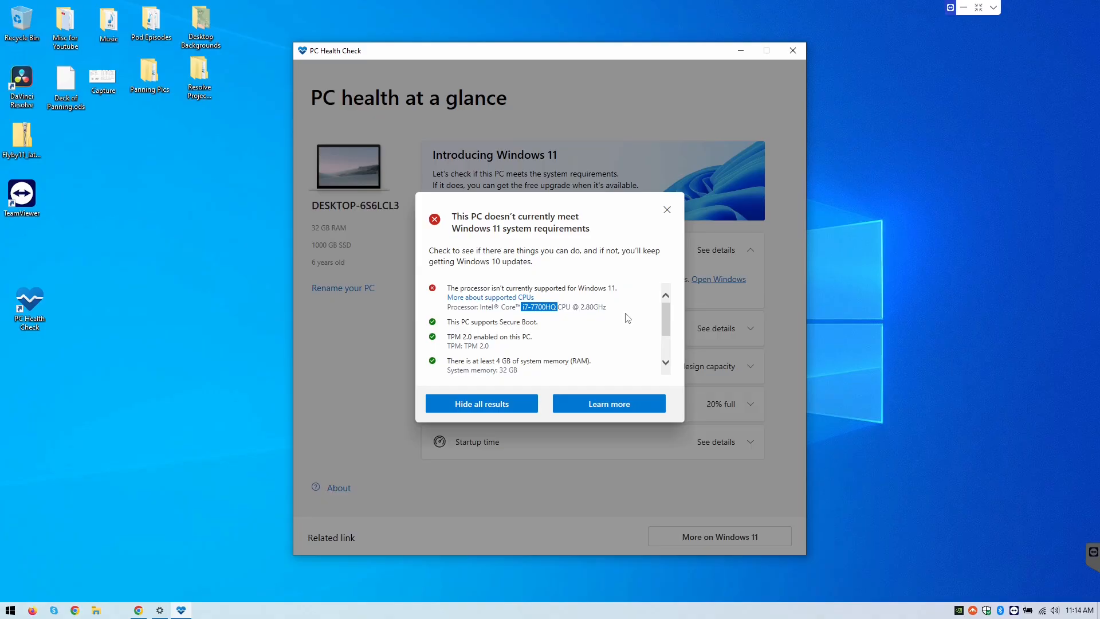
{"action": "mouse_move", "coordinate": [619, 332]}
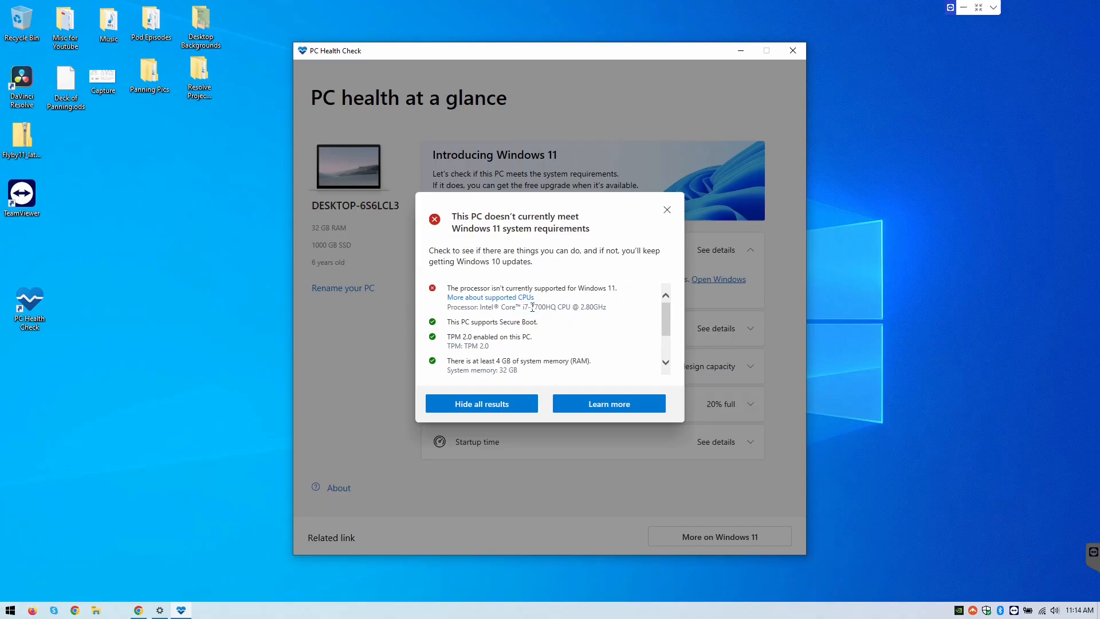
{"action": "double_click", "coordinate": [535, 307]}
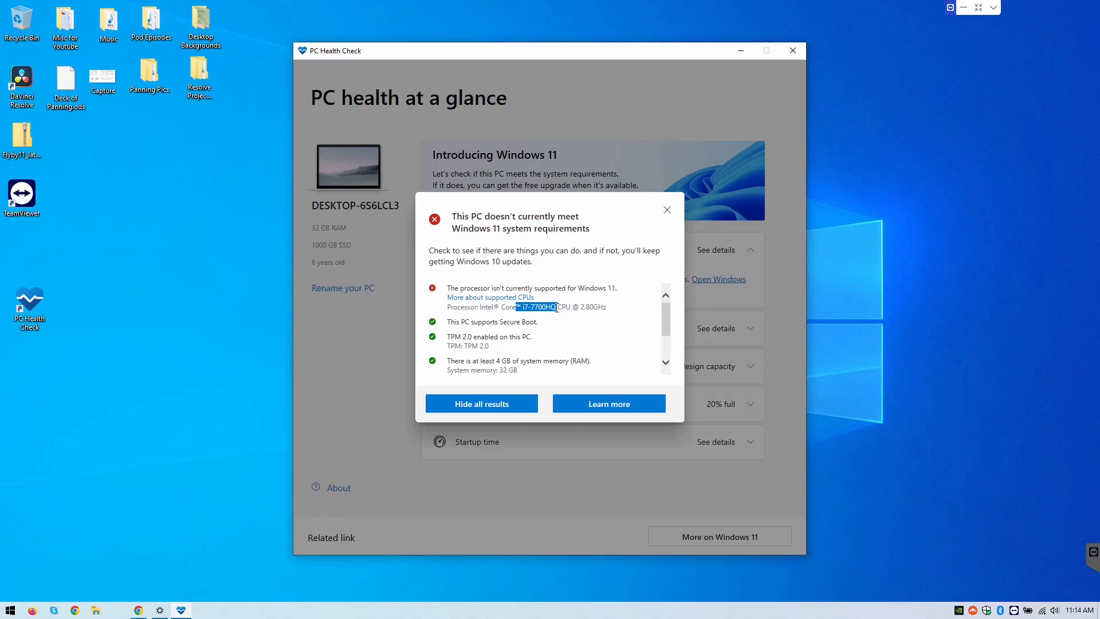
{"action": "mouse_move", "coordinate": [666, 210]}
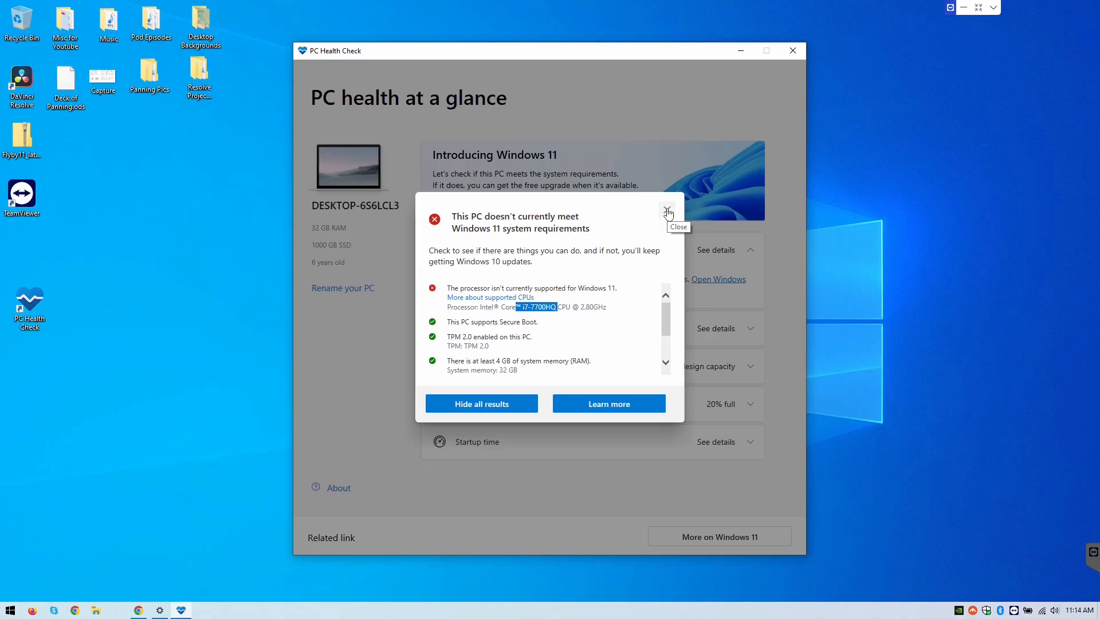
{"action": "left_click", "coordinate": [667, 212]}
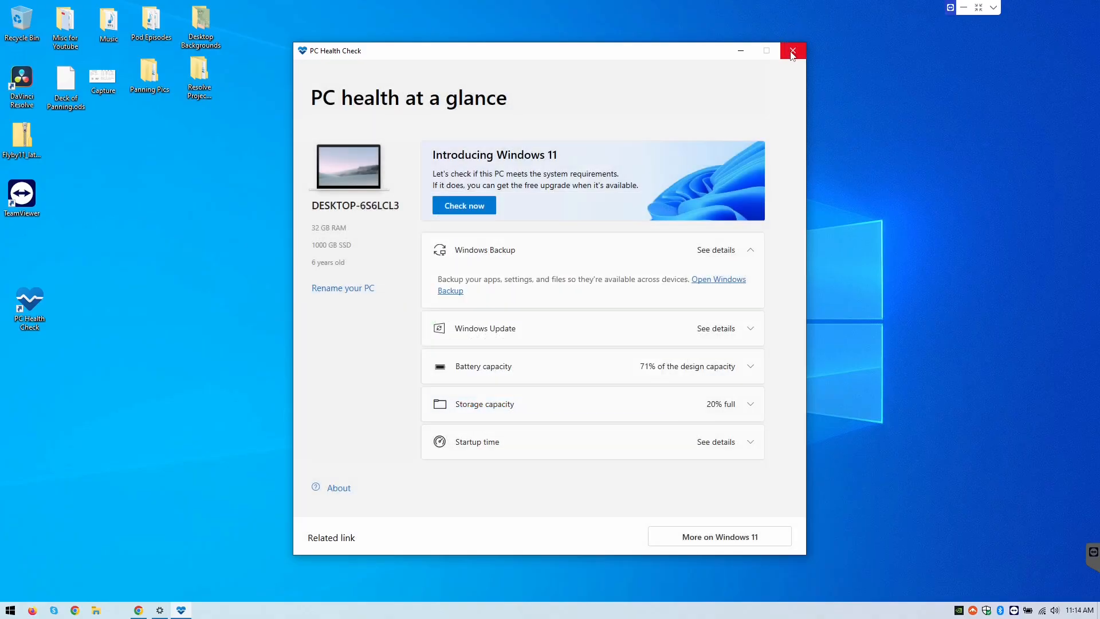
Close PC Health Check, drag away and delete the Flyby11 zip, and restore Chrome
{"action": "left_click", "coordinate": [792, 50]}
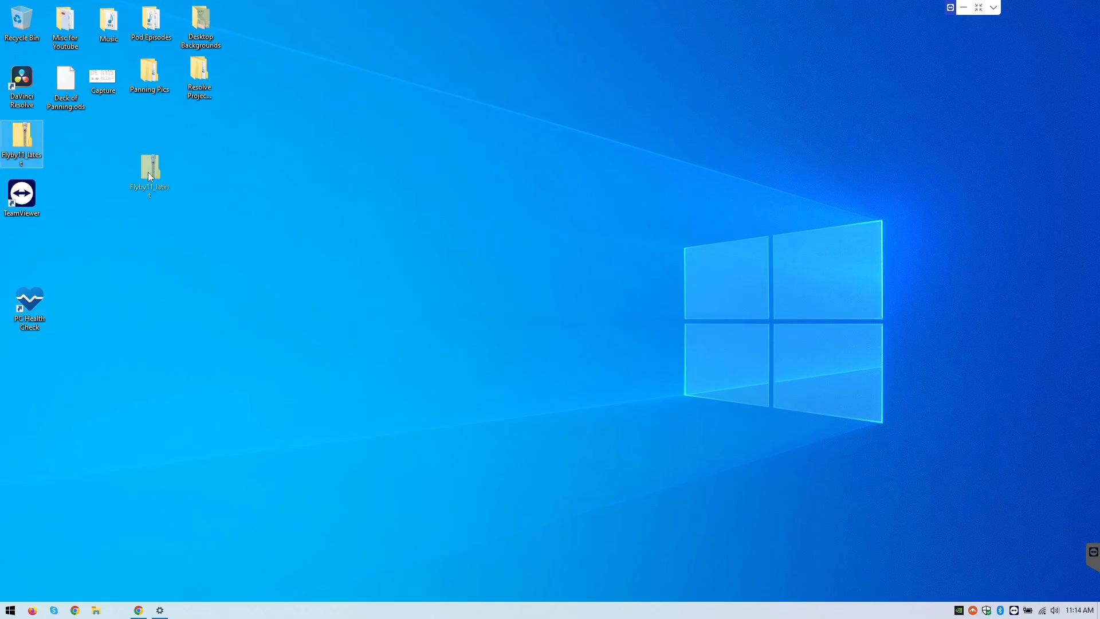
{"action": "left_click_drag", "start_coordinate": [150, 173], "coordinate": [149, 199]}
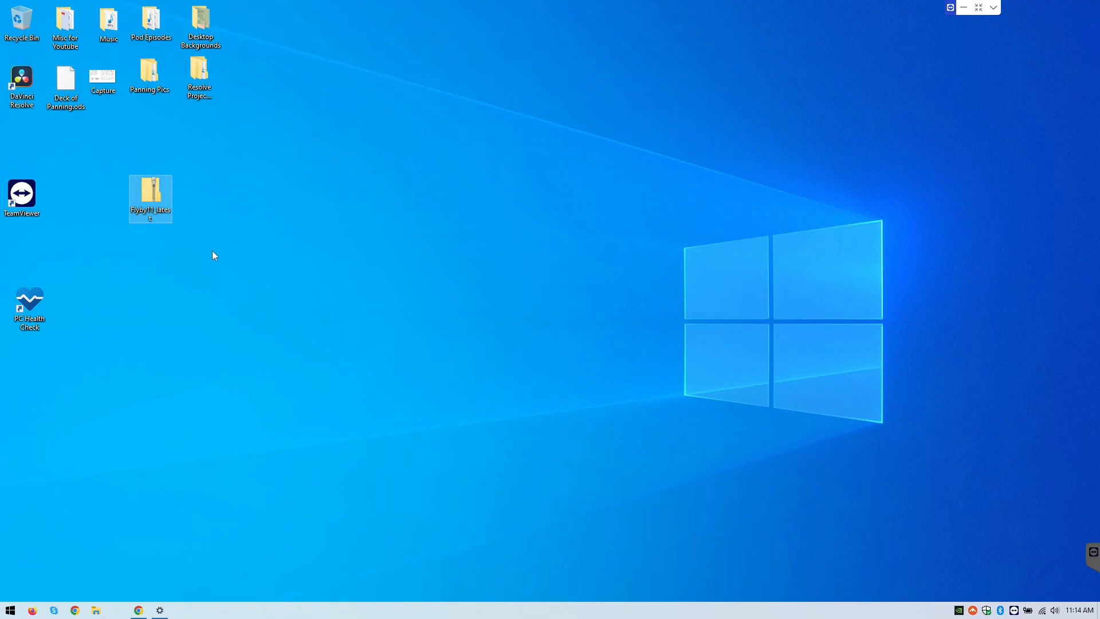
{"action": "mouse_move", "coordinate": [136, 182]}
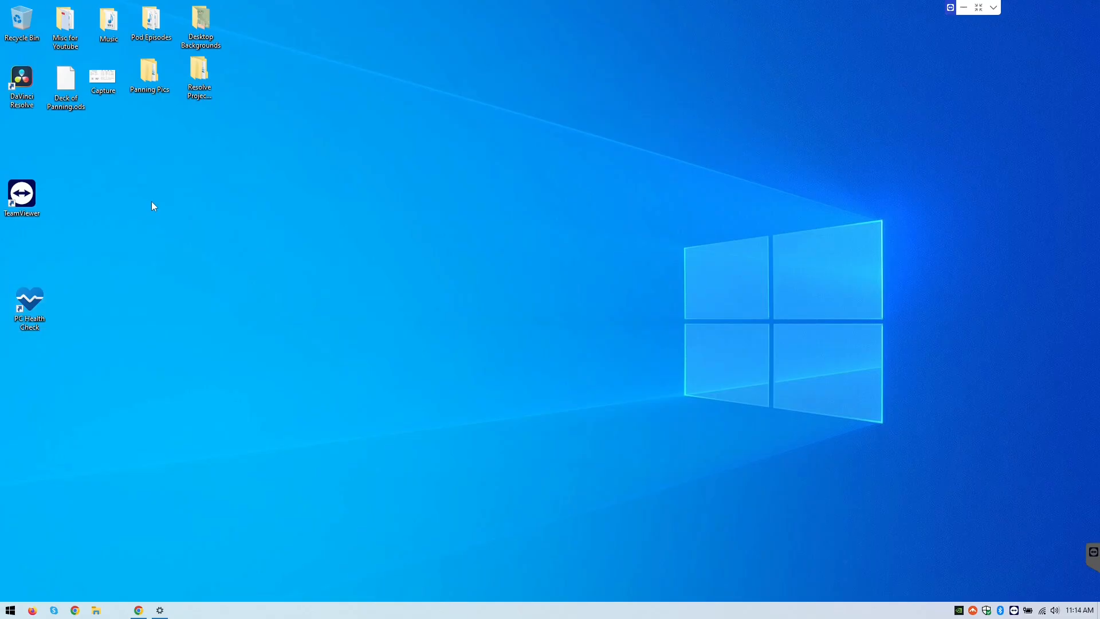
{"action": "left_click", "coordinate": [138, 609]}
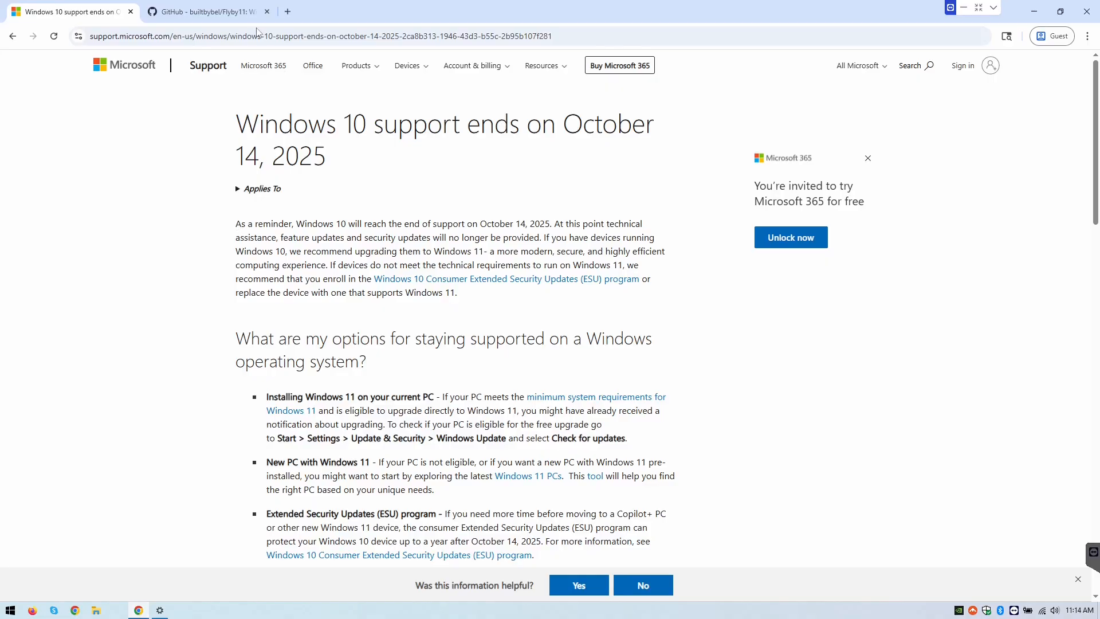
Open the Flyby11 3.0 Latest release on GitHub and scroll down to its Assets list
{"action": "left_click", "coordinate": [204, 11]}
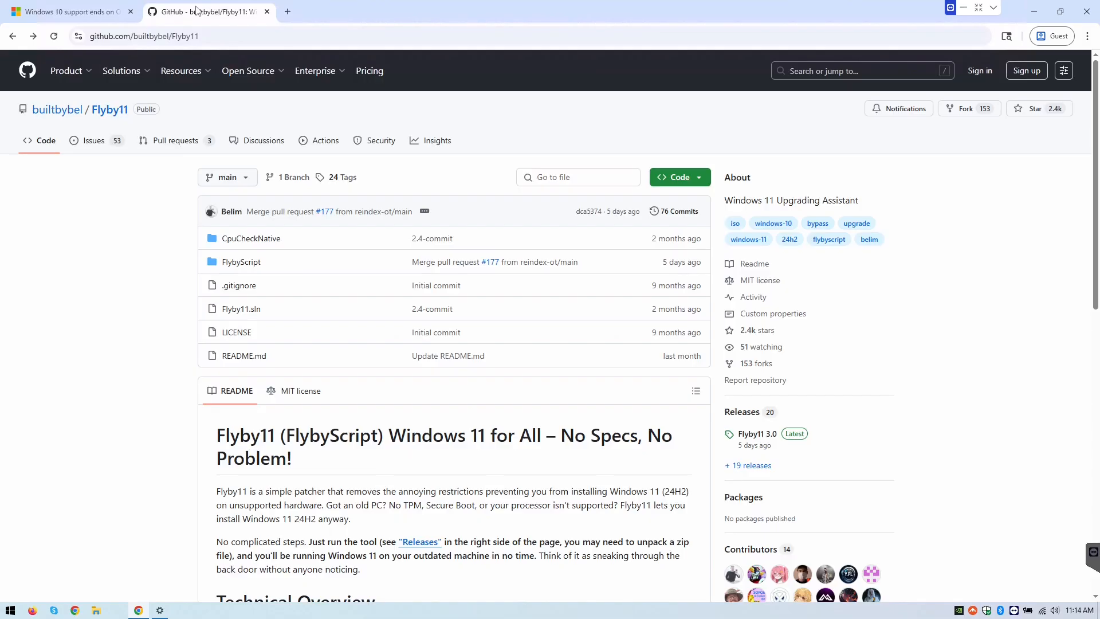
{"action": "mouse_move", "coordinate": [42, 332]}
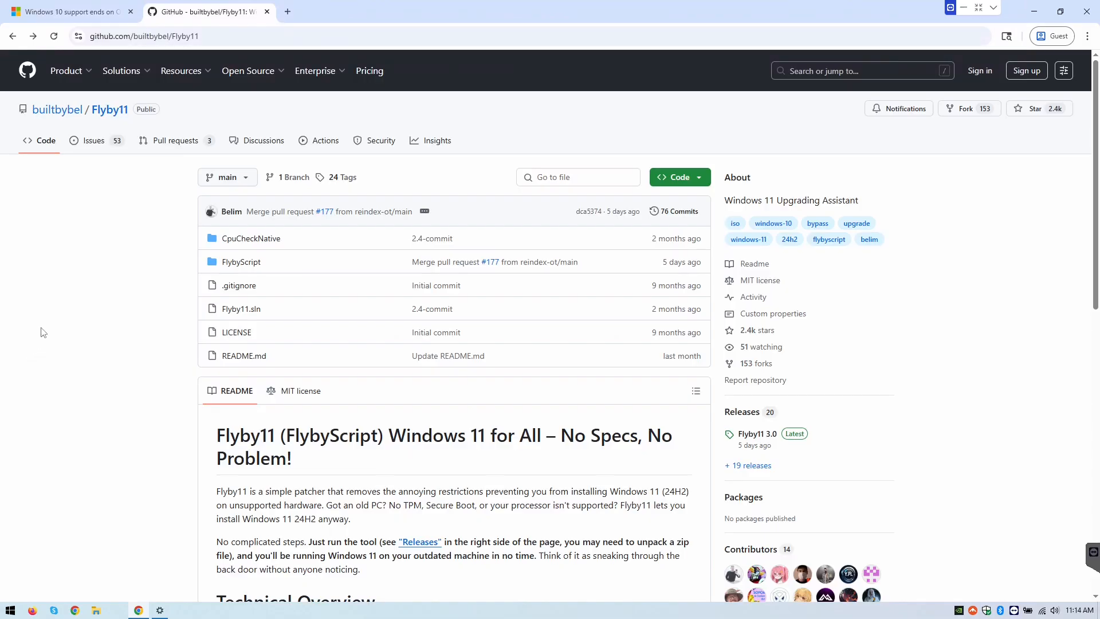
{"action": "mouse_move", "coordinate": [69, 353]}
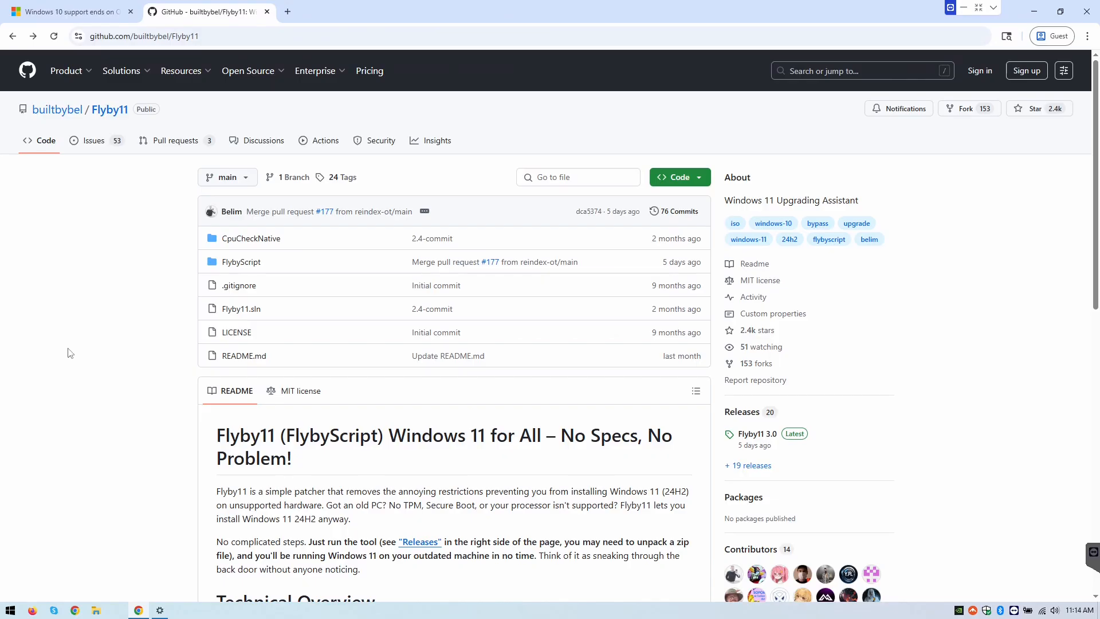
{"action": "mouse_move", "coordinate": [117, 252]}
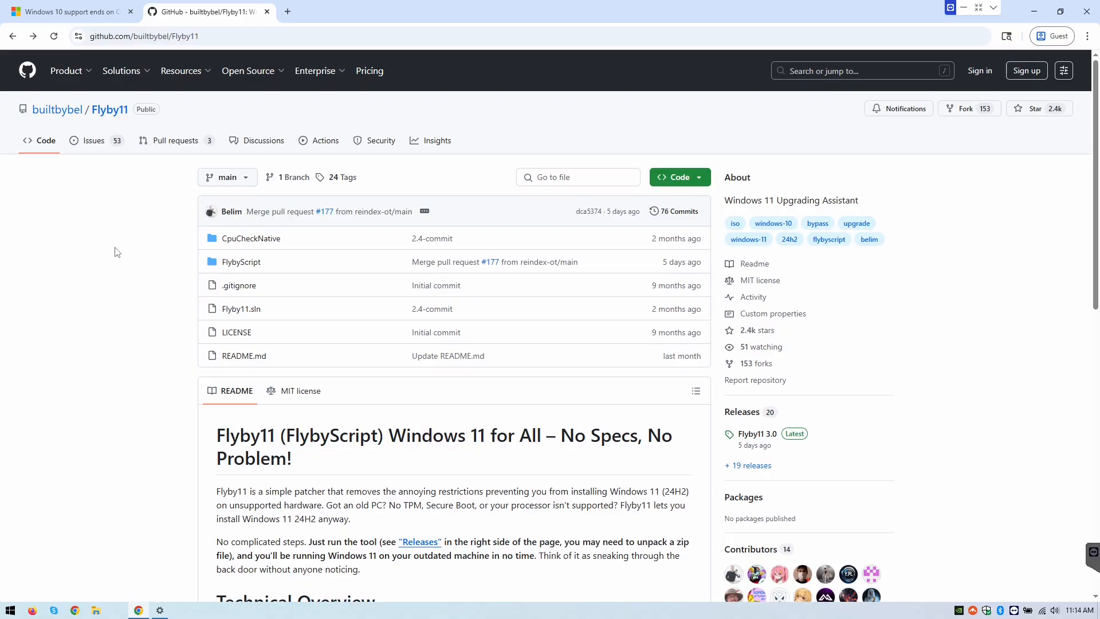
{"action": "mouse_move", "coordinate": [142, 243]}
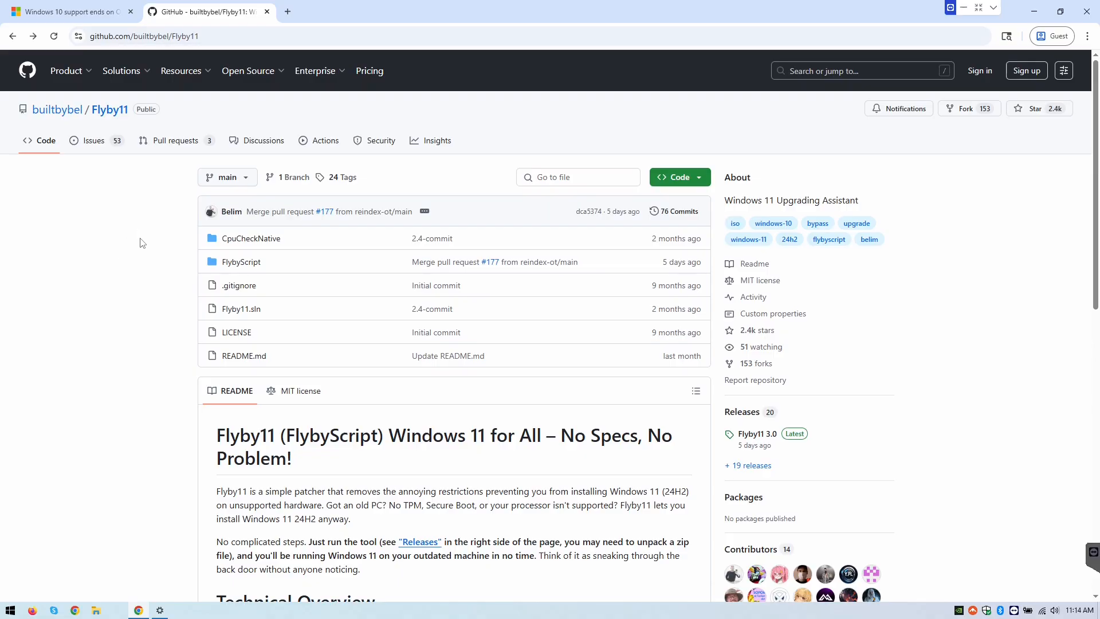
{"action": "scroll", "scroll_direction": "down", "scroll_amount": 3}
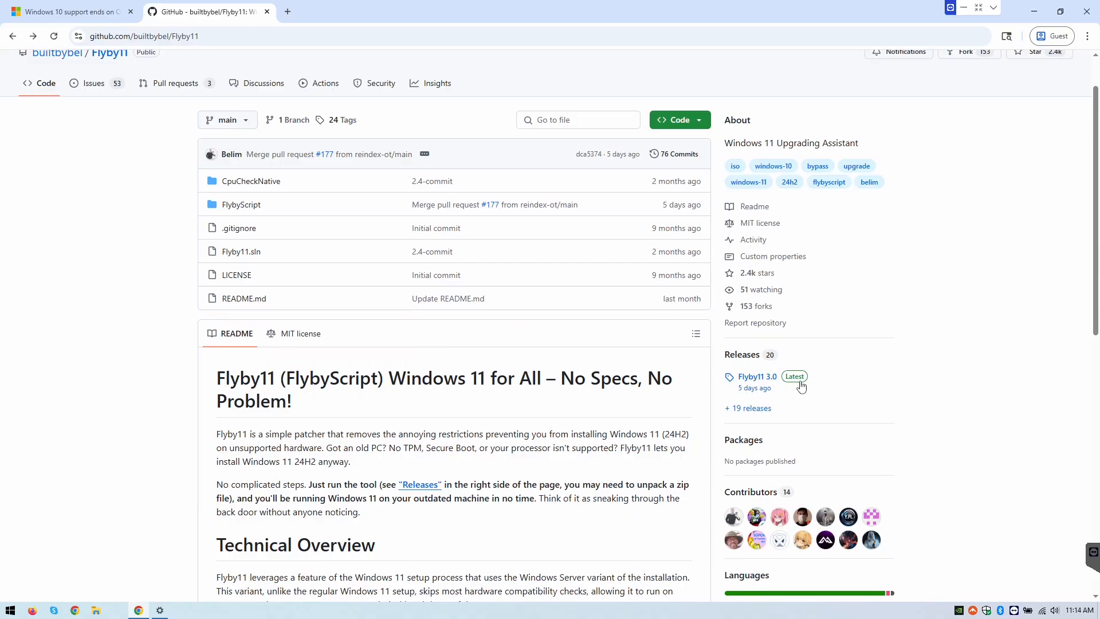
{"action": "mouse_move", "coordinate": [788, 388]}
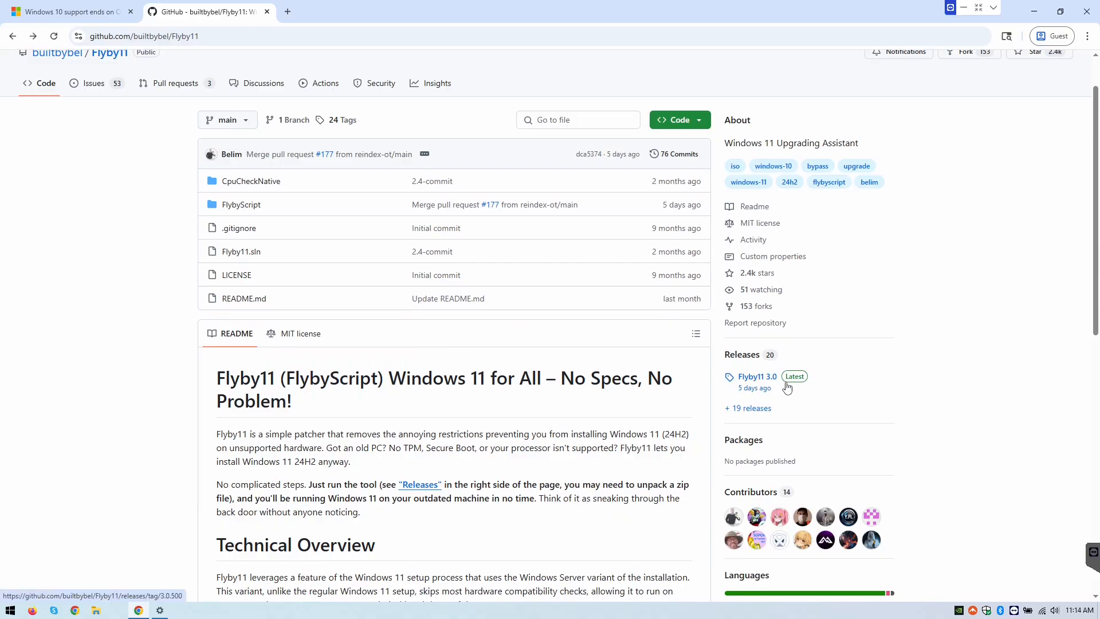
{"action": "mouse_move", "coordinate": [794, 376]}
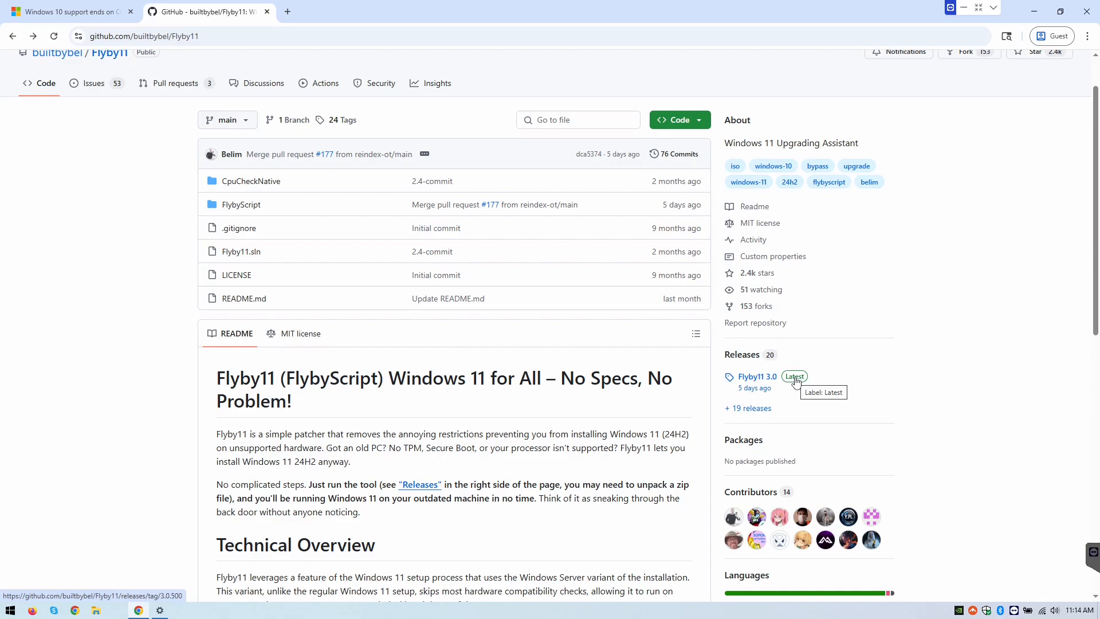
{"action": "left_click", "coordinate": [756, 376]}
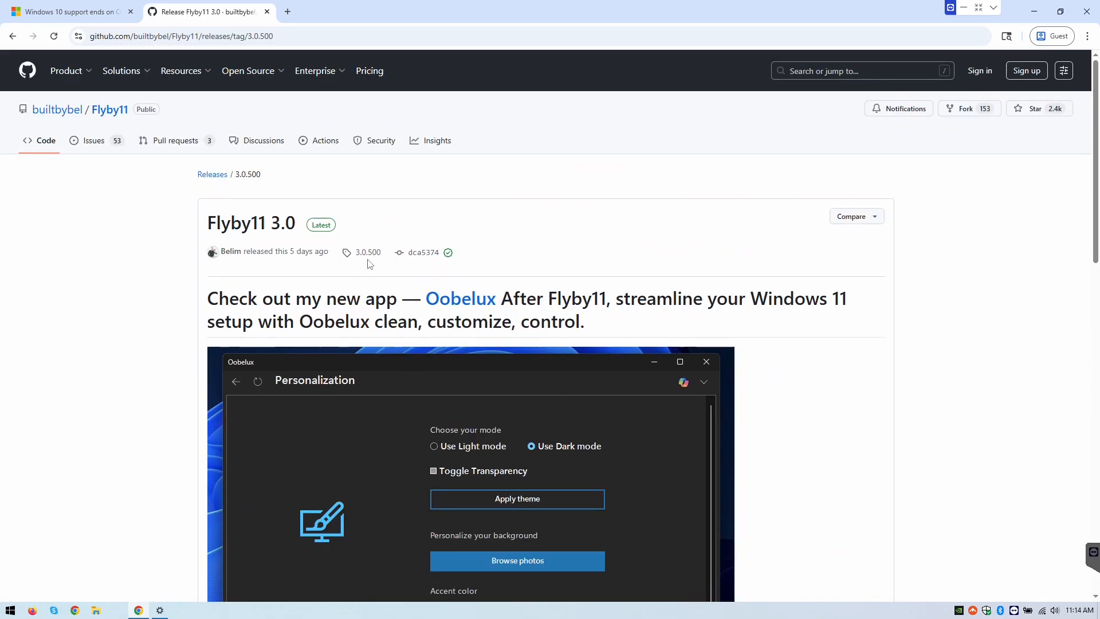
{"action": "scroll", "scroll_direction": "down", "scroll_amount": 3}
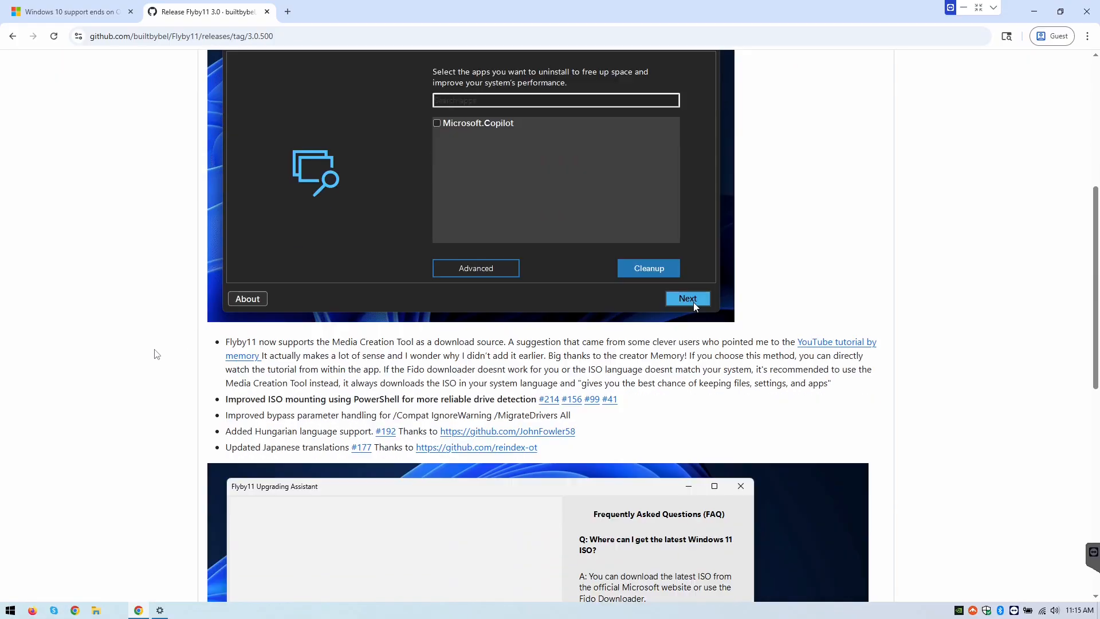
{"action": "scroll", "scroll_direction": "down", "scroll_amount": 3}
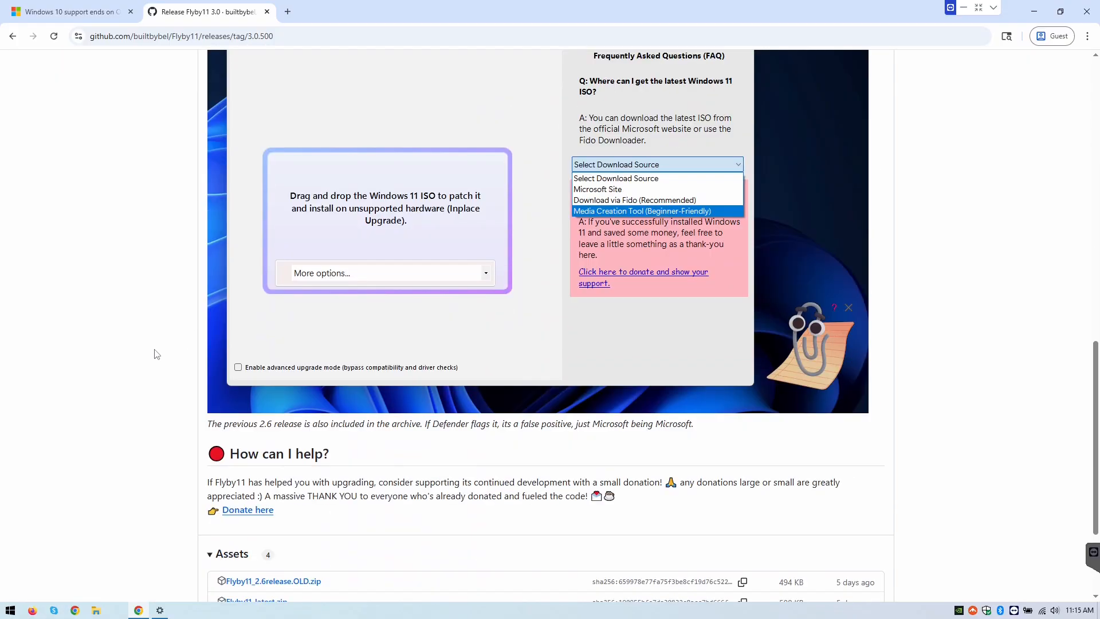
{"action": "scroll", "scroll_direction": "up", "scroll_amount": 3}
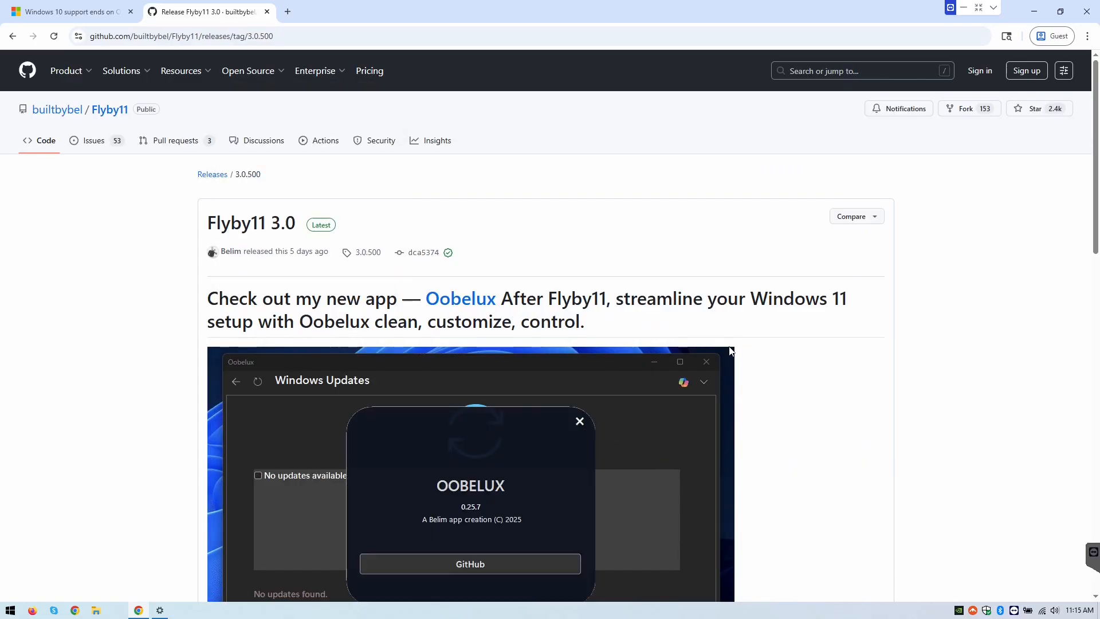
{"action": "scroll", "scroll_direction": "down", "scroll_amount": 3}
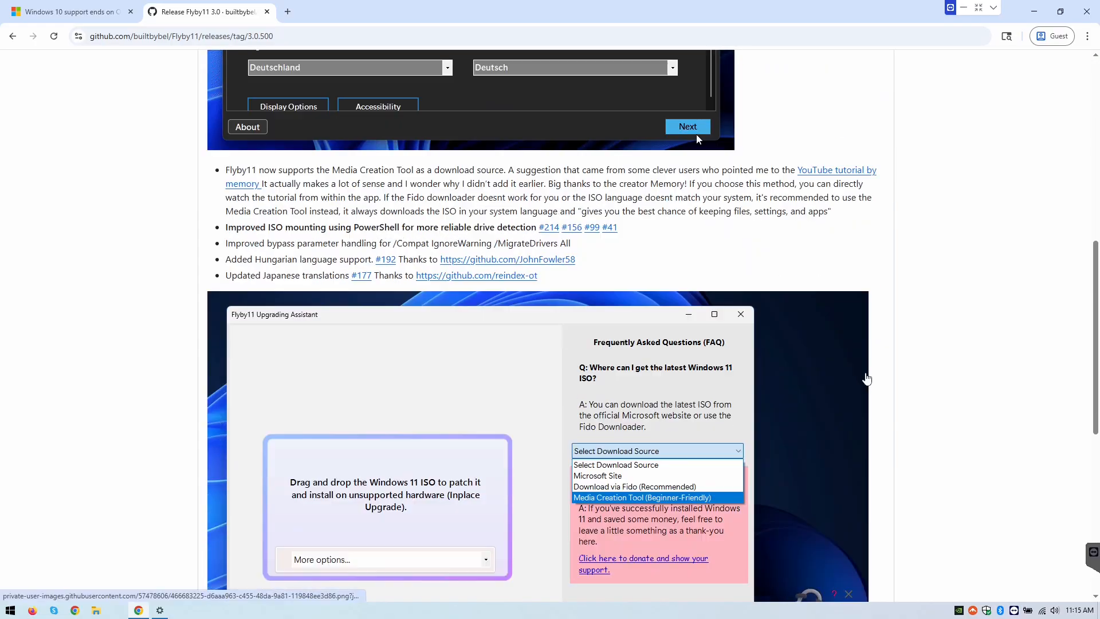
{"action": "scroll", "scroll_direction": "down", "scroll_amount": 3}
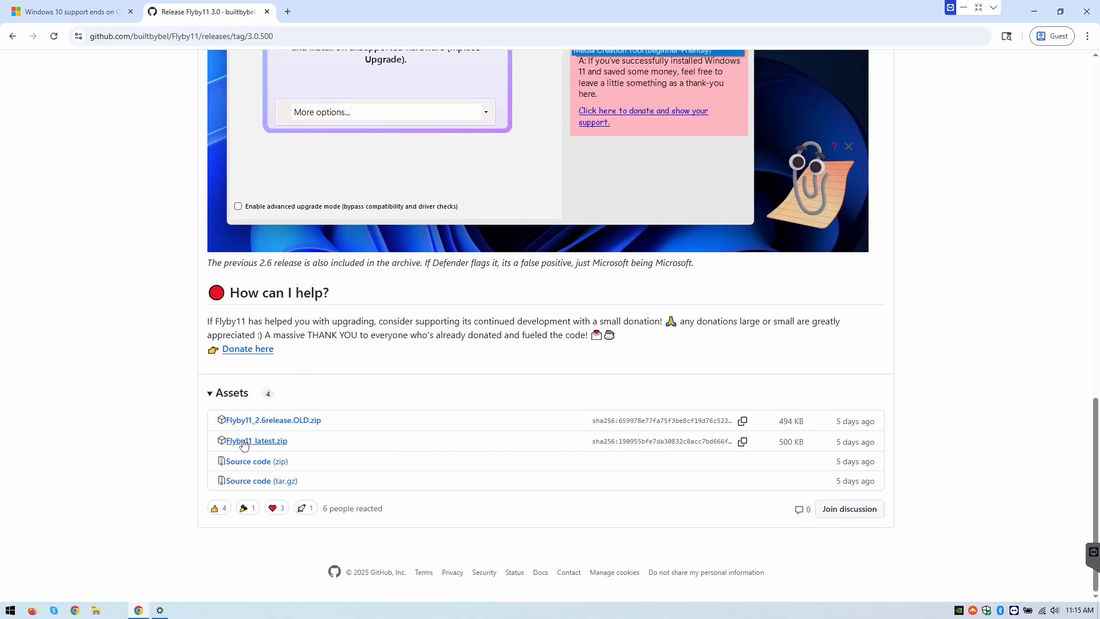
{"action": "mouse_move", "coordinate": [261, 447]}
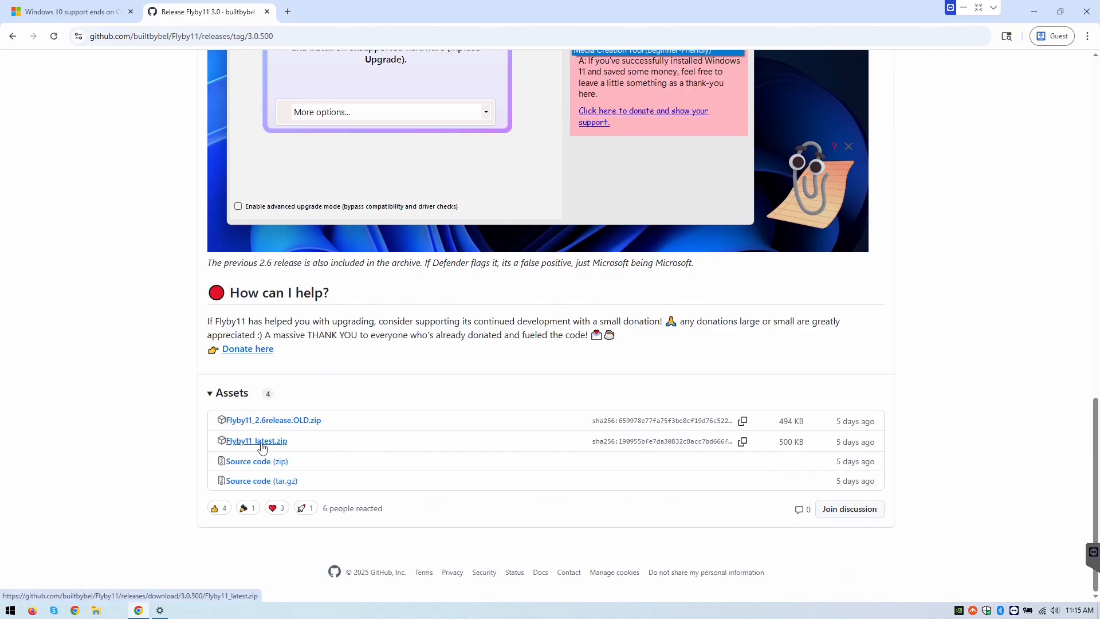
{"action": "mouse_move", "coordinate": [846, 443]}
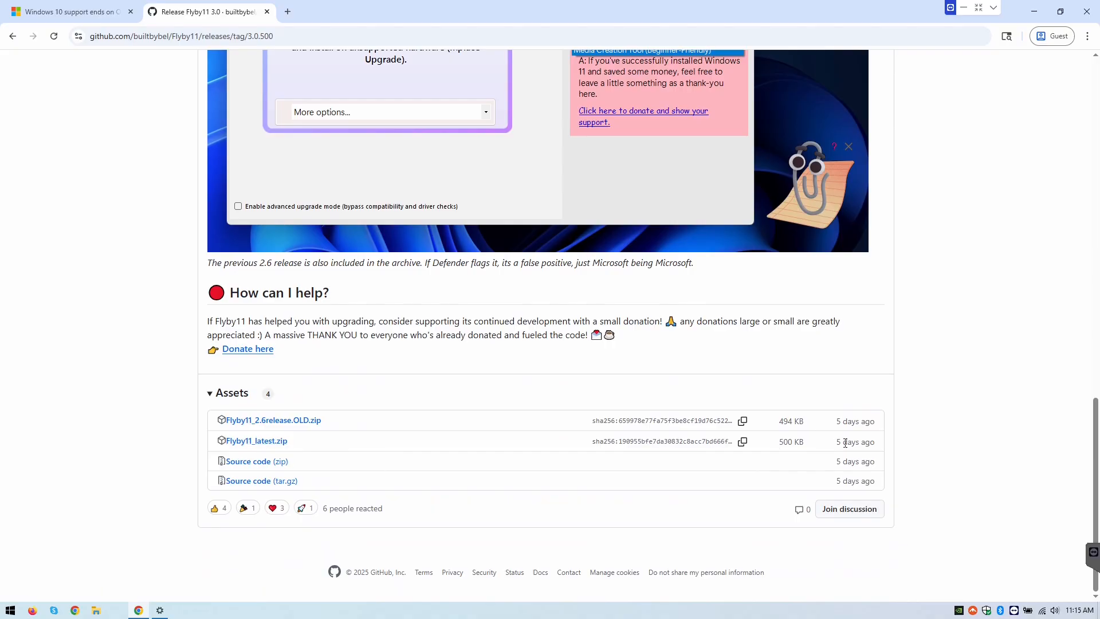
Download Flyby11_latest.zip to the Desktop, then minimize Chrome
{"action": "left_click", "coordinate": [257, 441]}
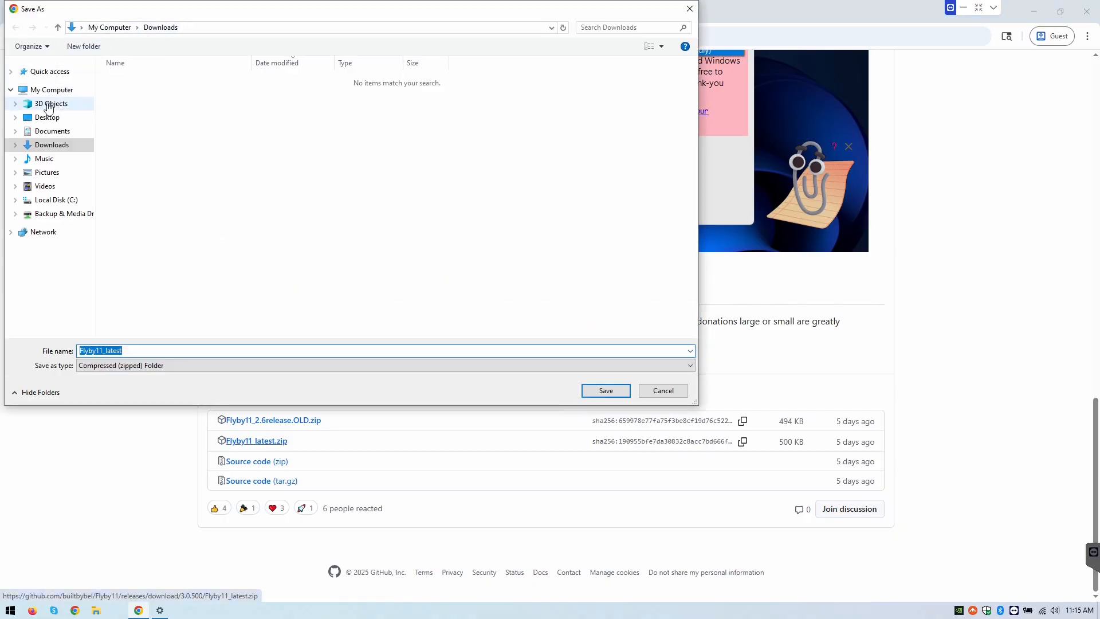
{"action": "left_click", "coordinate": [46, 117]}
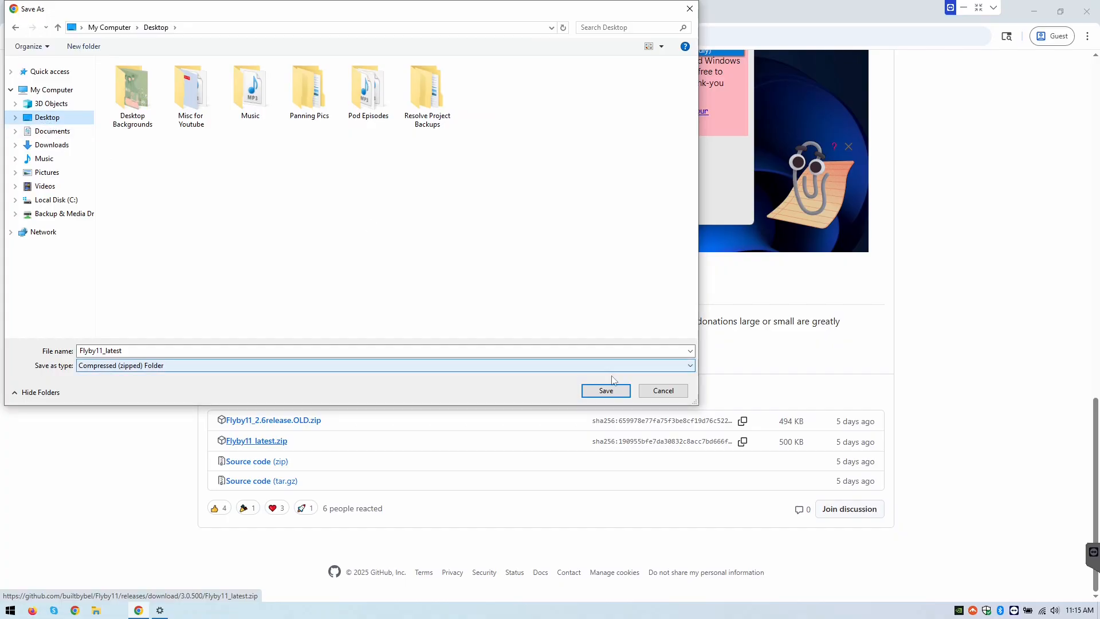
{"action": "left_click", "coordinate": [605, 391]}
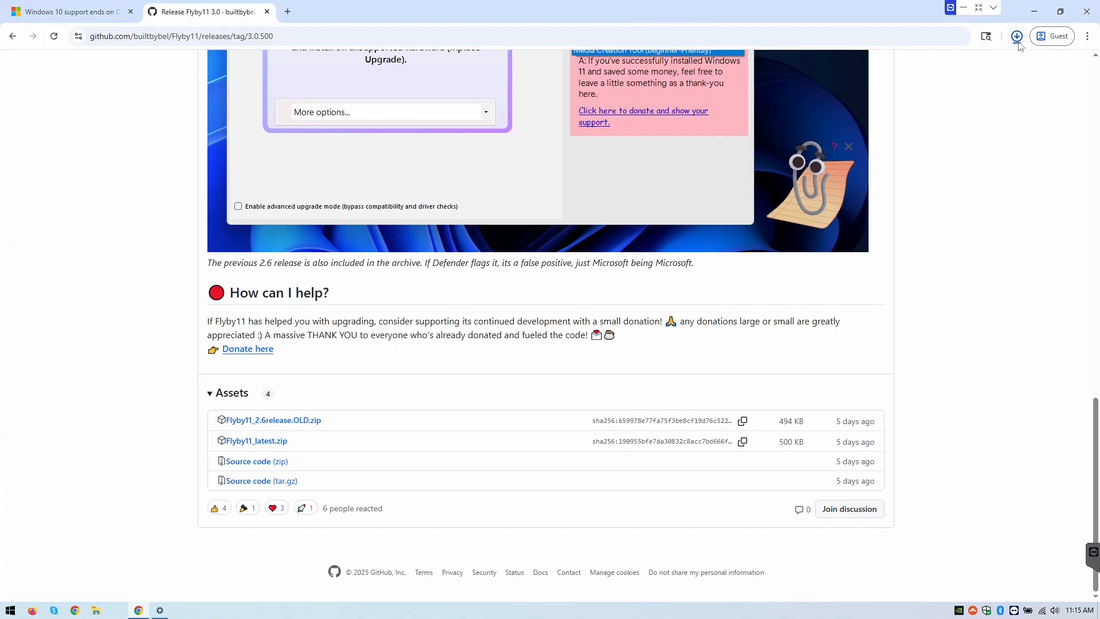
{"action": "left_click", "coordinate": [1017, 36]}
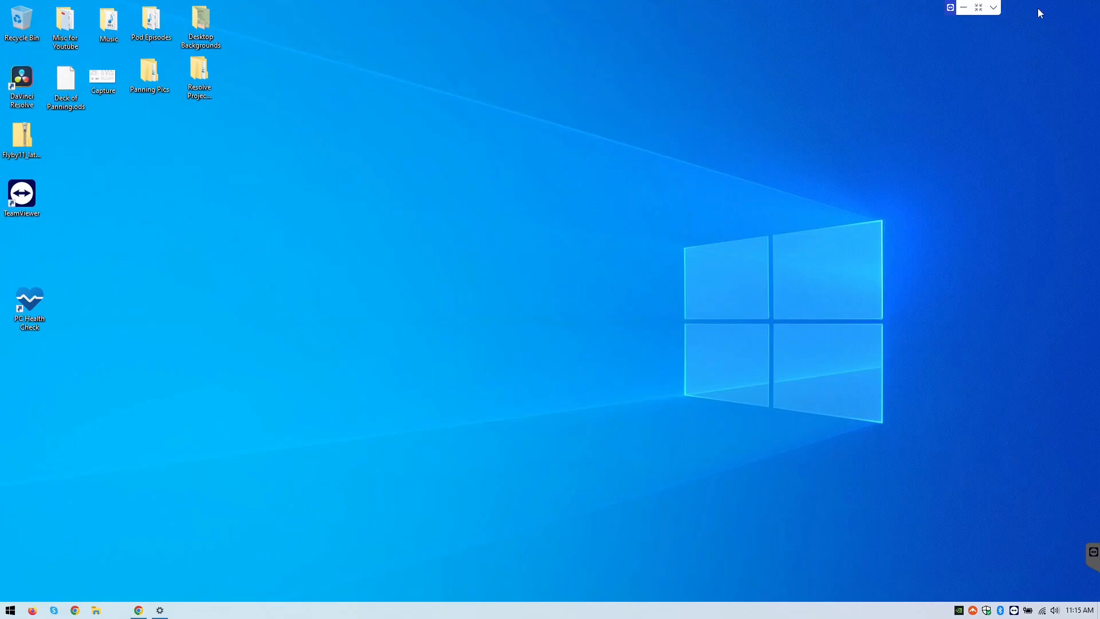
{"action": "mouse_move", "coordinate": [688, 103]}
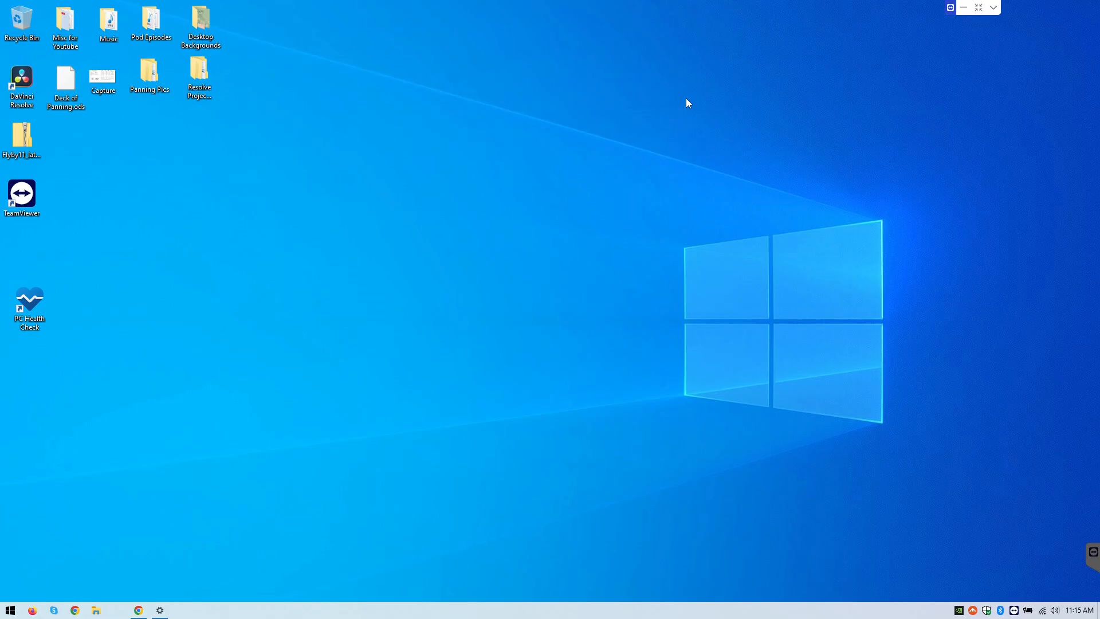
Extract All from Flyby11_latest.zip into a Flyby11_latest folder on the desktop
{"action": "right_click", "coordinate": [21, 137]}
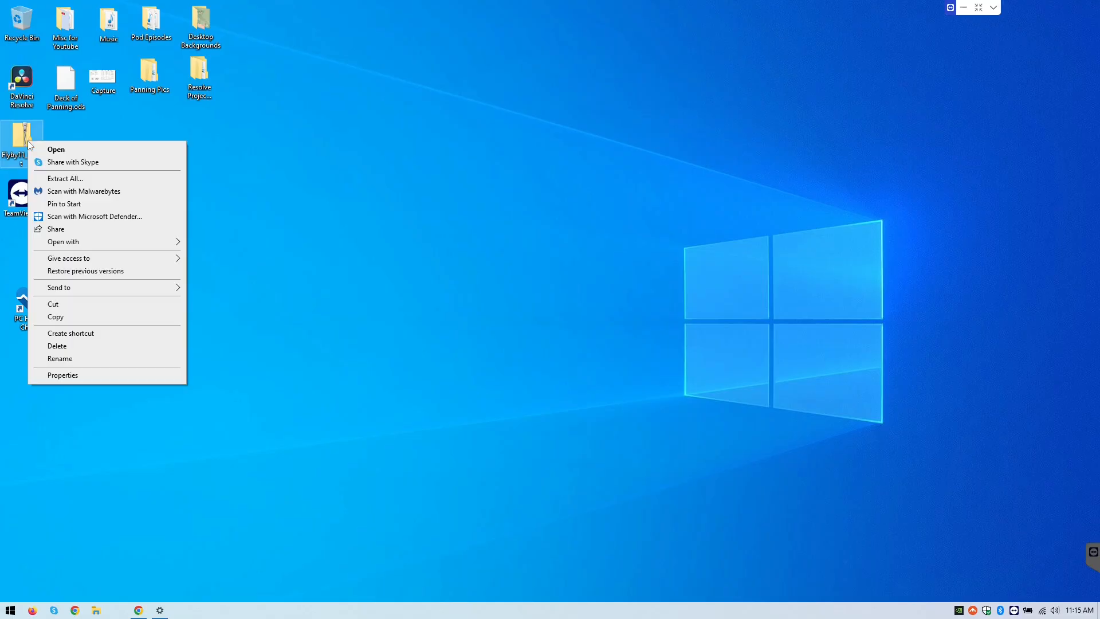
{"action": "left_click", "coordinate": [64, 178]}
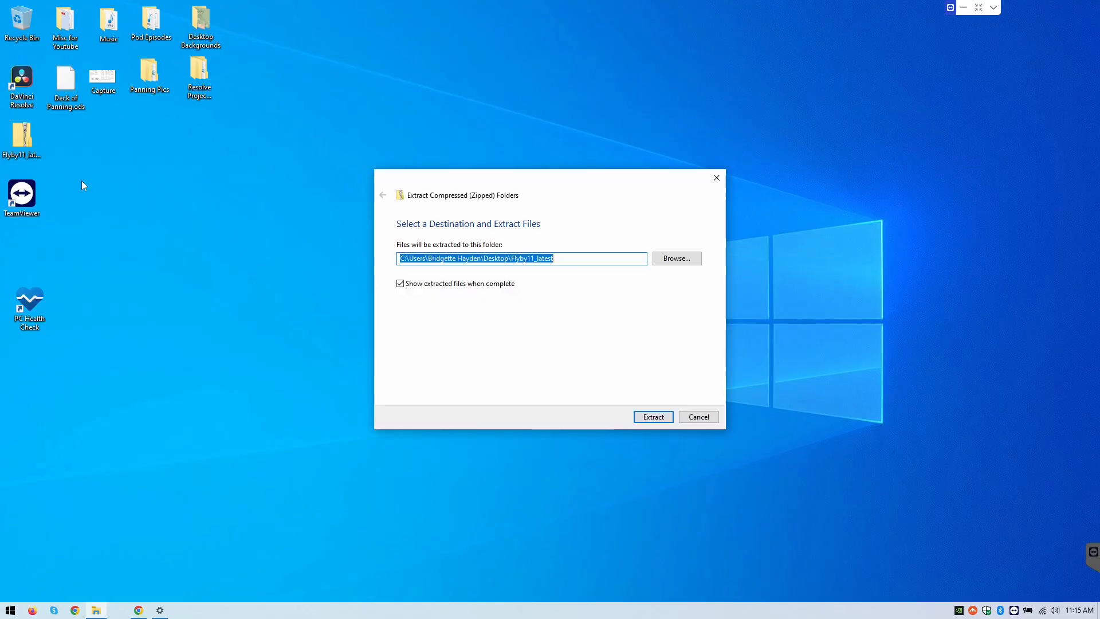
{"action": "mouse_move", "coordinate": [600, 368]}
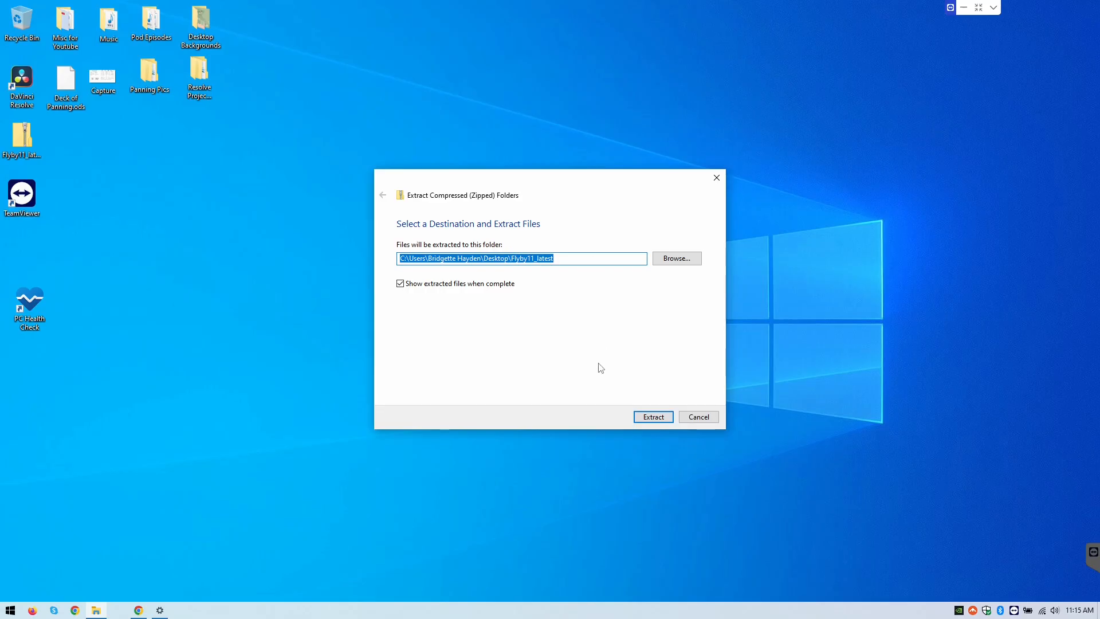
{"action": "left_click", "coordinate": [652, 416]}
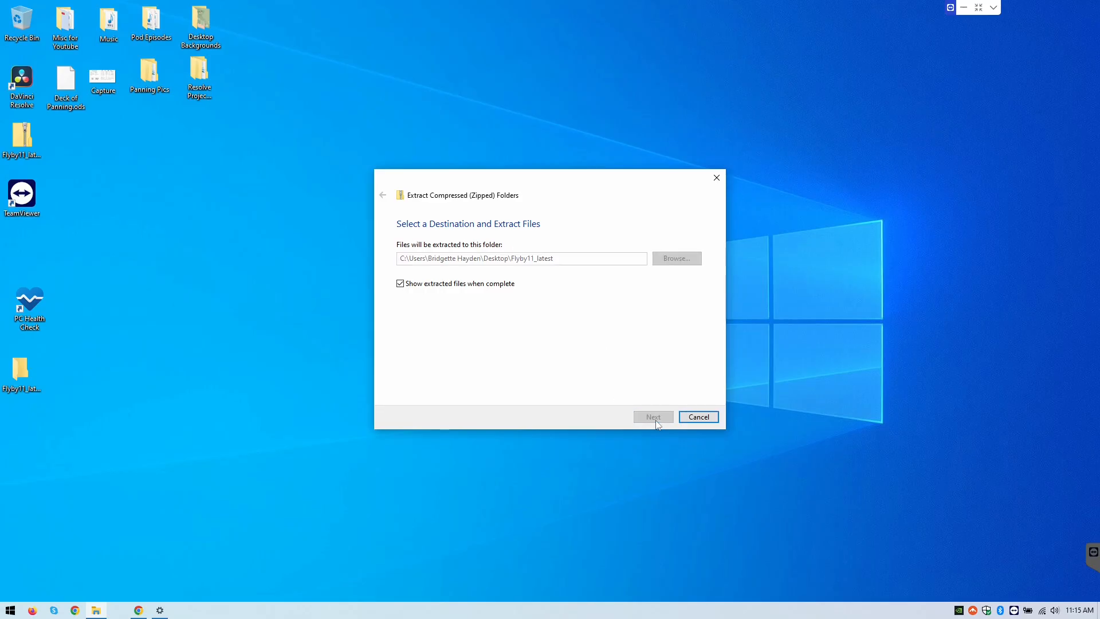
{"action": "left_click", "coordinate": [652, 417]}
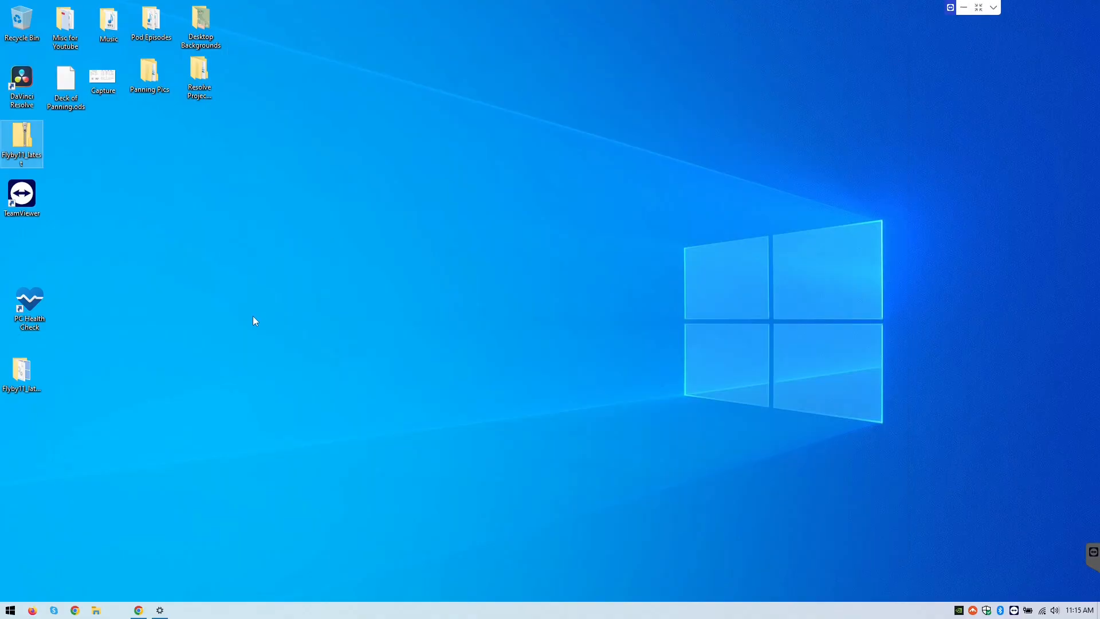
Open the Flyby11_latest folder and select the Flyby11 application file
{"action": "double_click", "coordinate": [22, 140]}
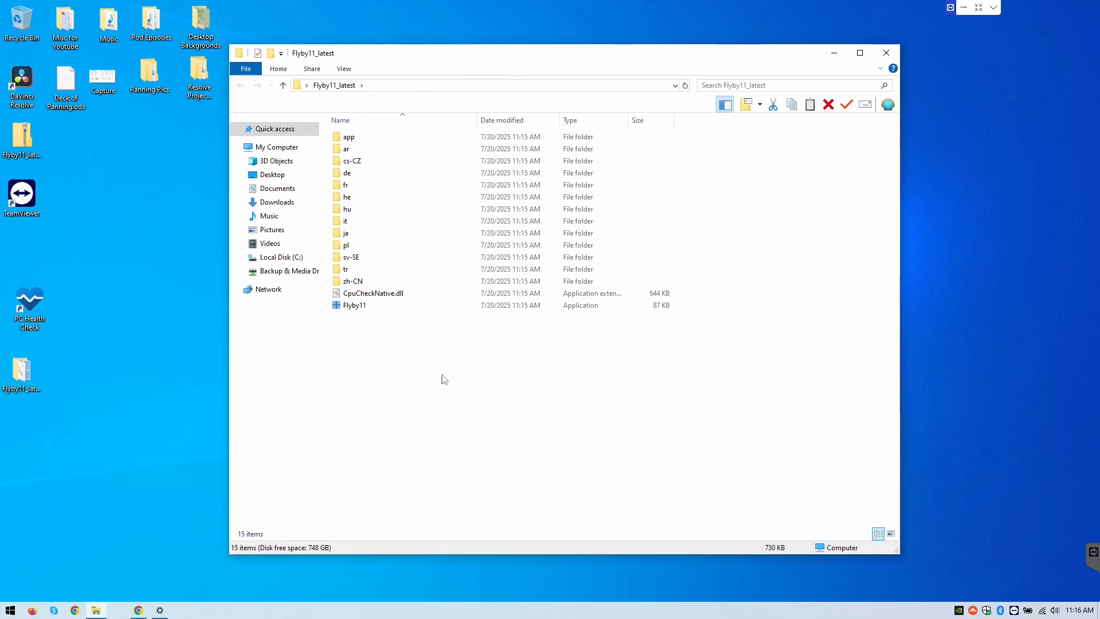
{"action": "mouse_move", "coordinate": [362, 315]}
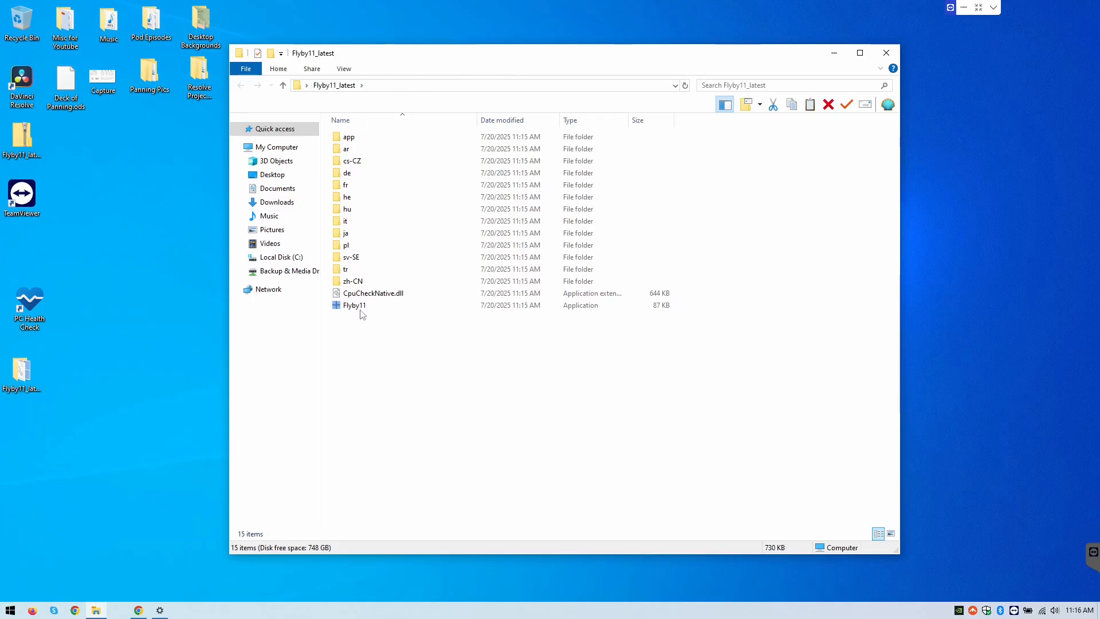
{"action": "left_click", "coordinate": [354, 304]}
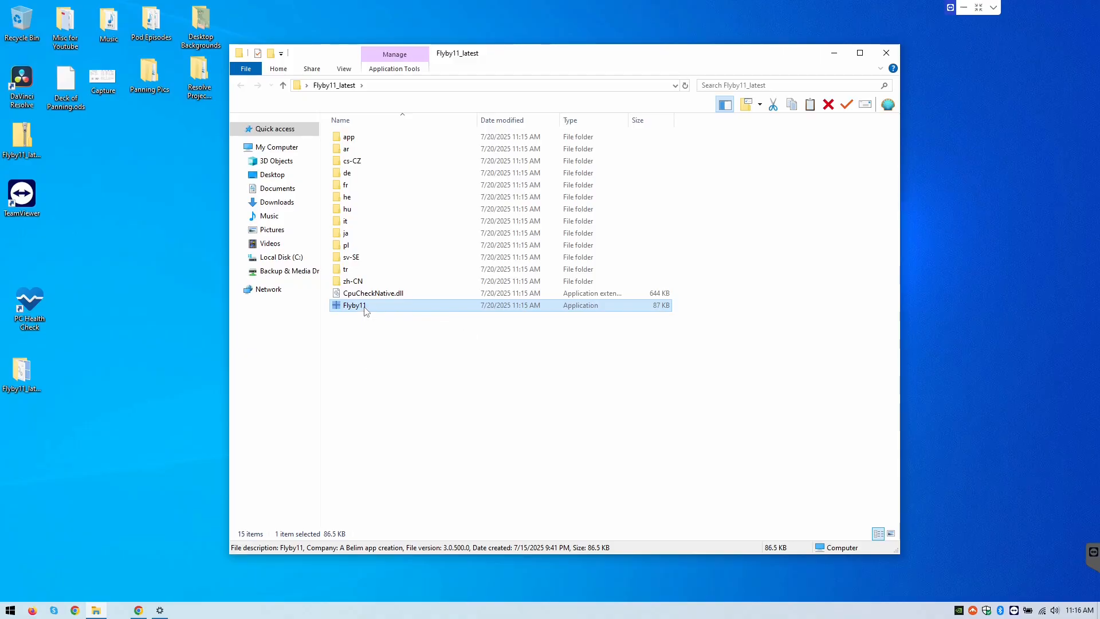
Launch Flyby11 and bypass the SmartScreen warning via More info and Run anyway
{"action": "double_click", "coordinate": [354, 305]}
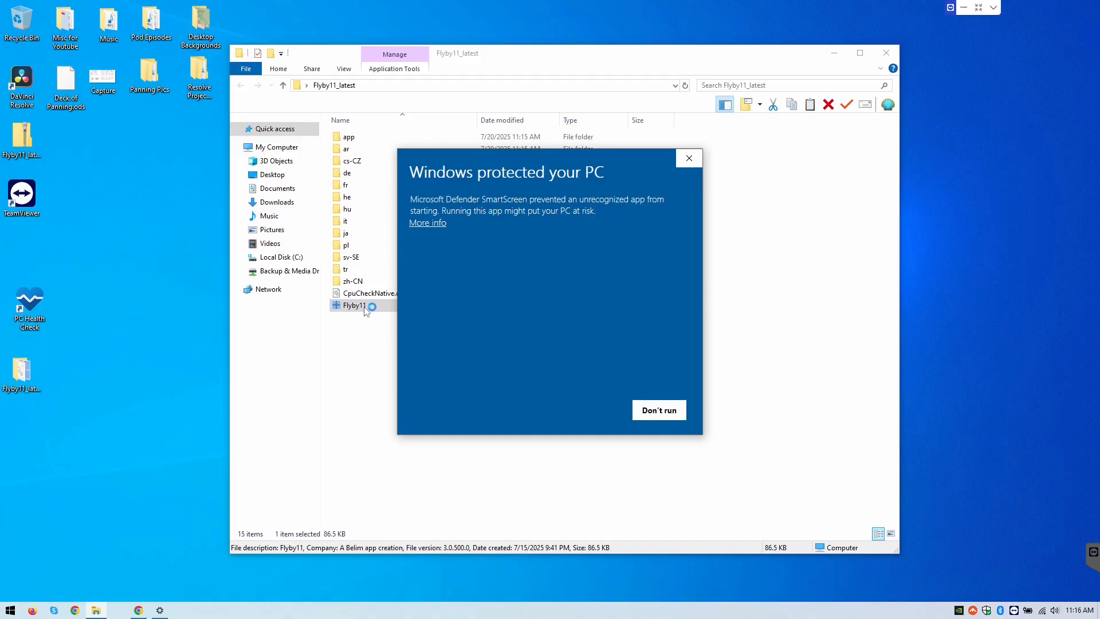
{"action": "mouse_move", "coordinate": [519, 386]}
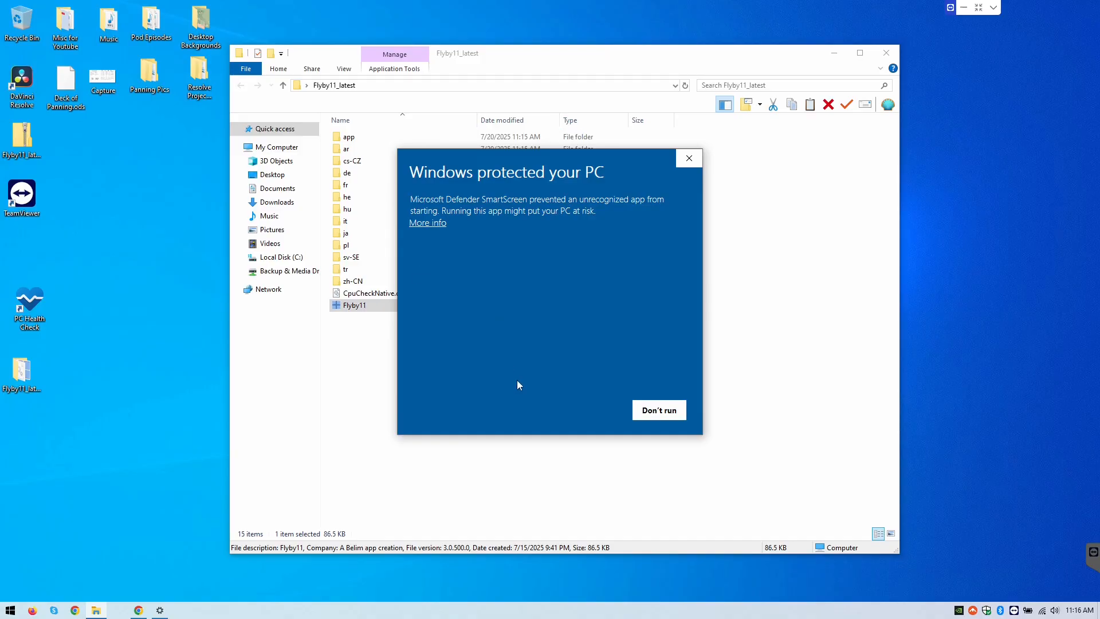
{"action": "left_click", "coordinate": [427, 222]}
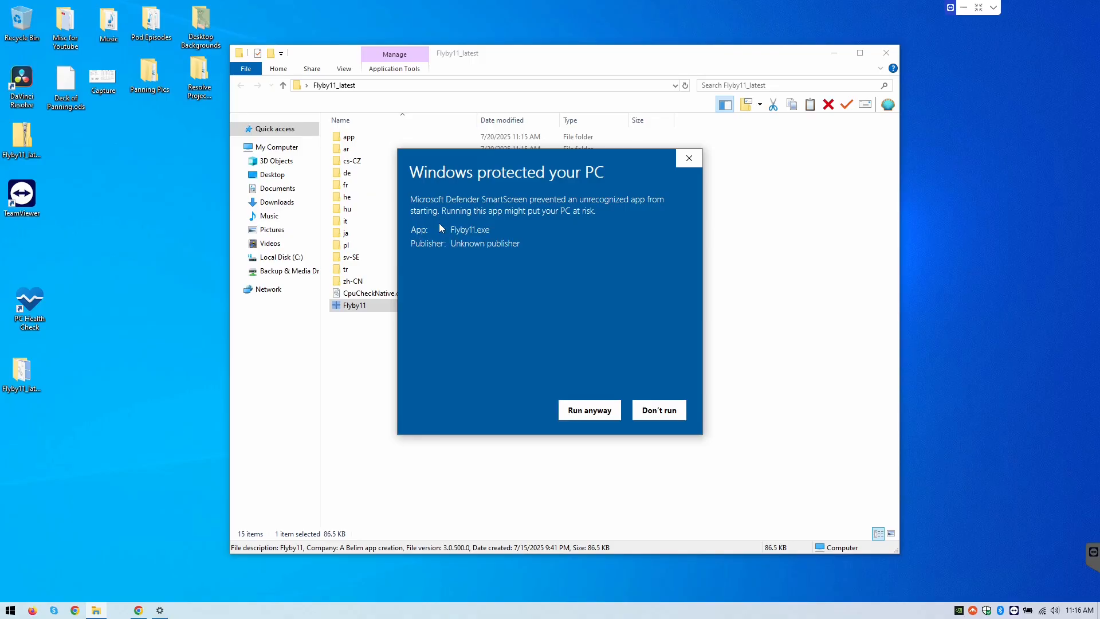
{"action": "mouse_move", "coordinate": [553, 378]}
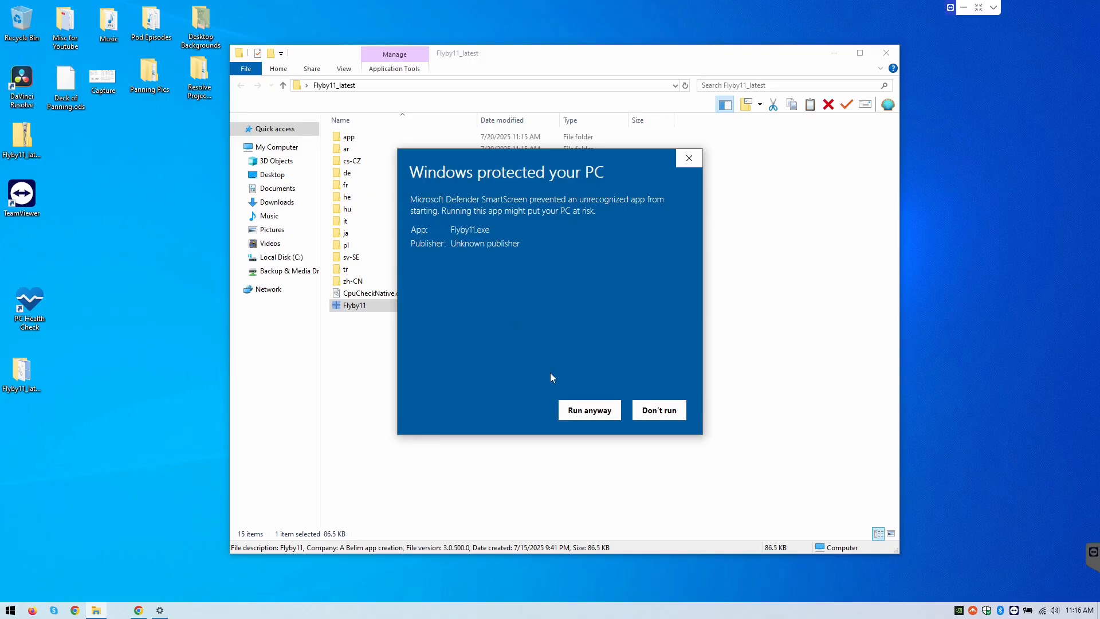
{"action": "left_click", "coordinate": [589, 410]}
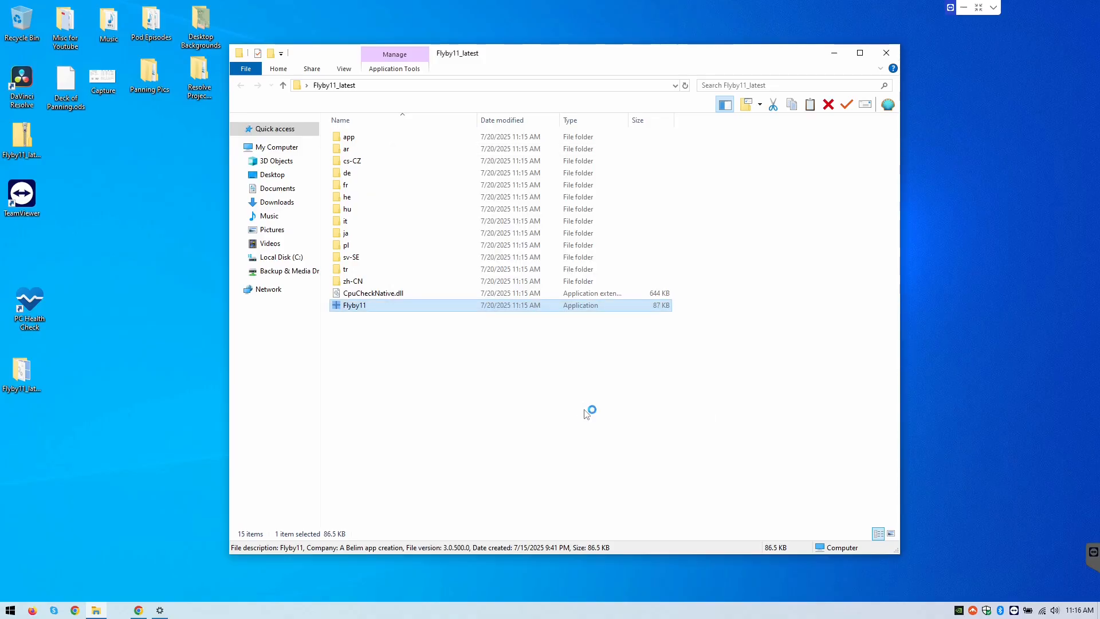
{"action": "double_click", "coordinate": [354, 305]}
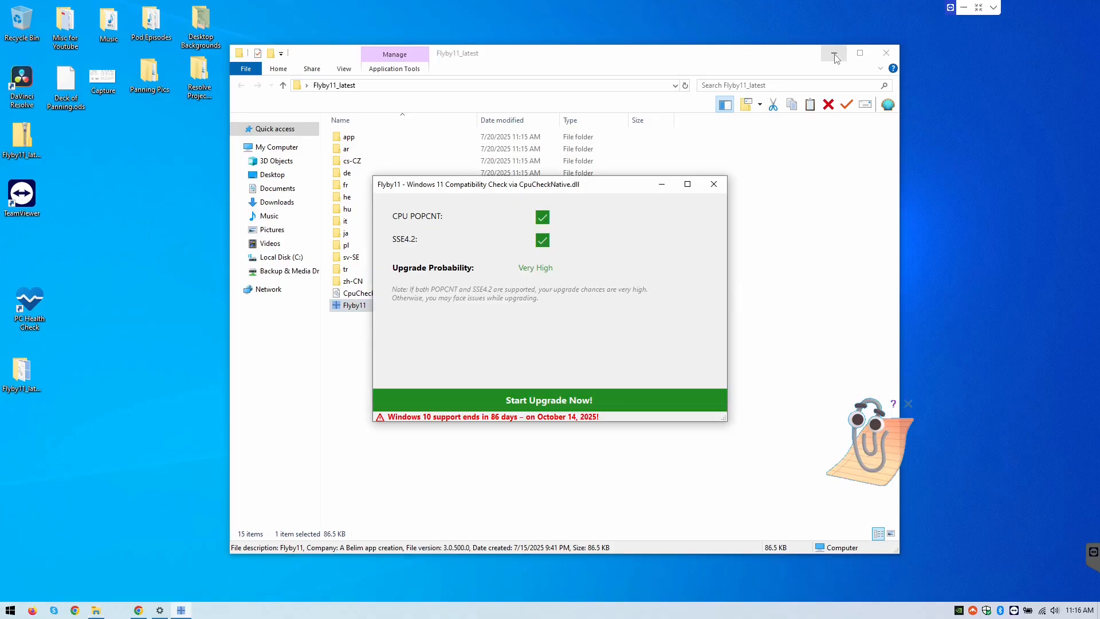
Minimize File Explorer to leave Flyby11's compatibility results showing Very High upgrade probability
{"action": "left_click", "coordinate": [834, 54]}
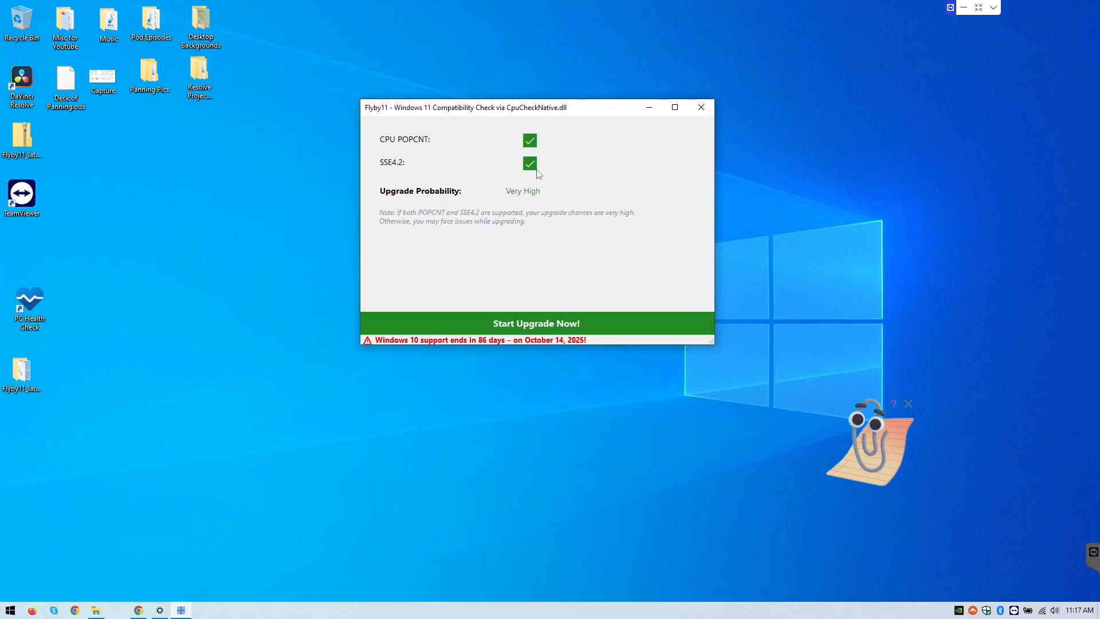
{"action": "mouse_move", "coordinate": [414, 292]}
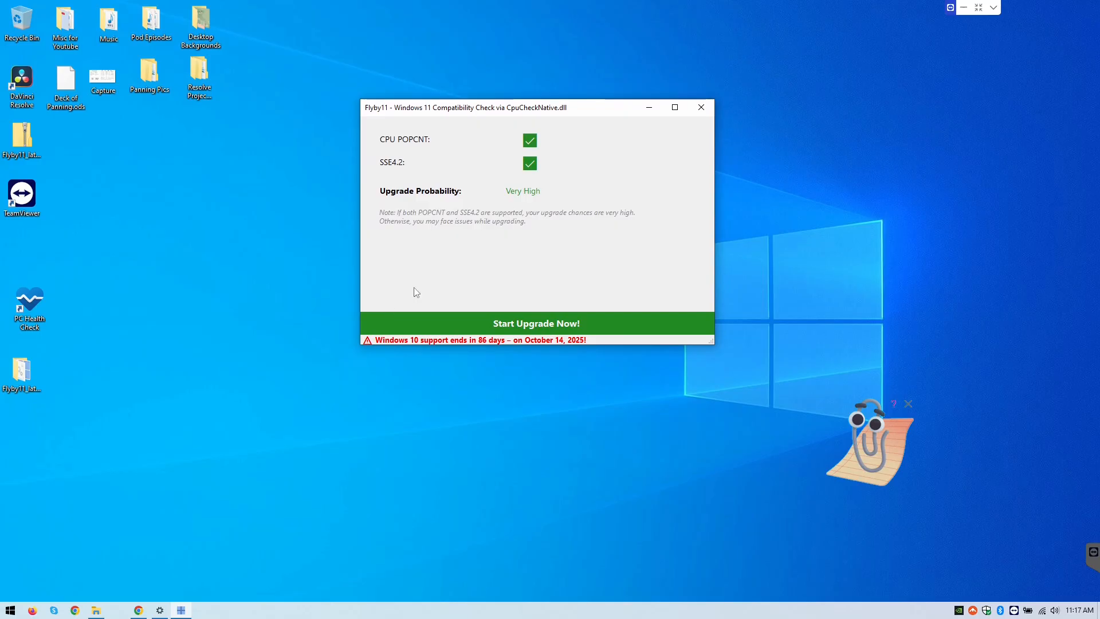
{"action": "mouse_move", "coordinate": [494, 198]}
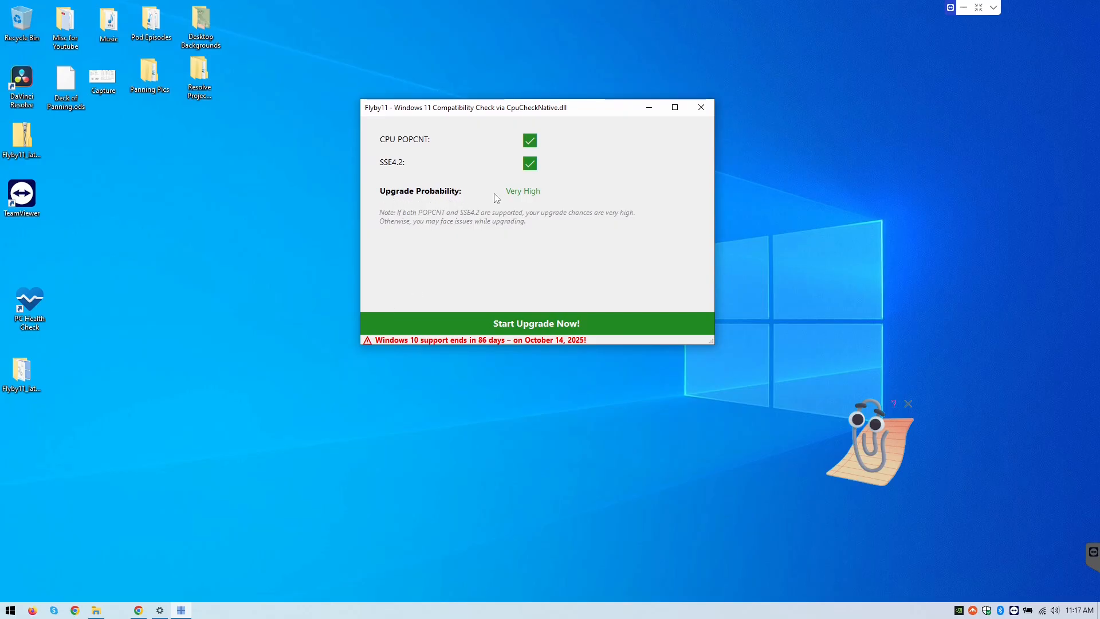
{"action": "mouse_move", "coordinate": [521, 293]}
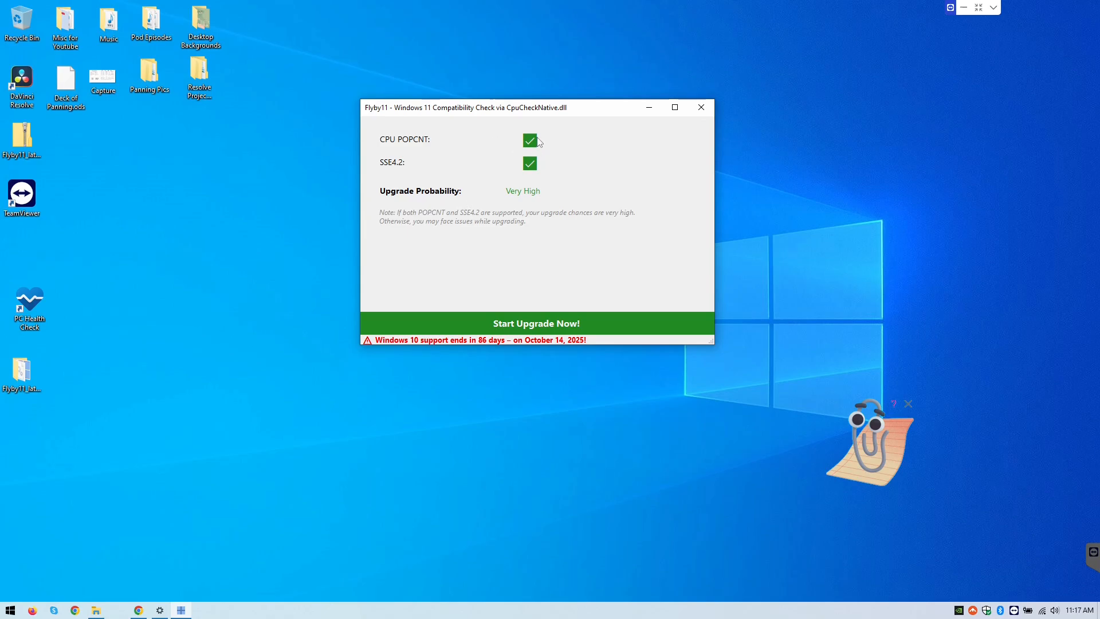
{"action": "mouse_move", "coordinate": [537, 169]}
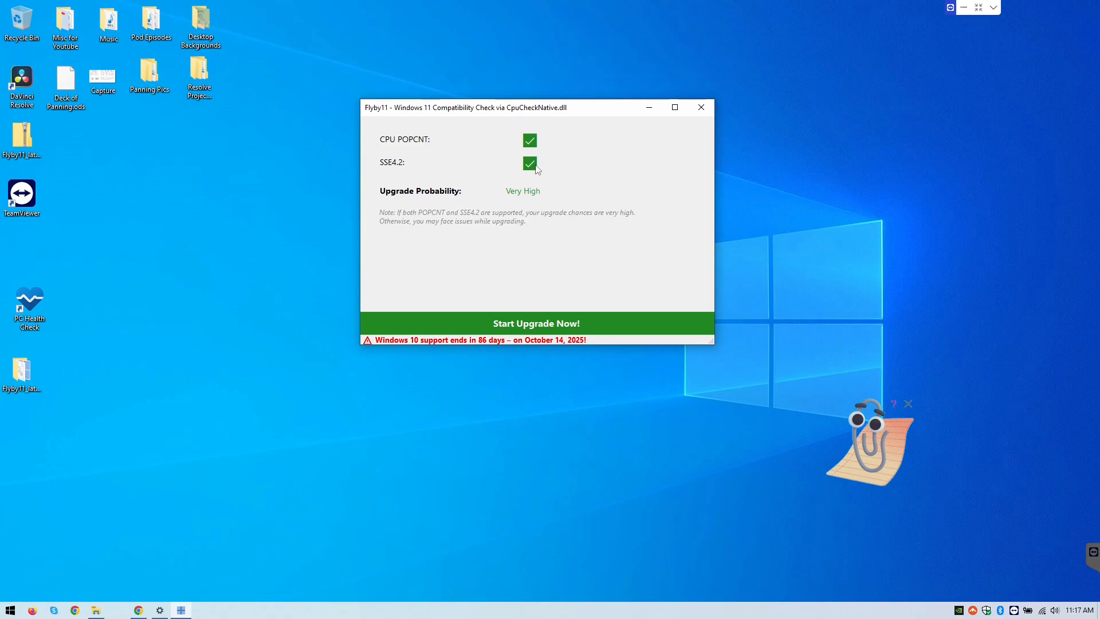
{"action": "mouse_move", "coordinate": [528, 177]}
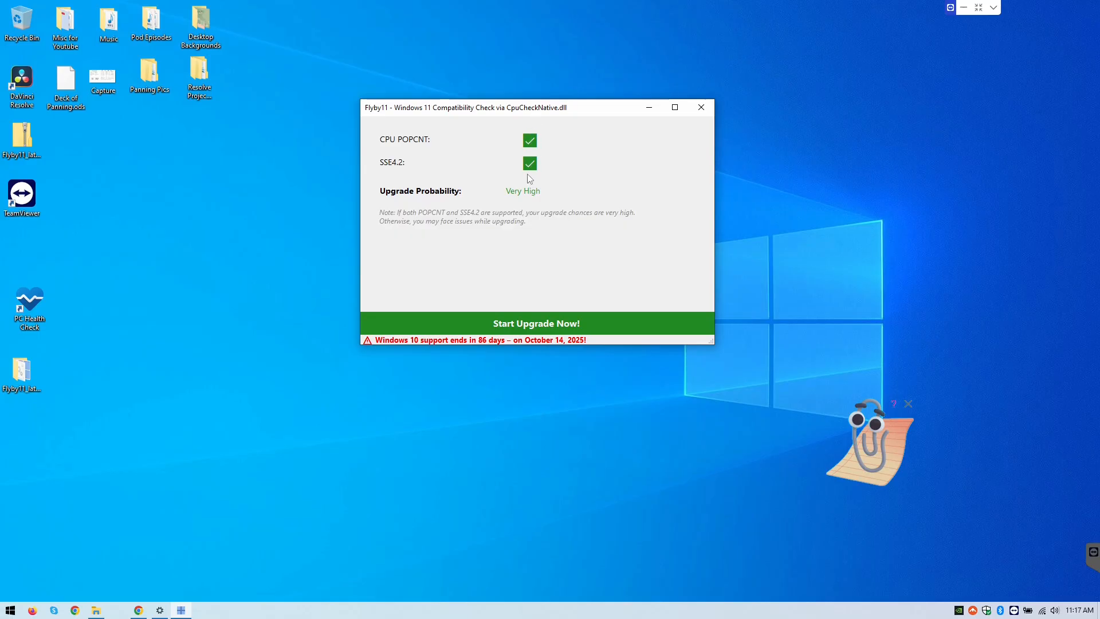
{"action": "mouse_move", "coordinate": [507, 240]}
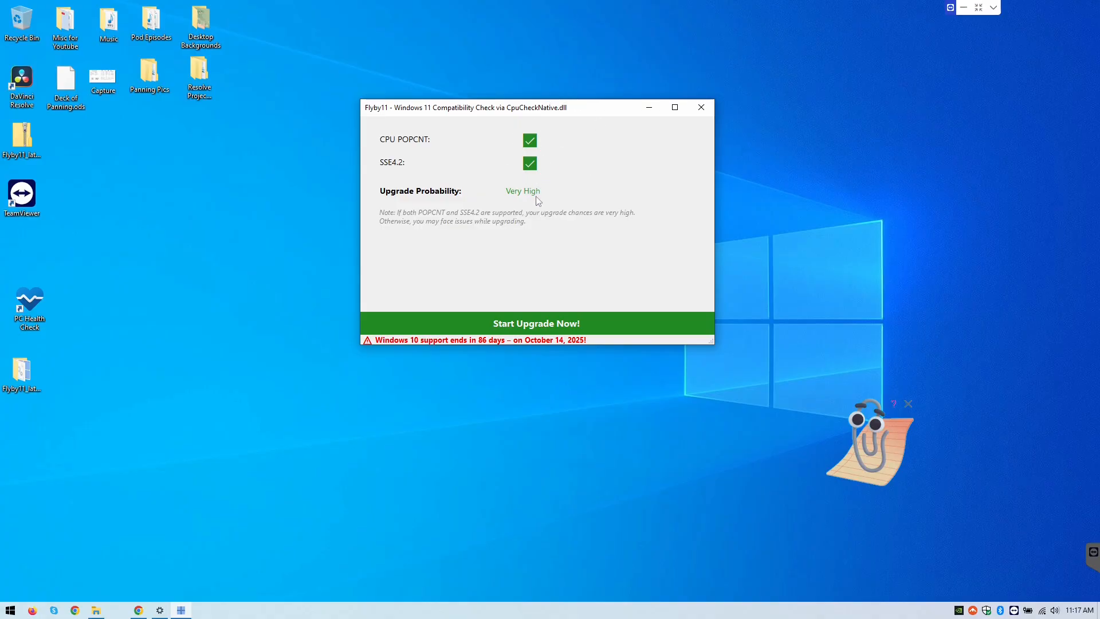
{"action": "mouse_move", "coordinate": [588, 319]}
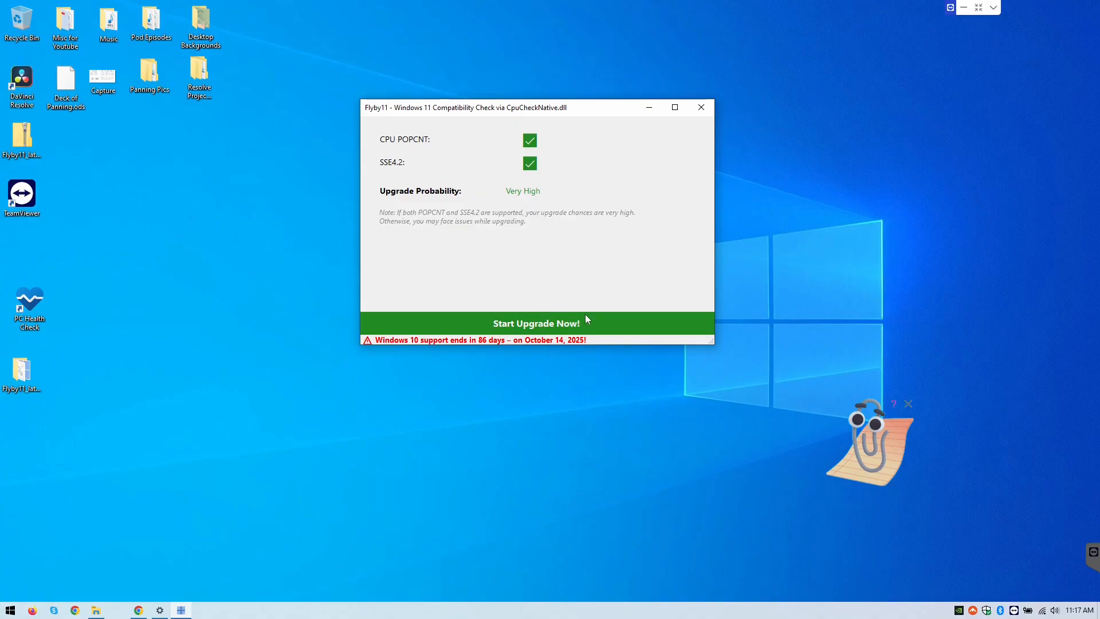
Launch Flyby11's Upgrading Assistant and expand the Select Download Source list
{"action": "left_click", "coordinate": [537, 323]}
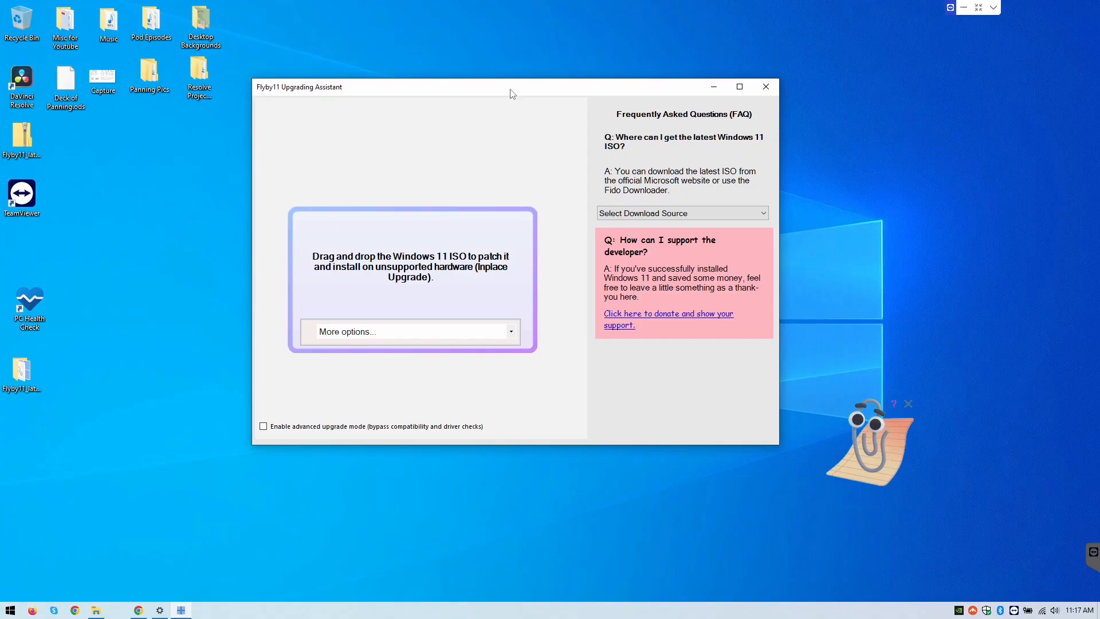
{"action": "mouse_move", "coordinate": [664, 162]}
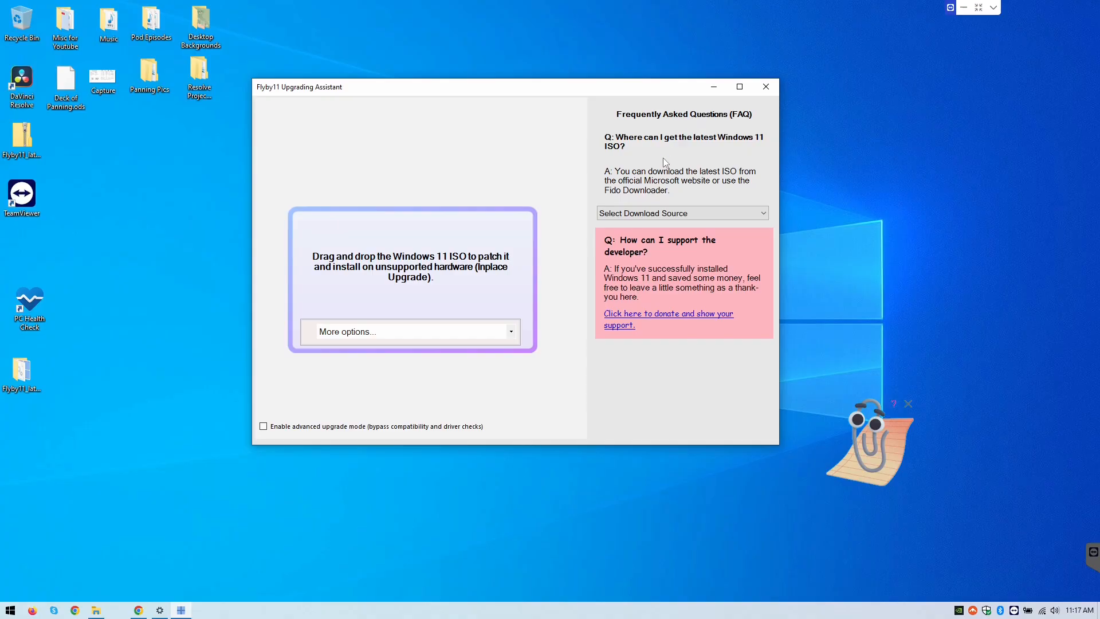
{"action": "left_click", "coordinate": [680, 212]}
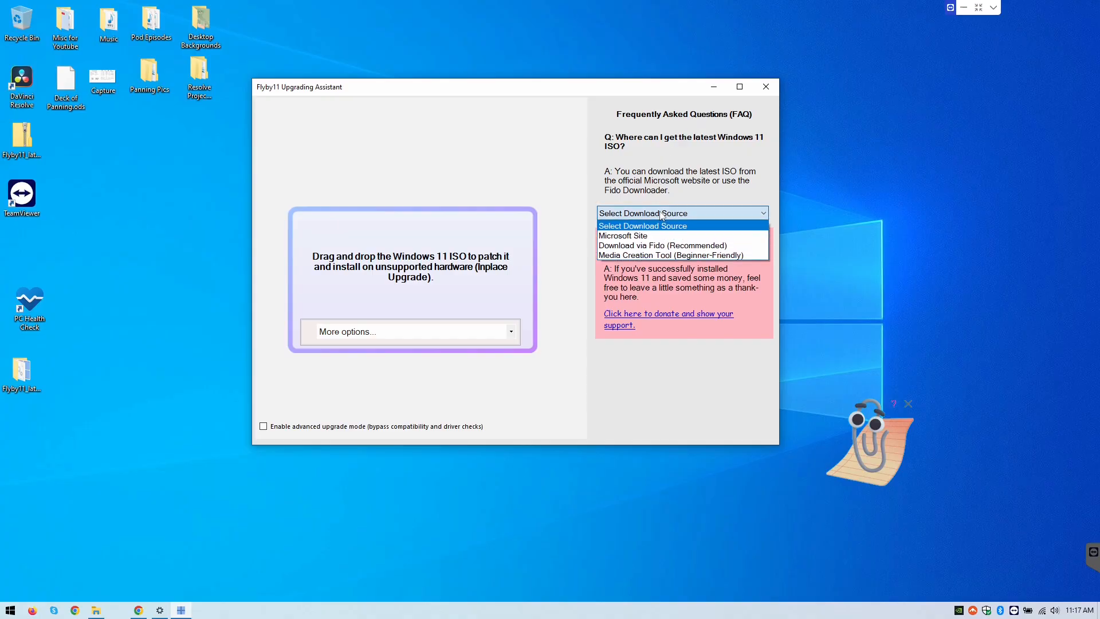
{"action": "mouse_move", "coordinate": [656, 235]}
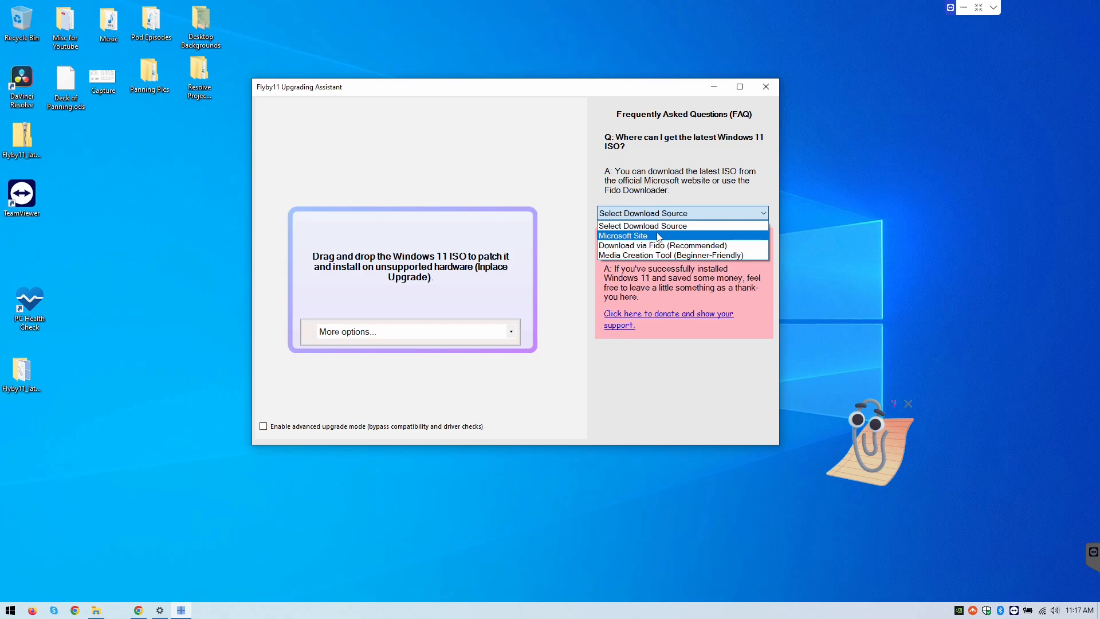
{"action": "mouse_move", "coordinate": [665, 255]}
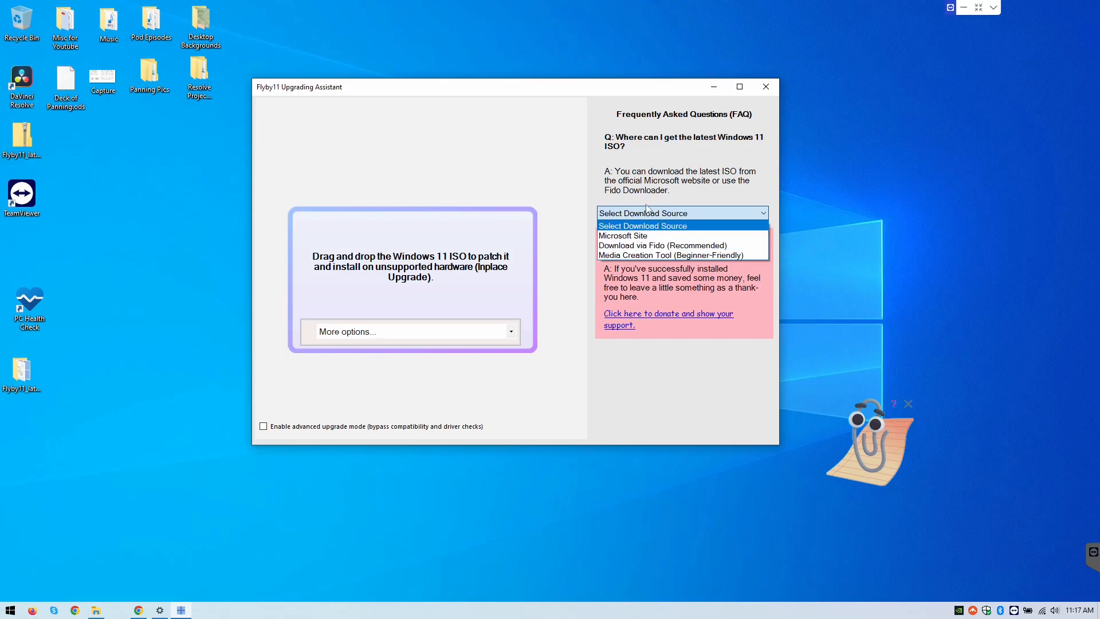
{"action": "mouse_move", "coordinate": [662, 245]}
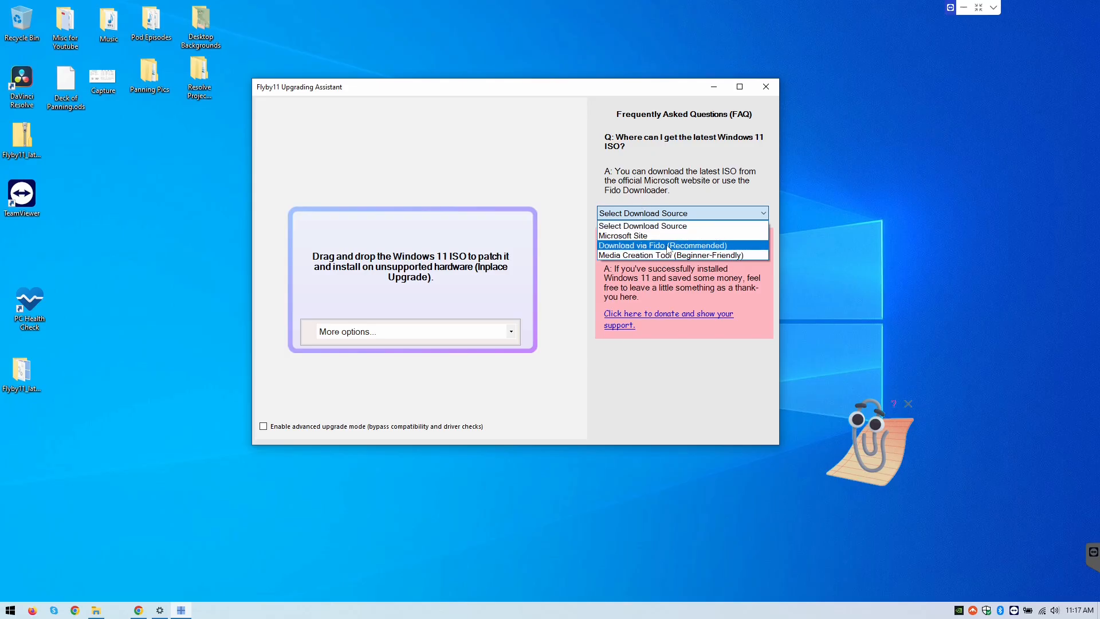
{"action": "mouse_move", "coordinate": [653, 250]}
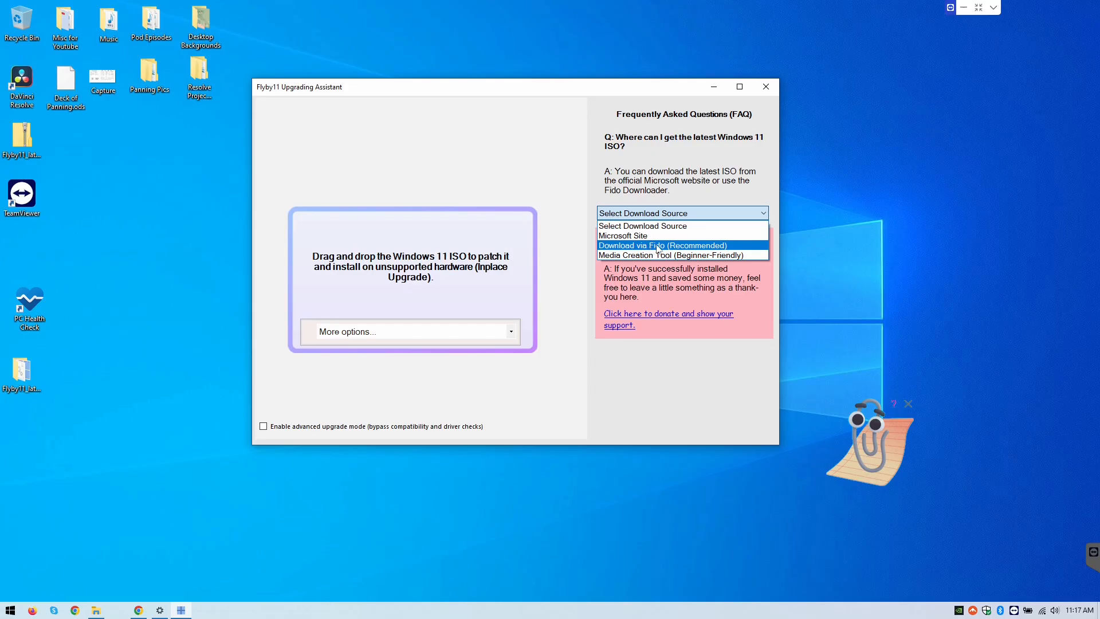
{"action": "mouse_move", "coordinate": [660, 250]}
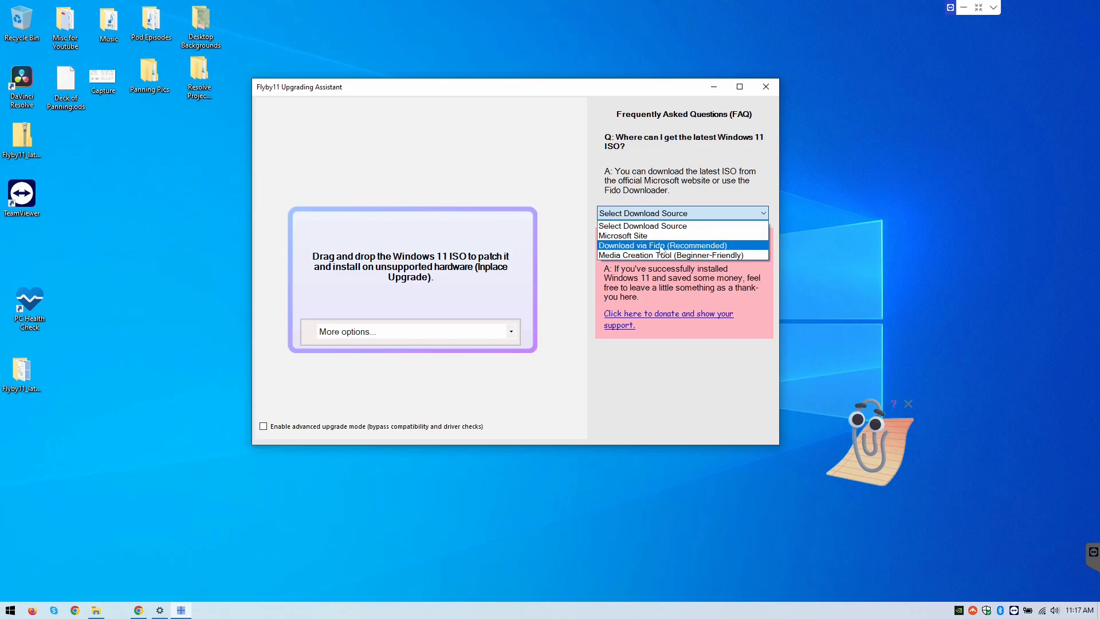
{"action": "mouse_move", "coordinate": [622, 234]}
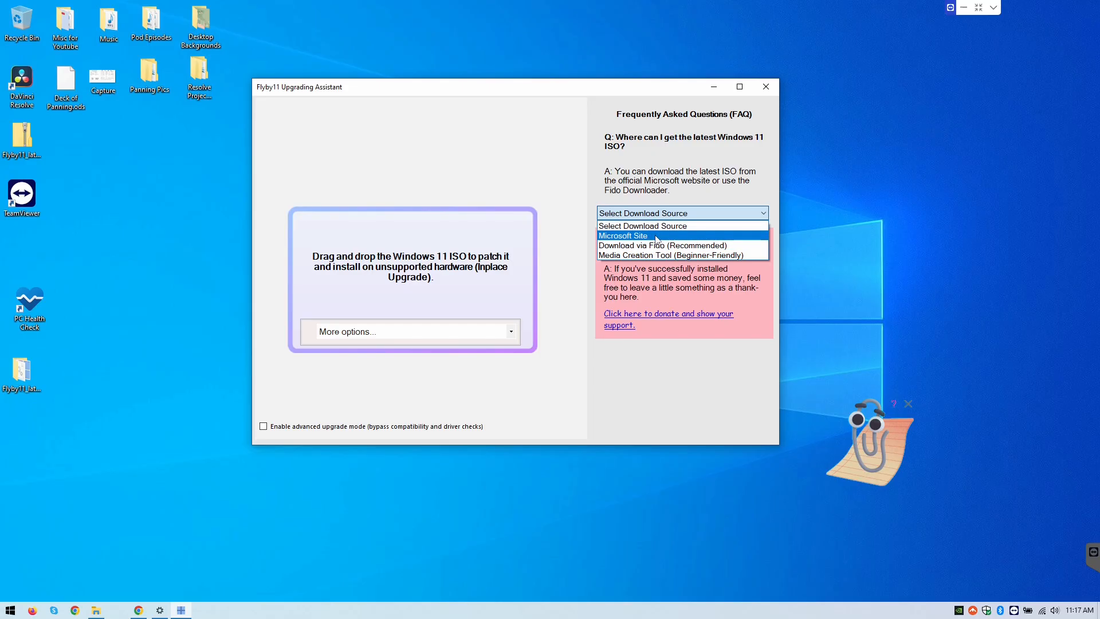
{"action": "mouse_move", "coordinate": [662, 244]}
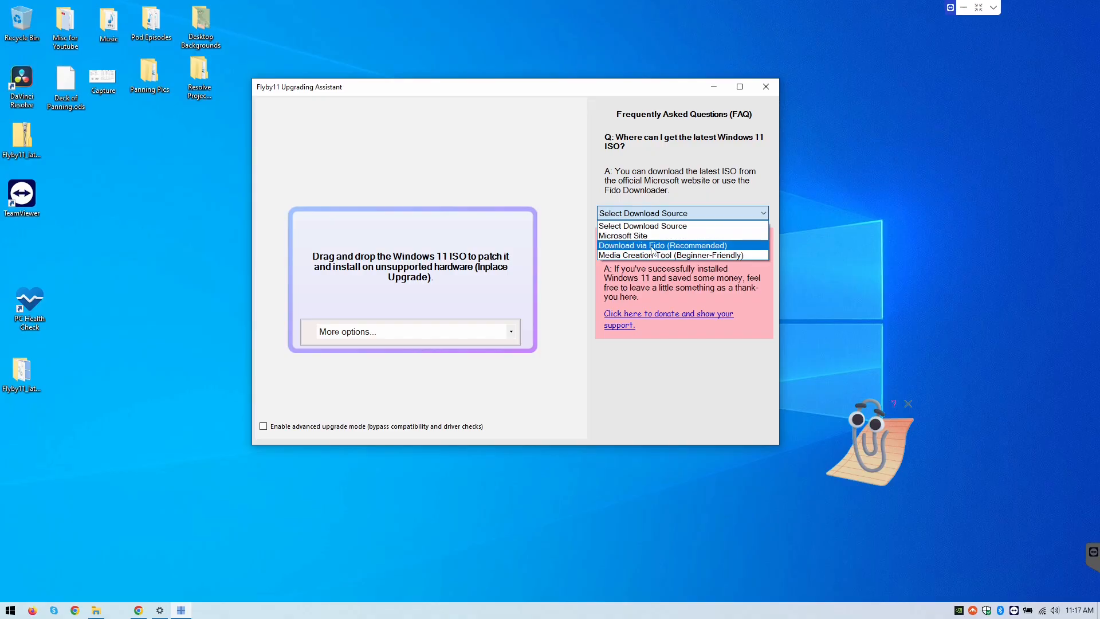
Download via Fido, selecting Windows 11 version and the 24H2 release
{"action": "left_click", "coordinate": [662, 245]}
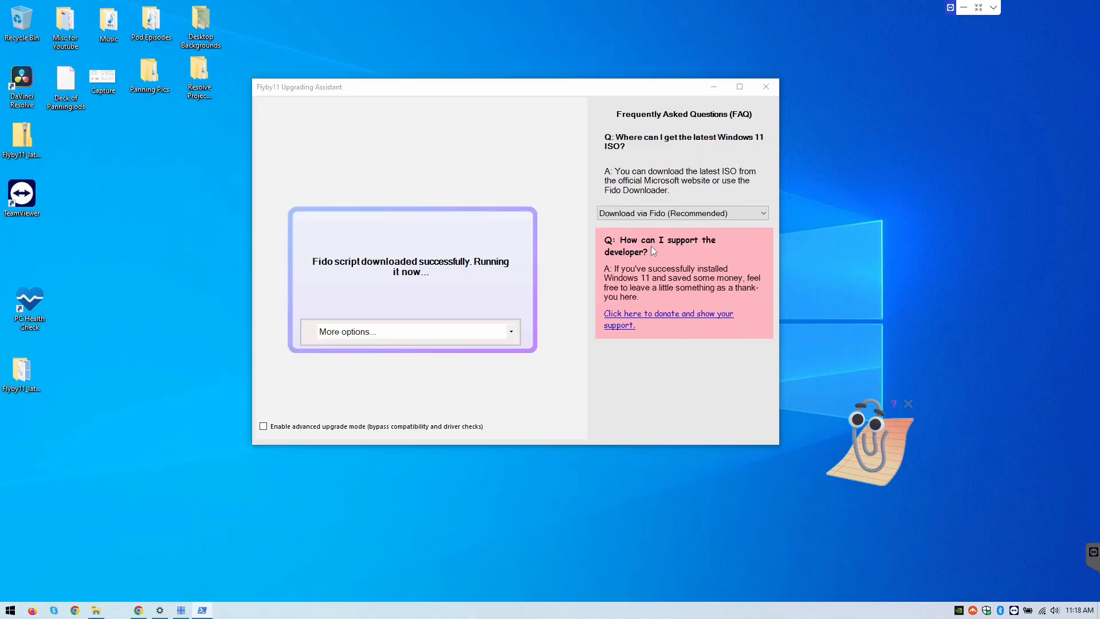
{"action": "mouse_move", "coordinate": [413, 484]}
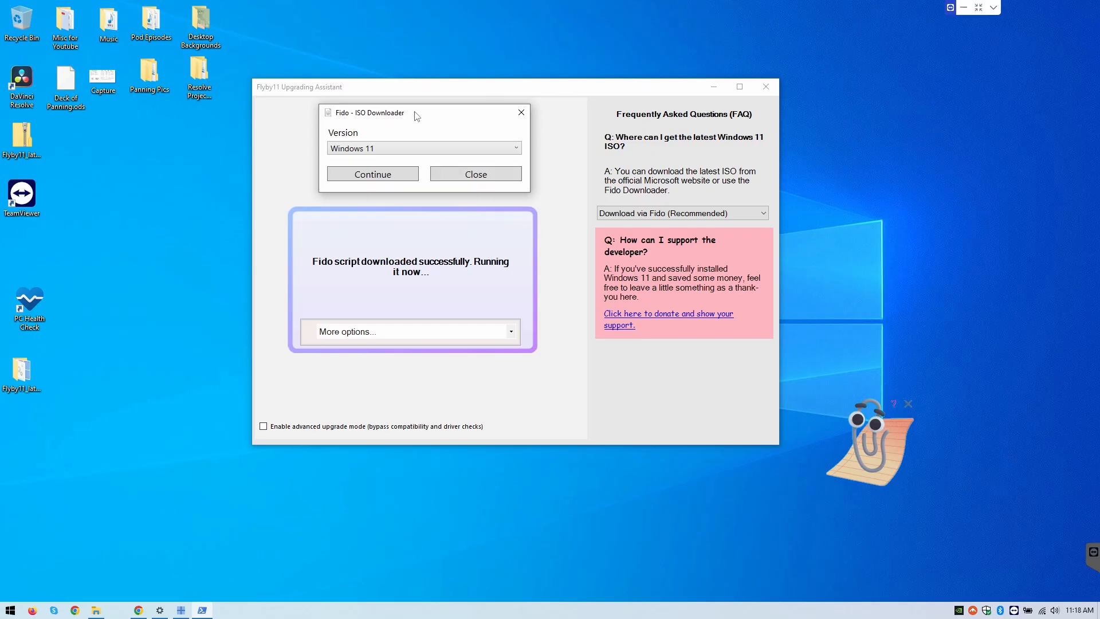
{"action": "mouse_move", "coordinate": [411, 121]}
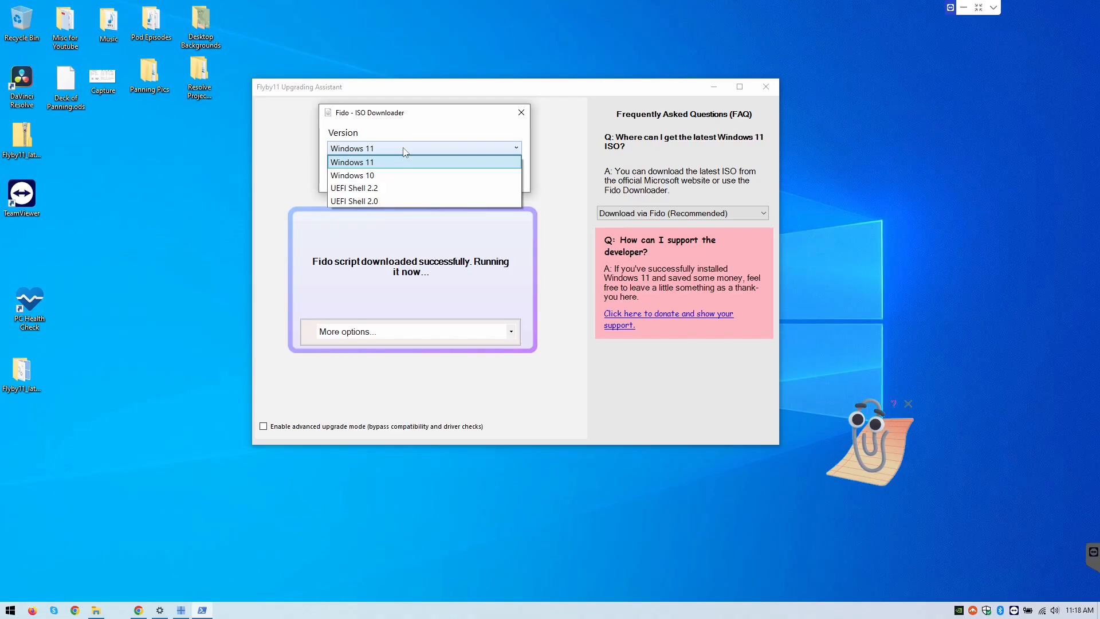
{"action": "mouse_move", "coordinate": [388, 166]}
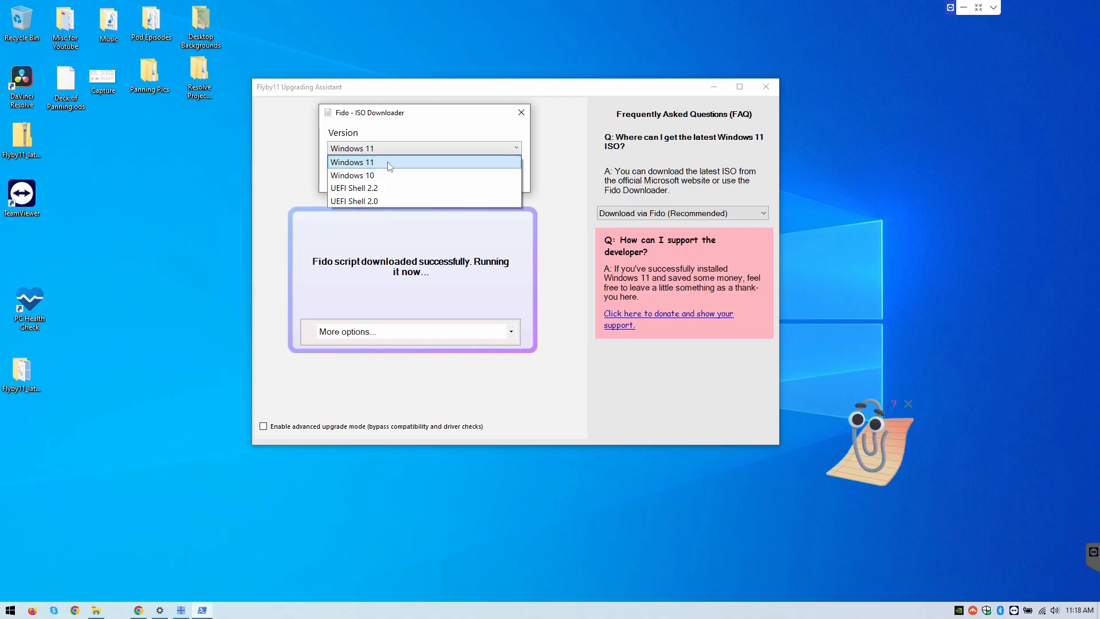
{"action": "left_click", "coordinate": [353, 162]}
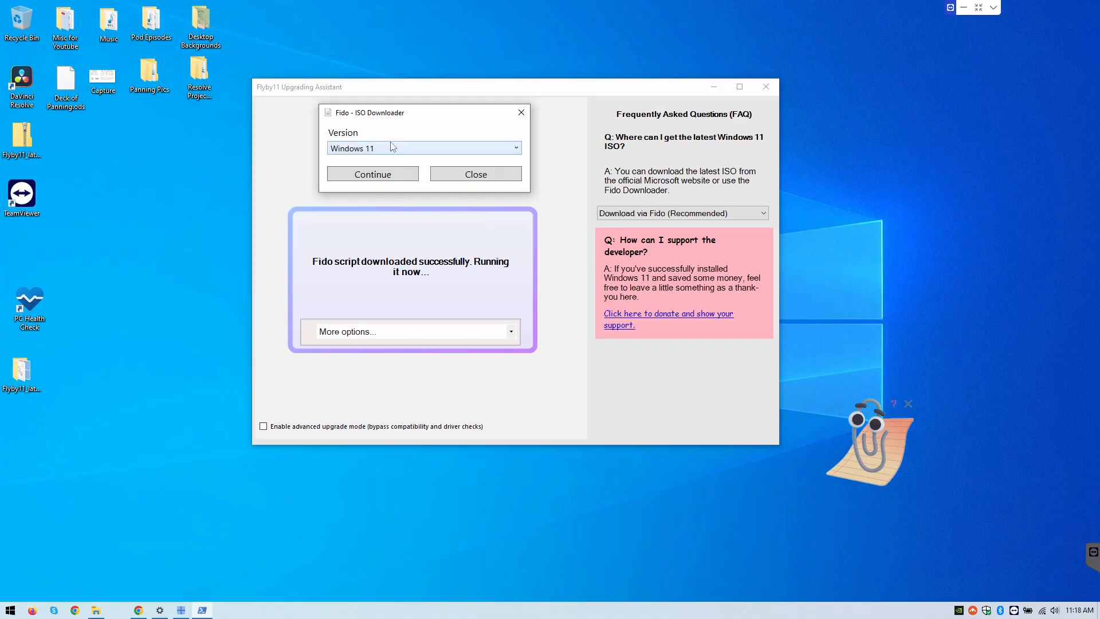
{"action": "left_click", "coordinate": [372, 173]}
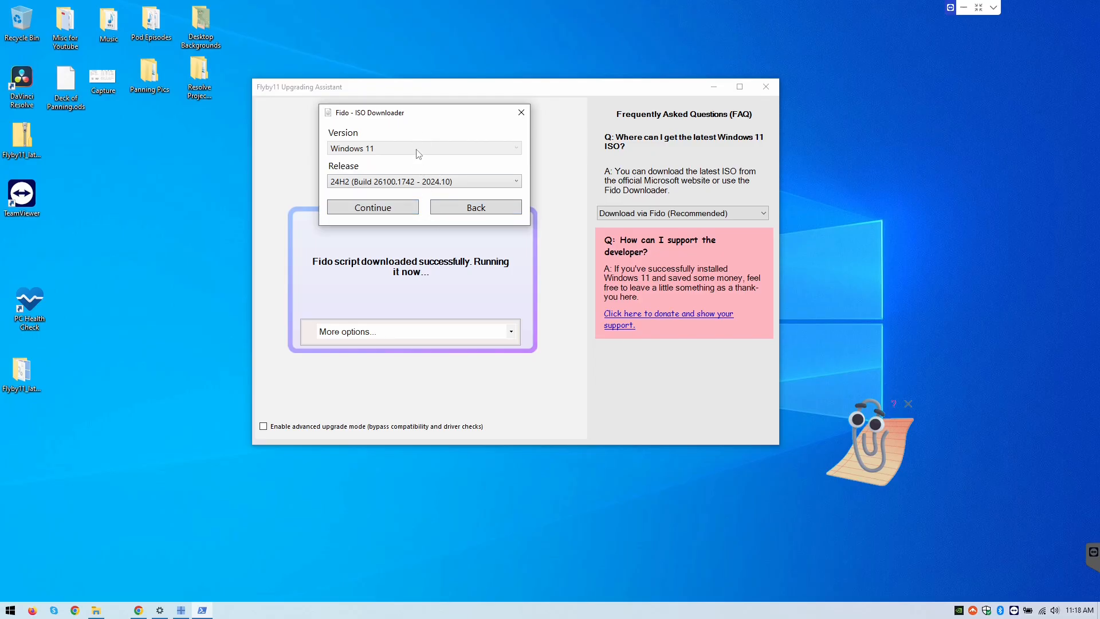
{"action": "left_click", "coordinate": [516, 181]}
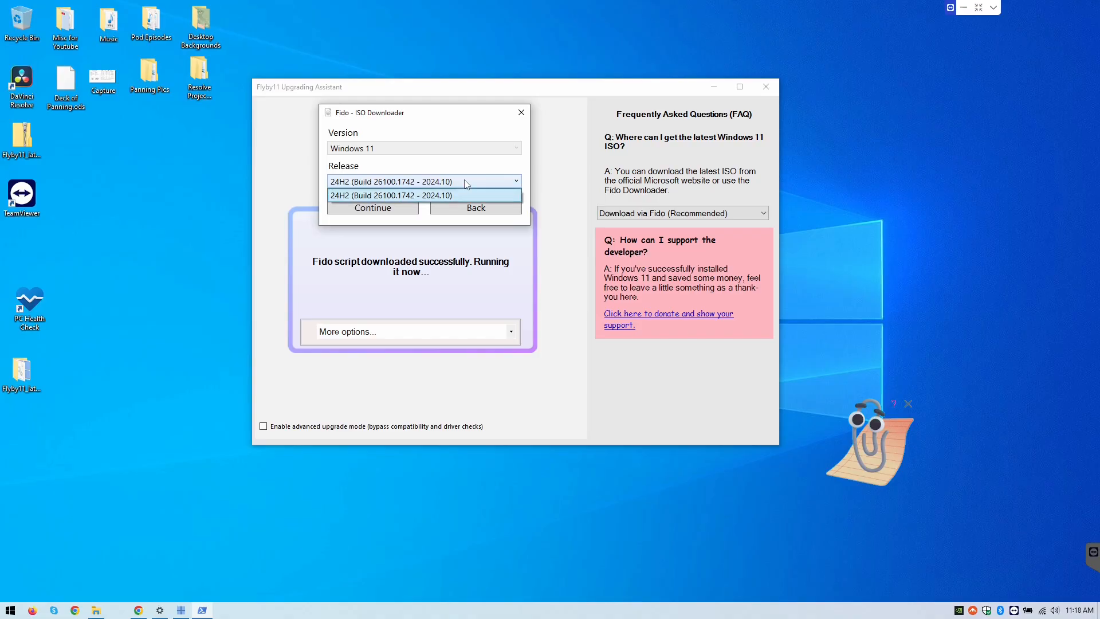
{"action": "mouse_move", "coordinate": [394, 197]}
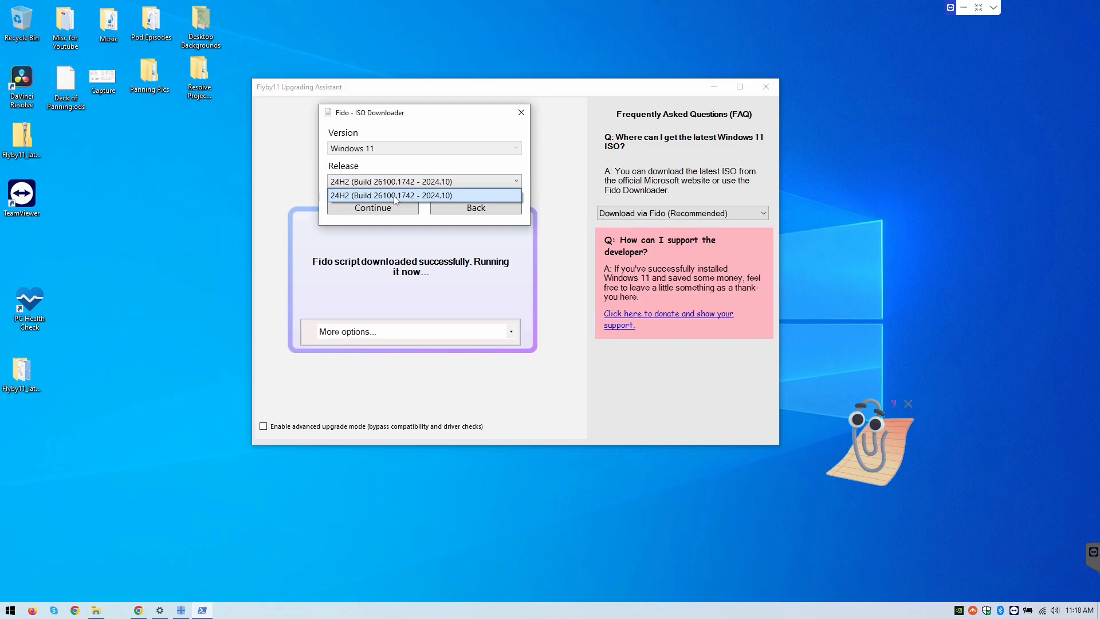
{"action": "mouse_move", "coordinate": [413, 199]}
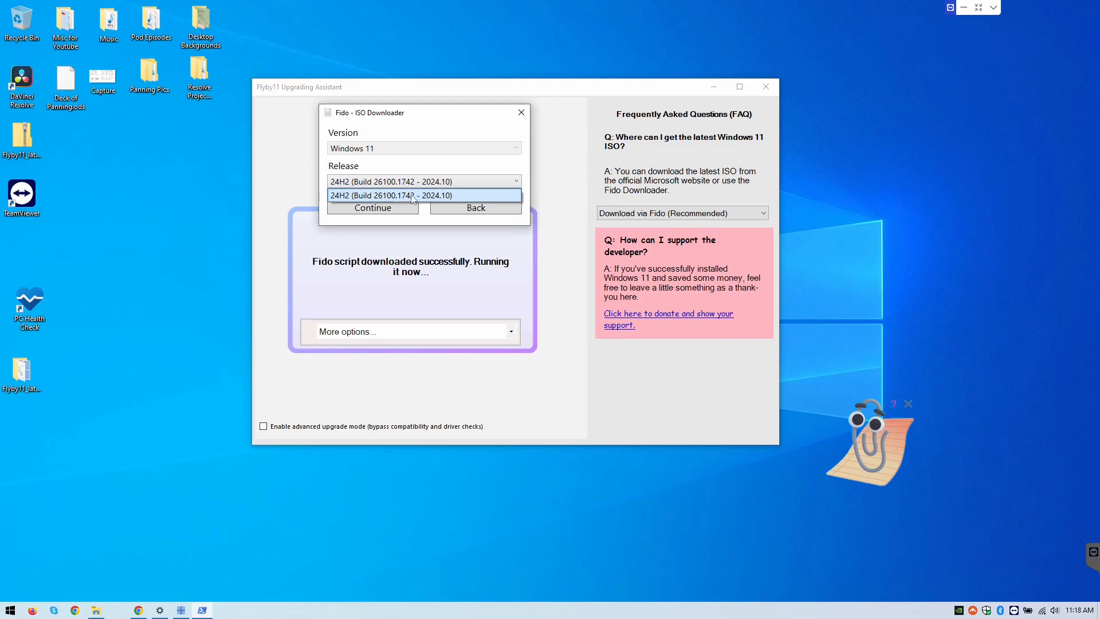
{"action": "mouse_move", "coordinate": [344, 198]}
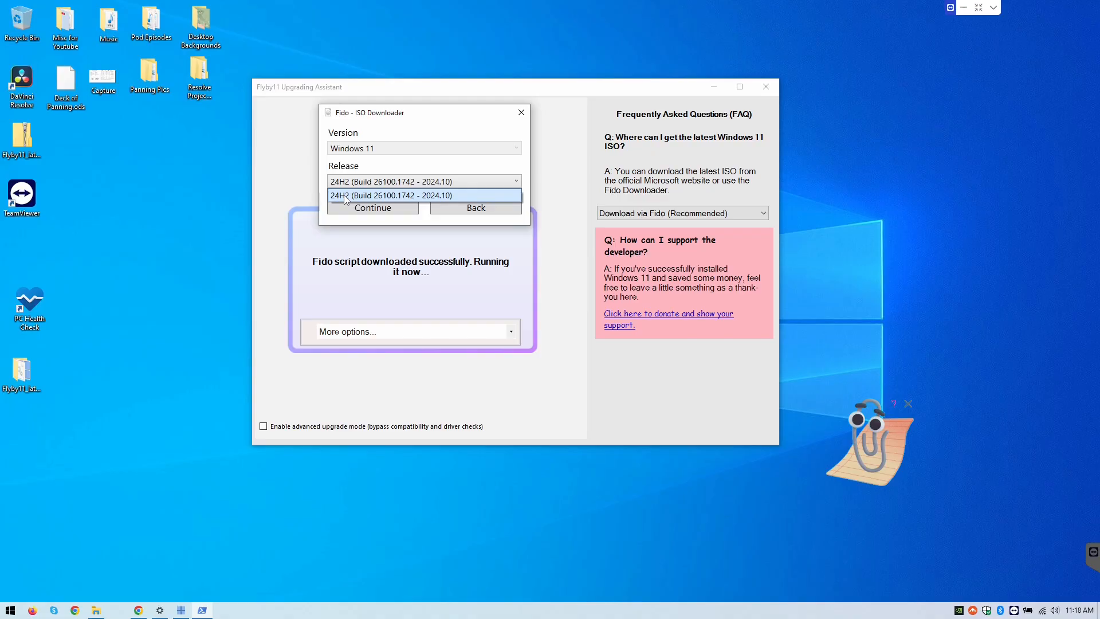
{"action": "mouse_move", "coordinate": [363, 203]}
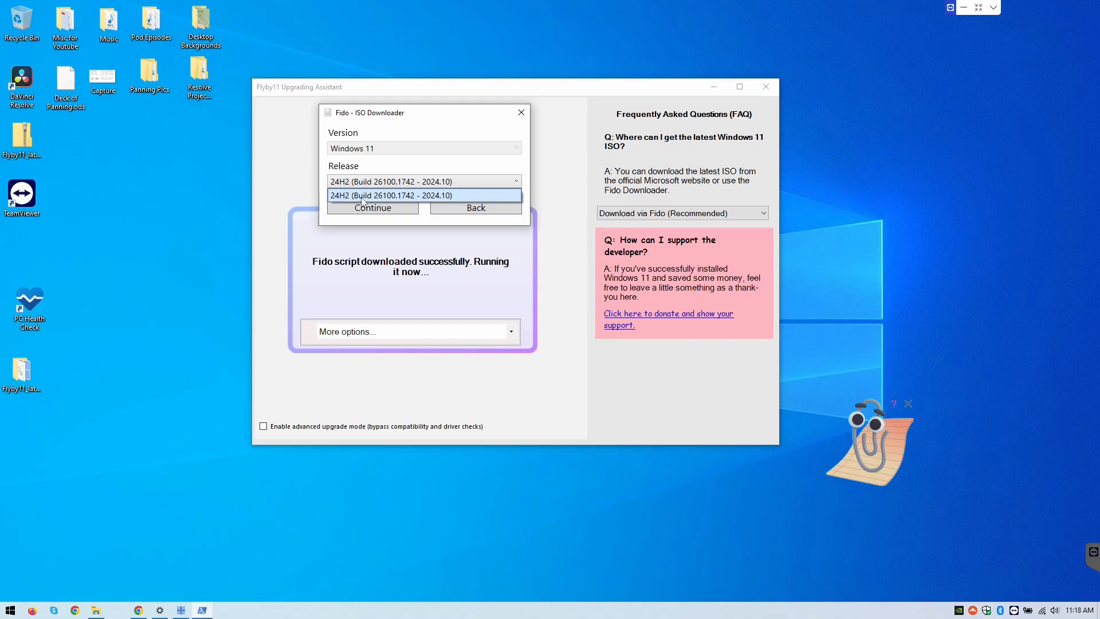
{"action": "left_click", "coordinate": [391, 195]}
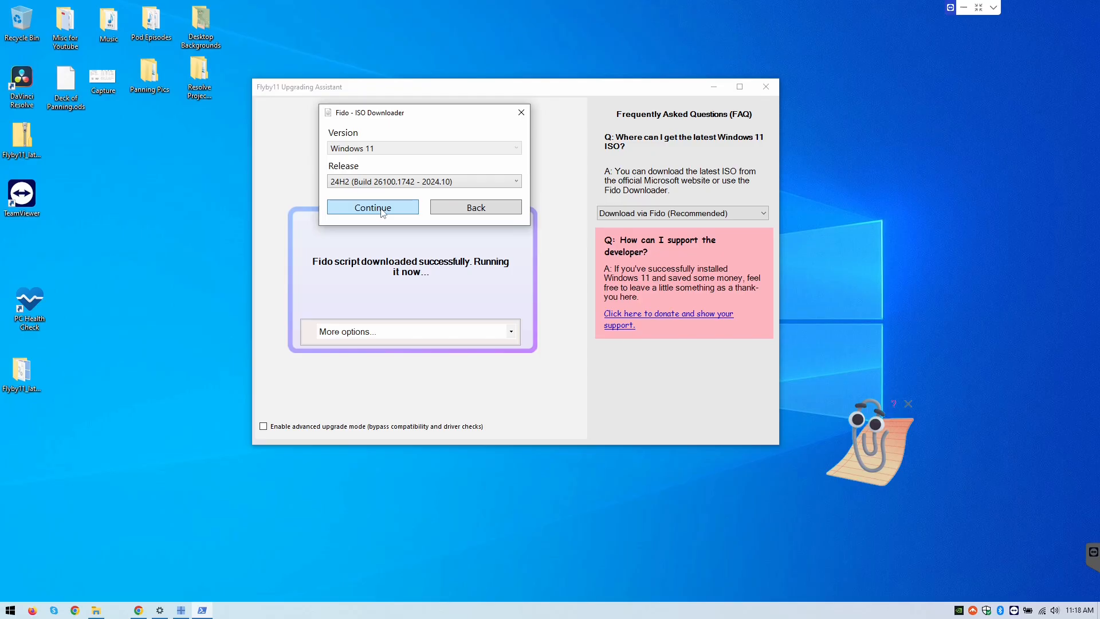
{"action": "left_click", "coordinate": [372, 207]}
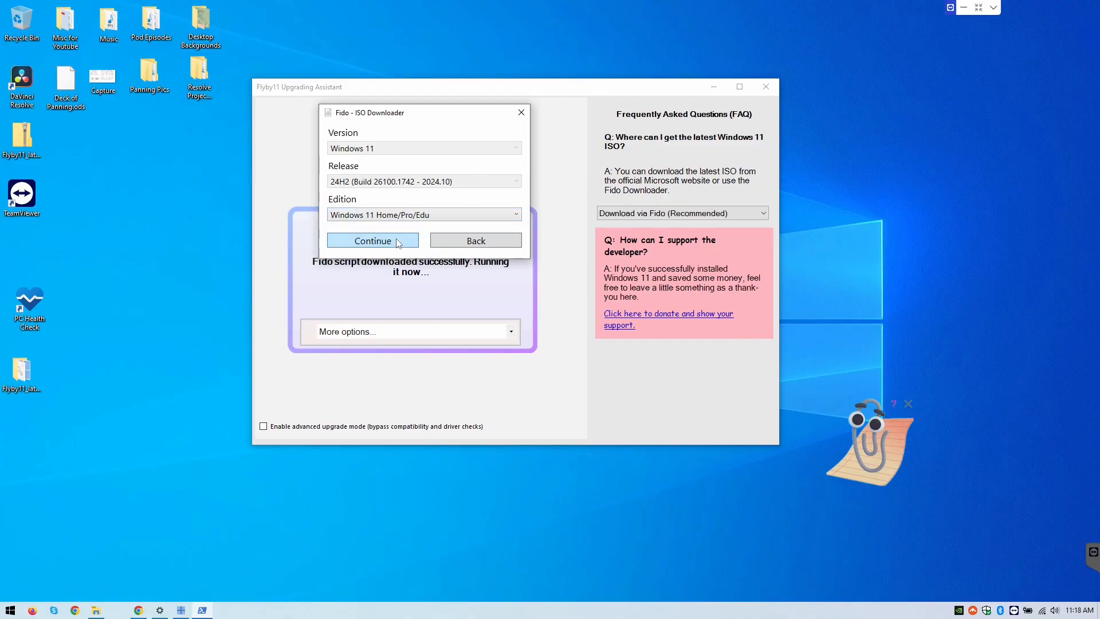
Confirm the Home/Pro/Edu edition and set the ISO language to English (United States)
{"action": "left_click", "coordinate": [372, 240]}
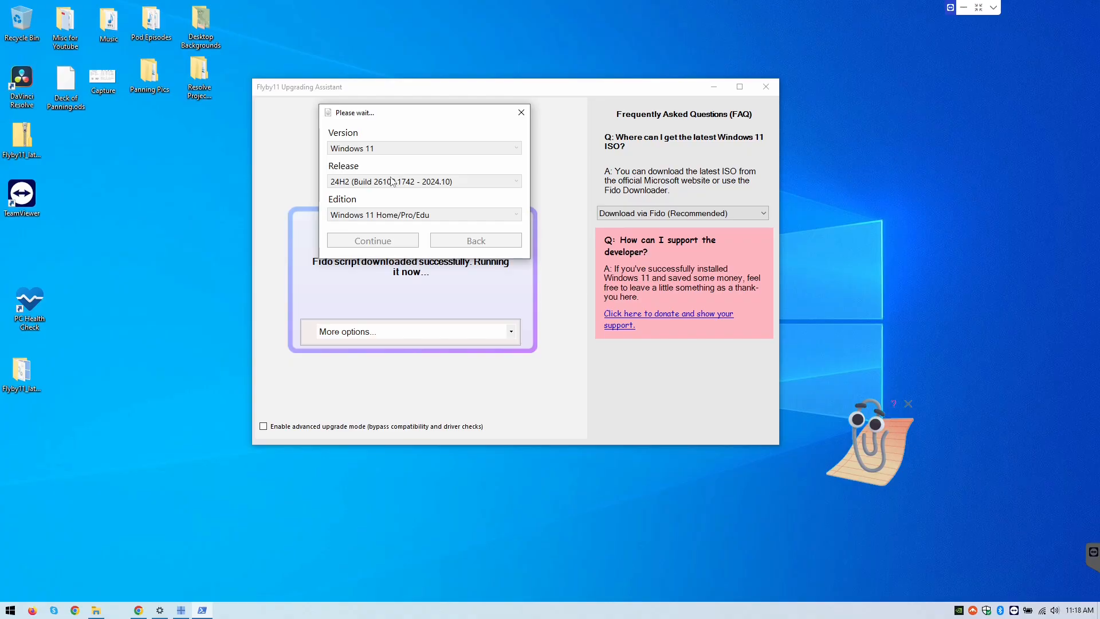
{"action": "mouse_move", "coordinate": [416, 113]}
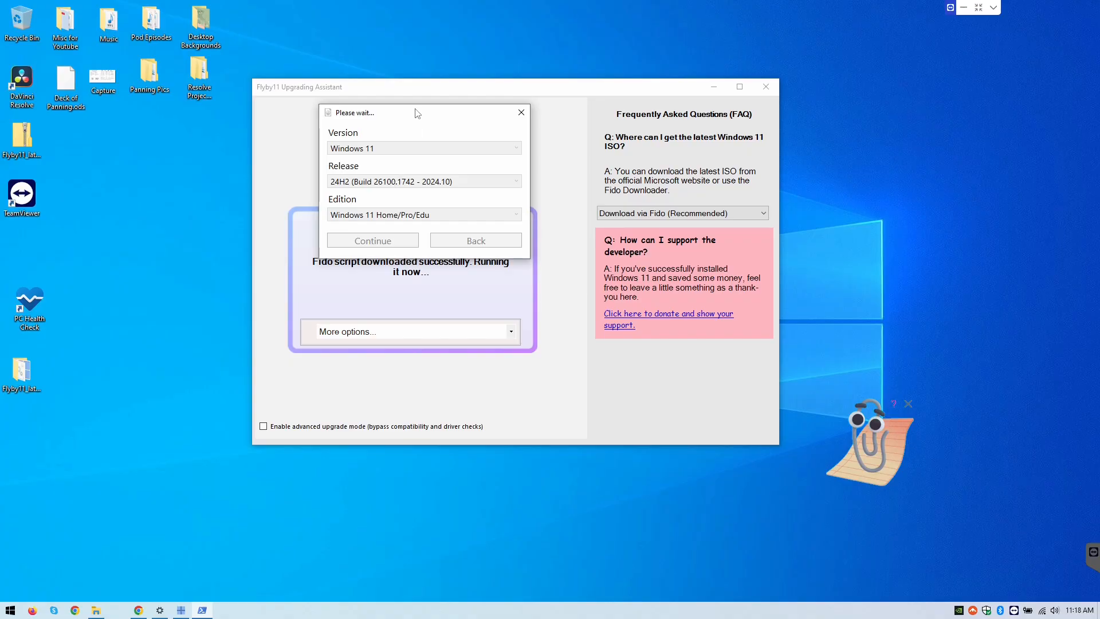
{"action": "mouse_move", "coordinate": [452, 128]}
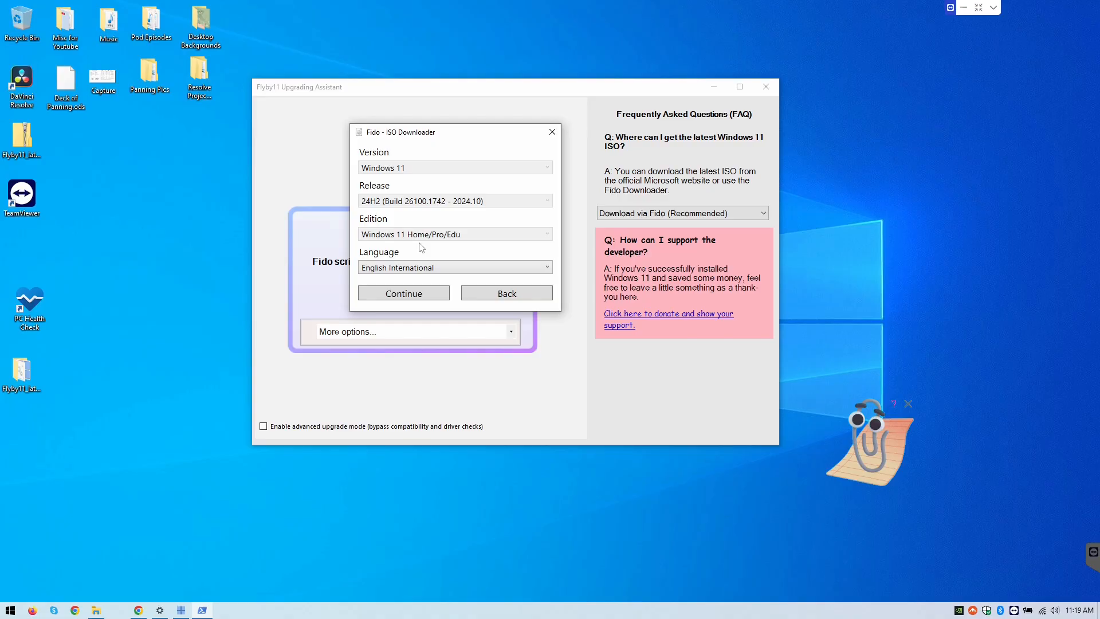
{"action": "mouse_move", "coordinate": [423, 268]}
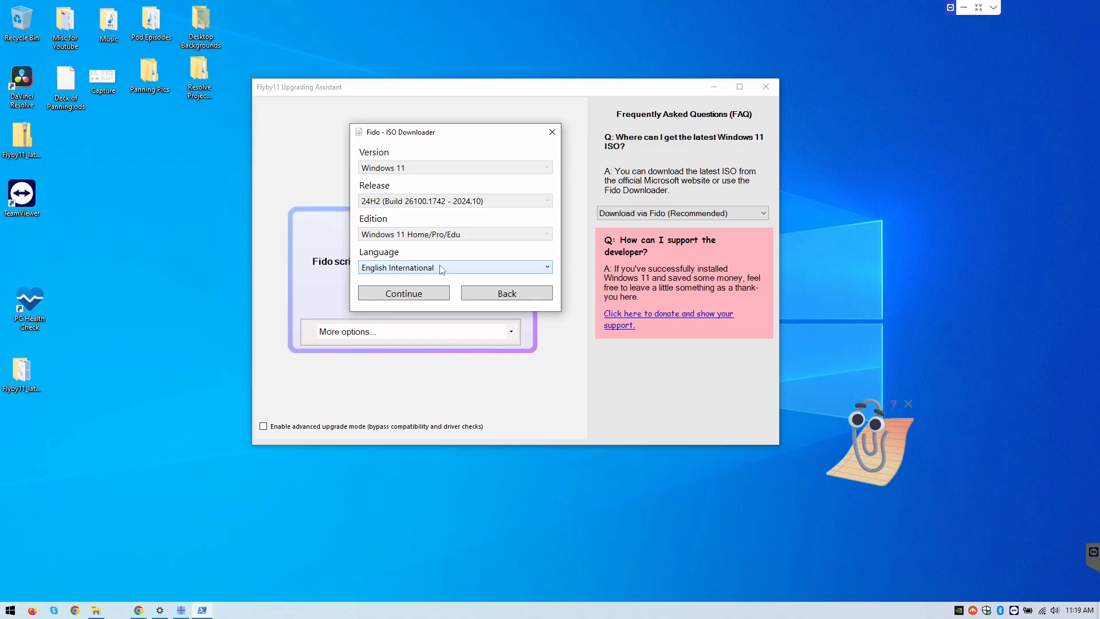
{"action": "left_click", "coordinate": [455, 268]}
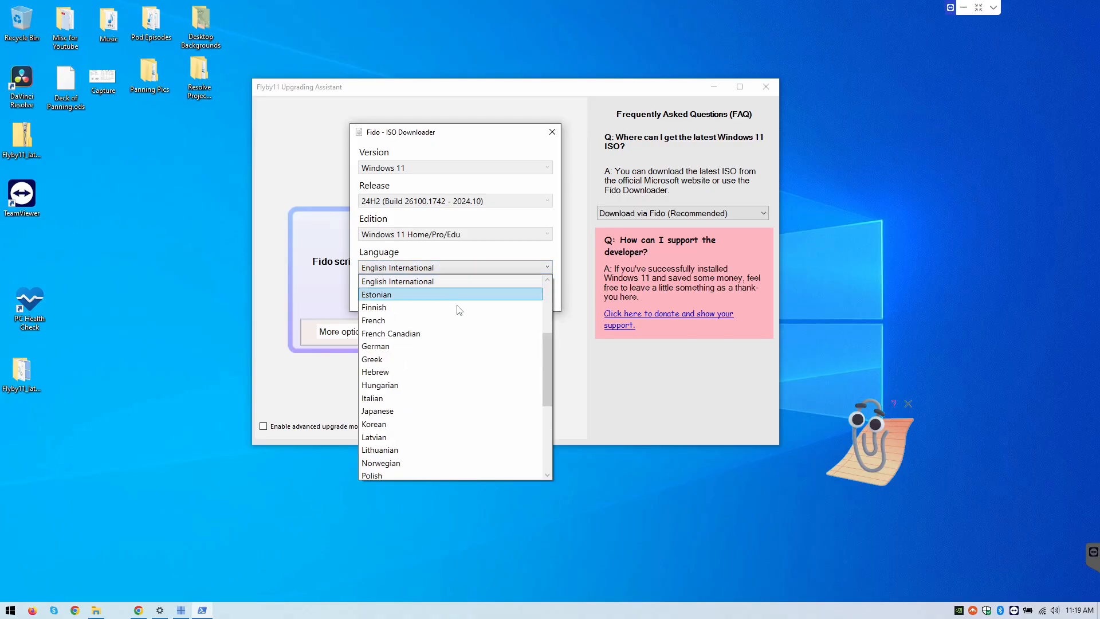
{"action": "mouse_move", "coordinate": [463, 372]}
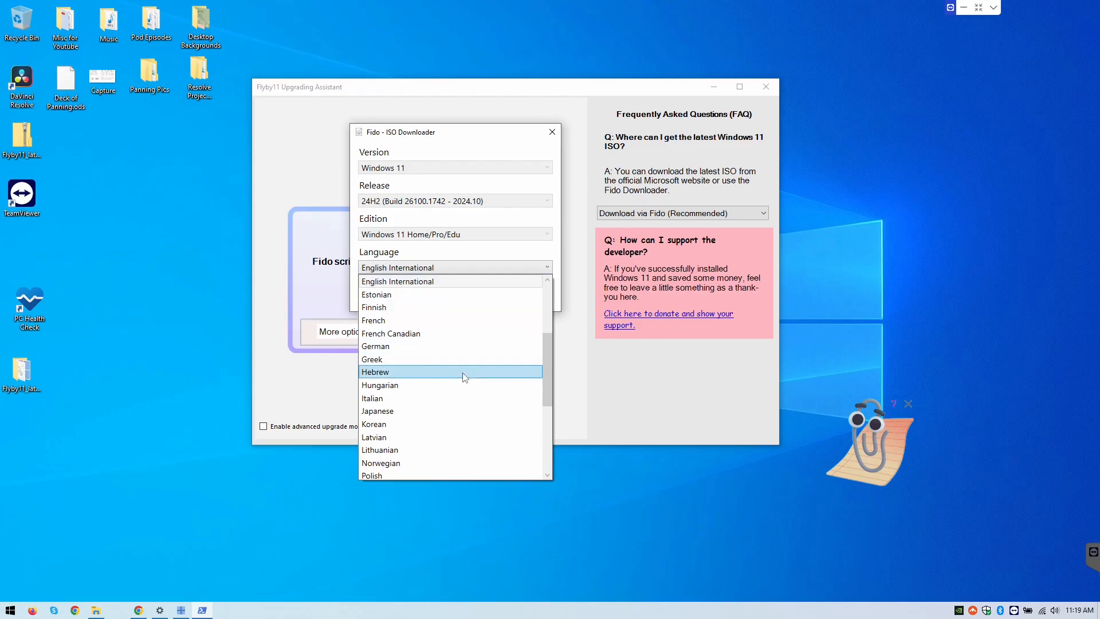
{"action": "scroll", "scroll_direction": "down", "scroll_amount": 3}
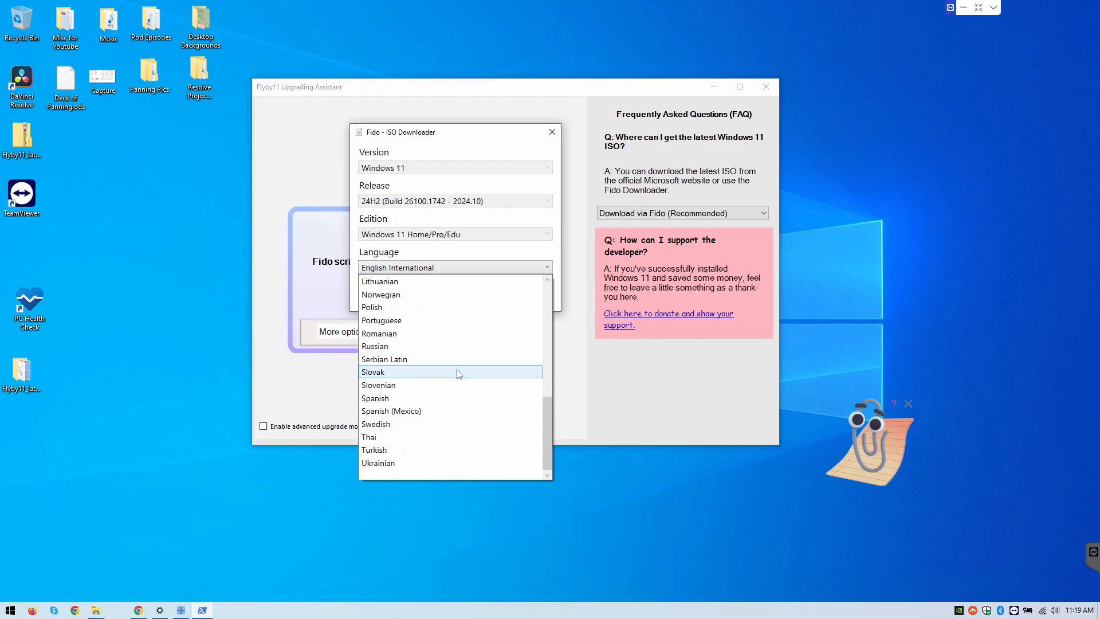
{"action": "scroll", "scroll_direction": "up", "scroll_amount": 3}
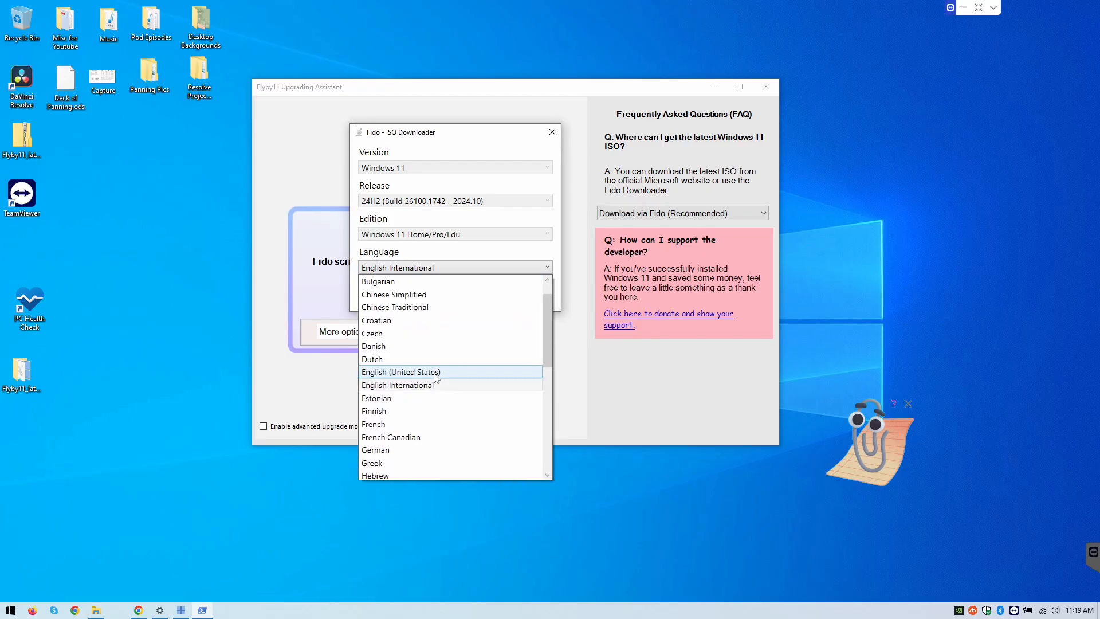
{"action": "left_click", "coordinate": [401, 372]}
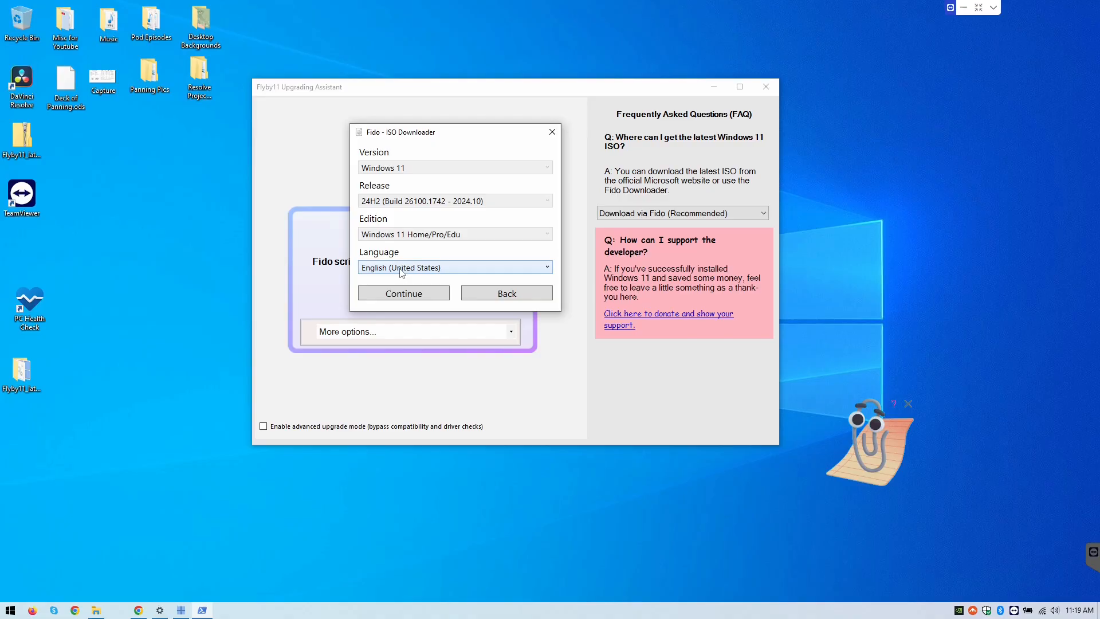
{"action": "mouse_move", "coordinate": [414, 272]}
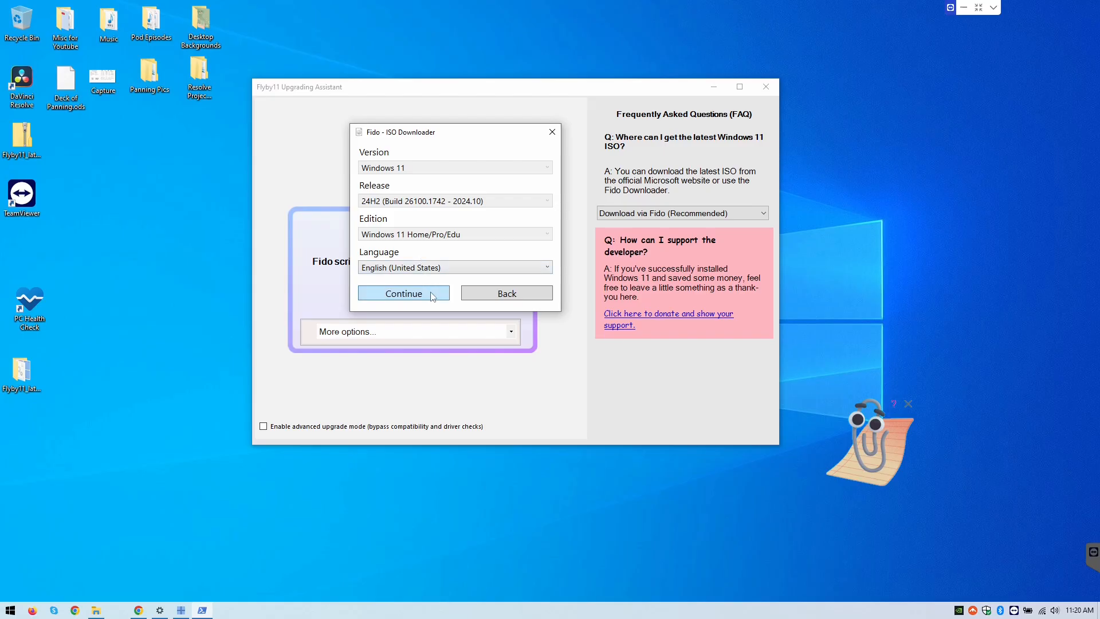
{"action": "left_click", "coordinate": [403, 293]}
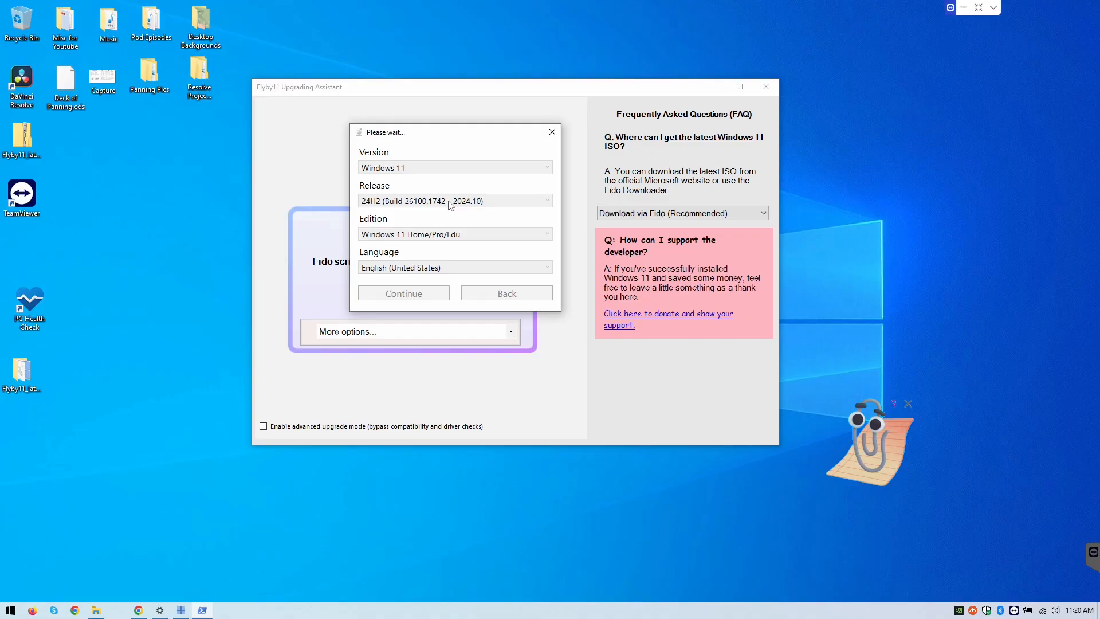
Choose x64 as the architecture for the Windows 11 24H2 ISO
{"action": "left_click", "coordinate": [403, 293]}
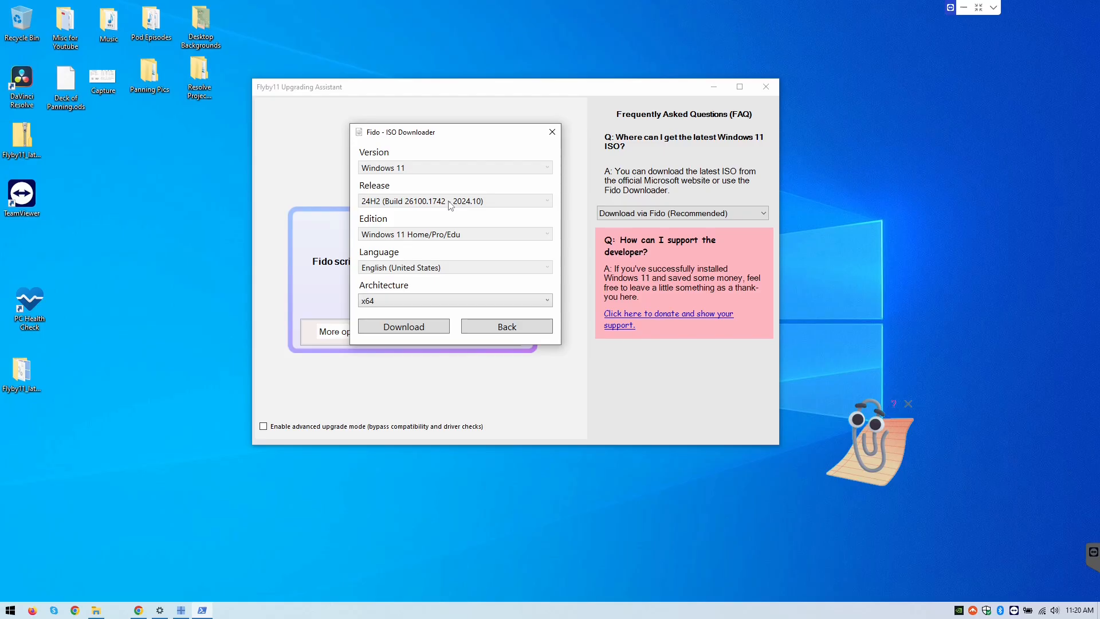
{"action": "mouse_move", "coordinate": [397, 290]}
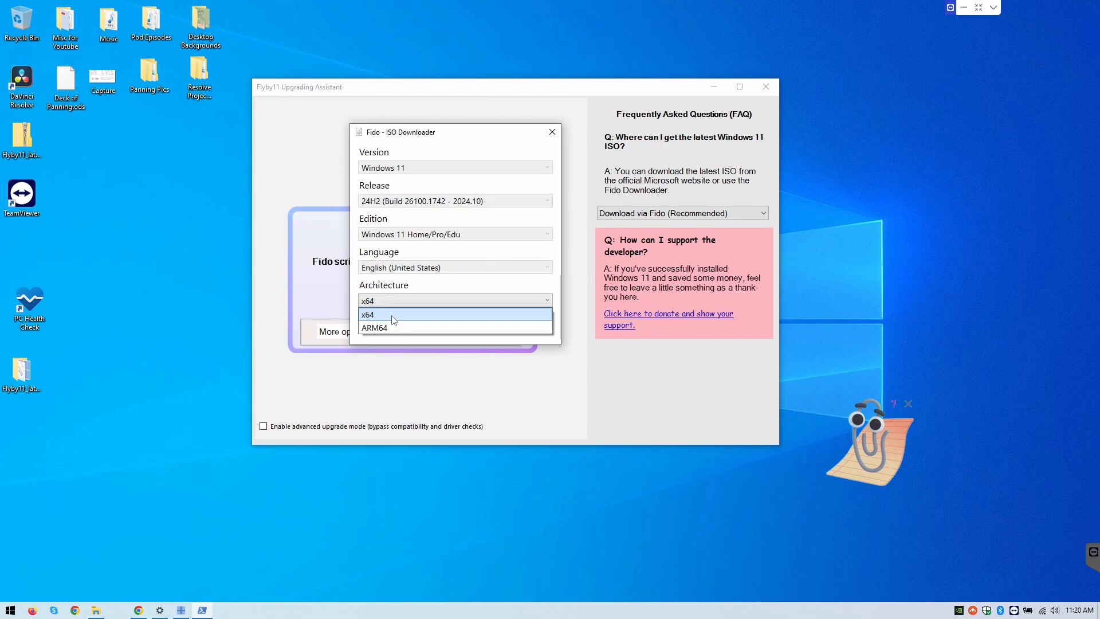
{"action": "mouse_move", "coordinate": [396, 324]}
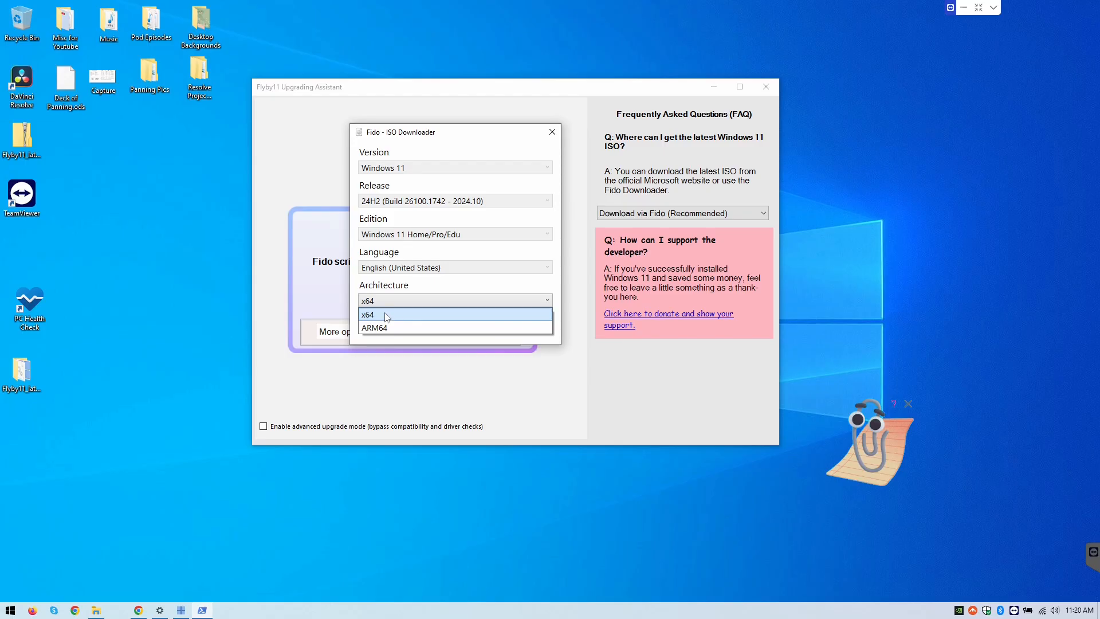
{"action": "mouse_move", "coordinate": [383, 328]}
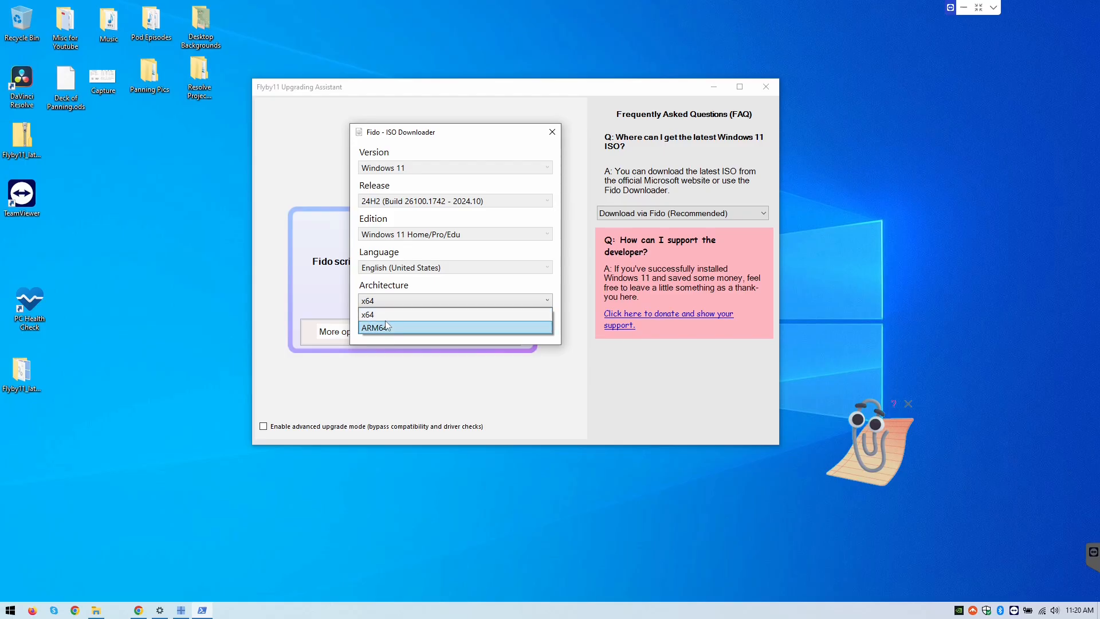
{"action": "left_click", "coordinate": [368, 300]}
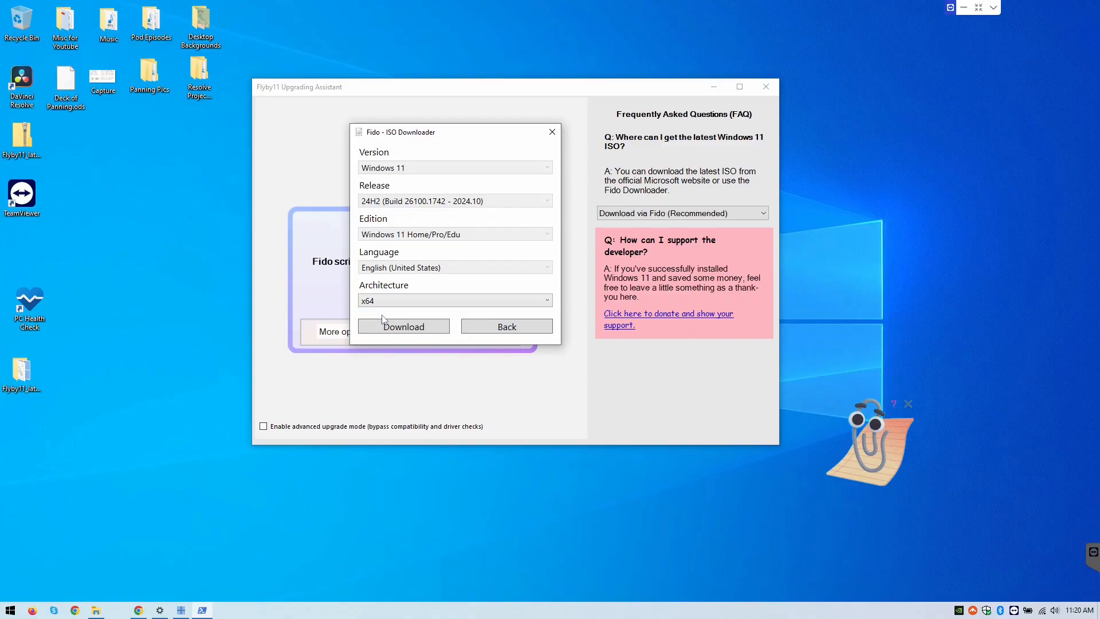
{"action": "mouse_move", "coordinate": [409, 337]}
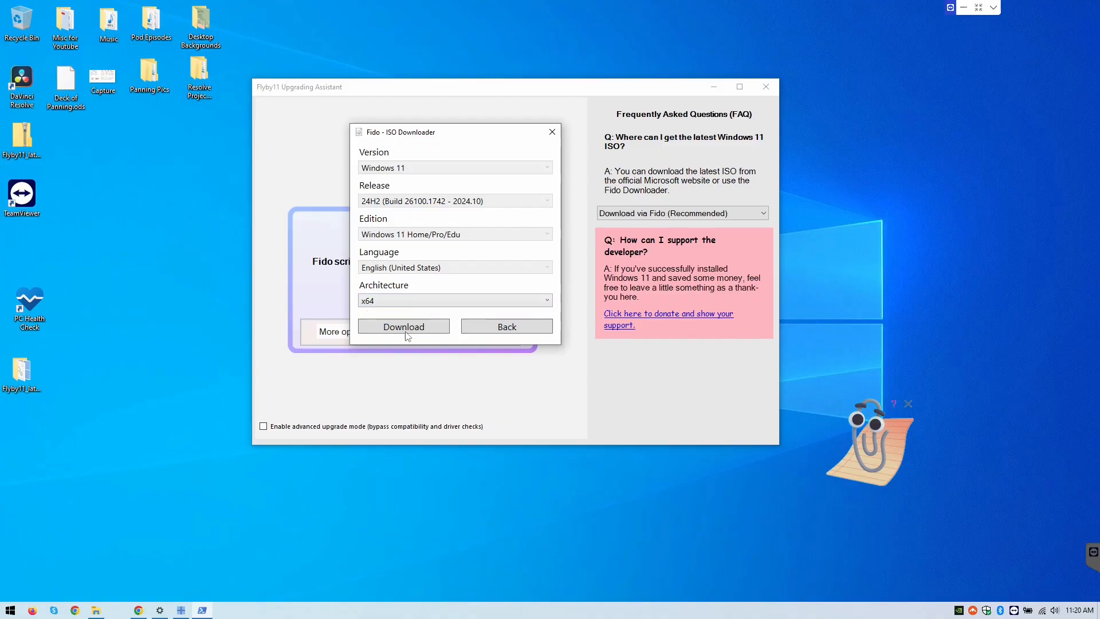
{"action": "mouse_move", "coordinate": [430, 395]}
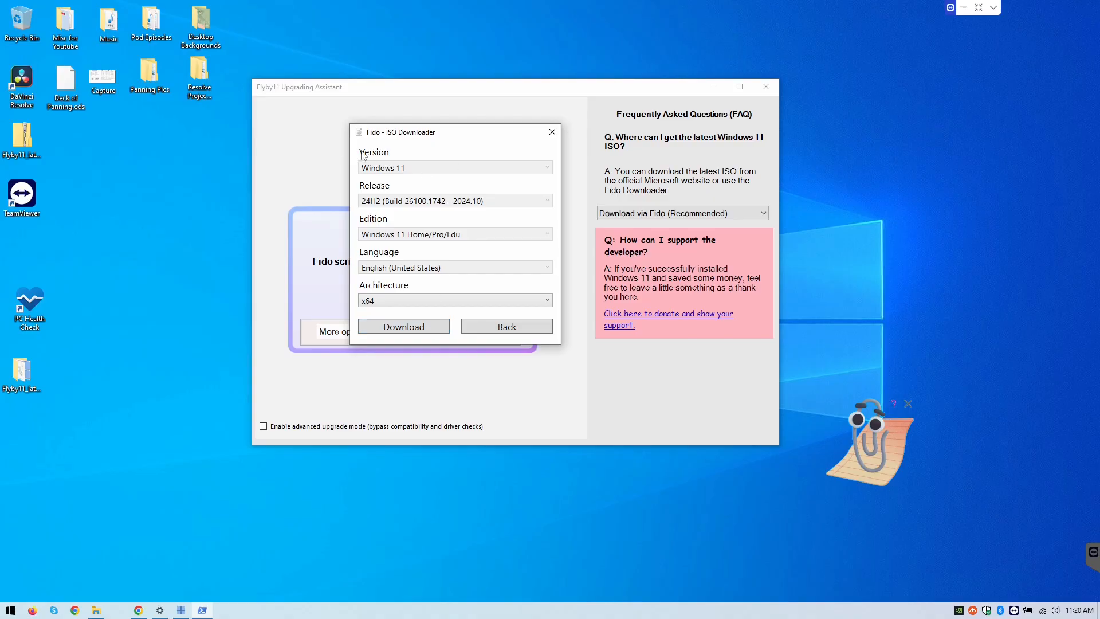
{"action": "mouse_move", "coordinate": [457, 232]}
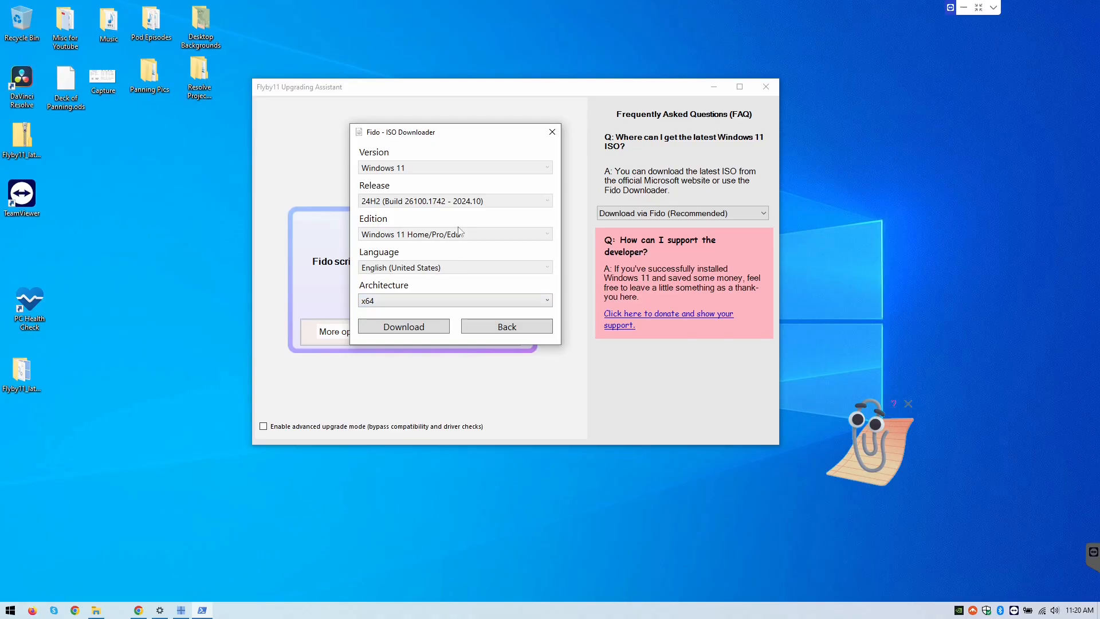
{"action": "mouse_move", "coordinate": [466, 174]}
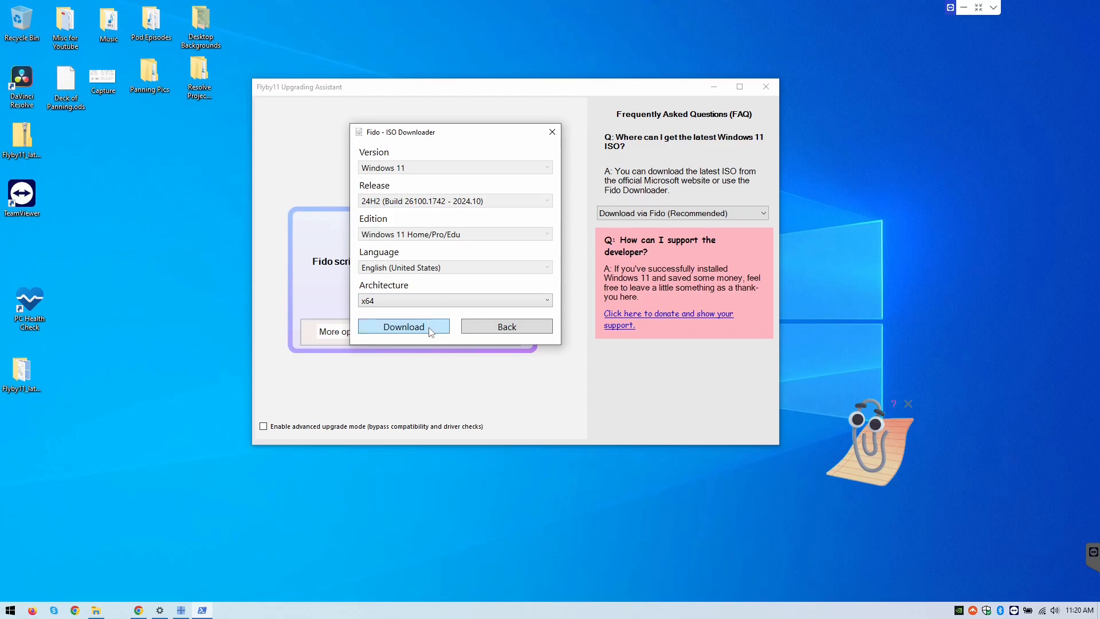
Start downloading the Win11_24H2_English_x64 ISO to the Desktop
{"action": "left_click", "coordinate": [403, 326]}
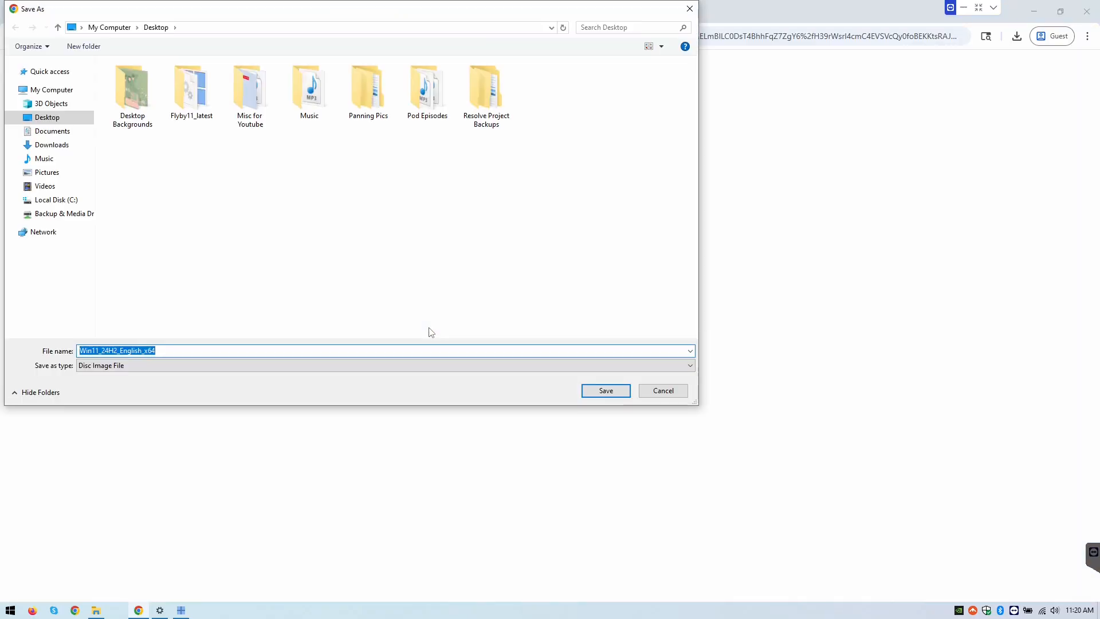
{"action": "mouse_move", "coordinate": [158, 254]}
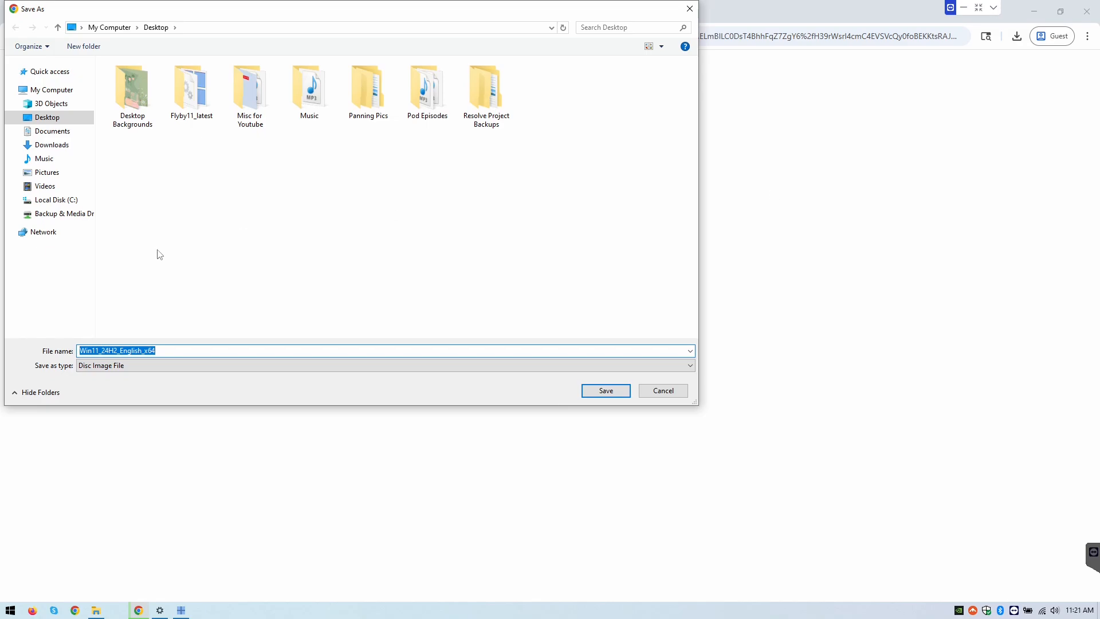
{"action": "mouse_move", "coordinate": [171, 356]}
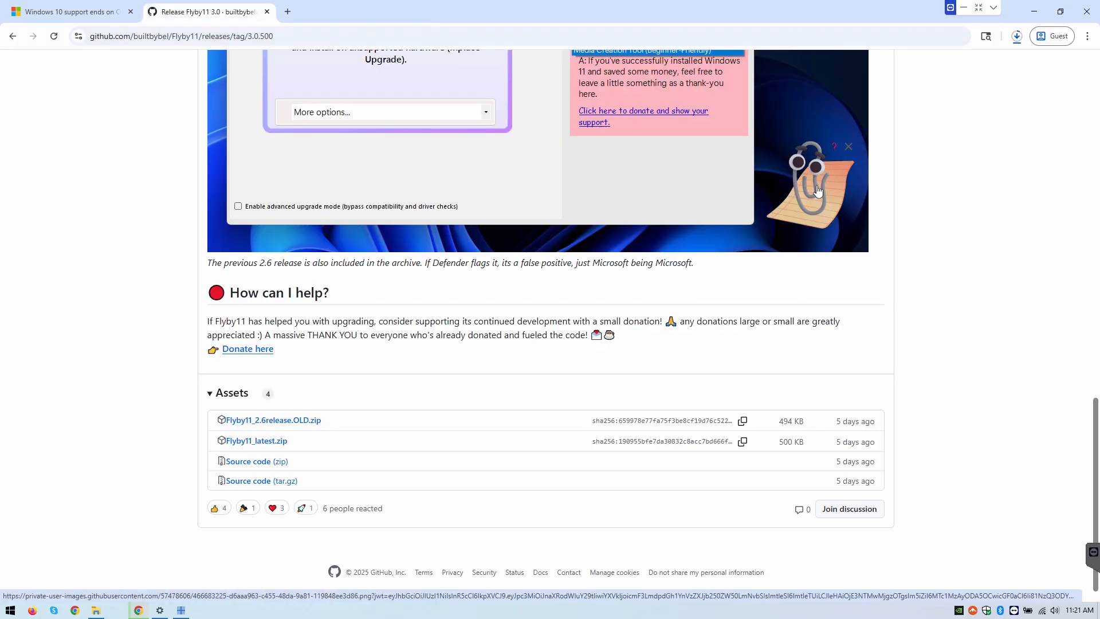
{"action": "mouse_move", "coordinate": [989, 162]}
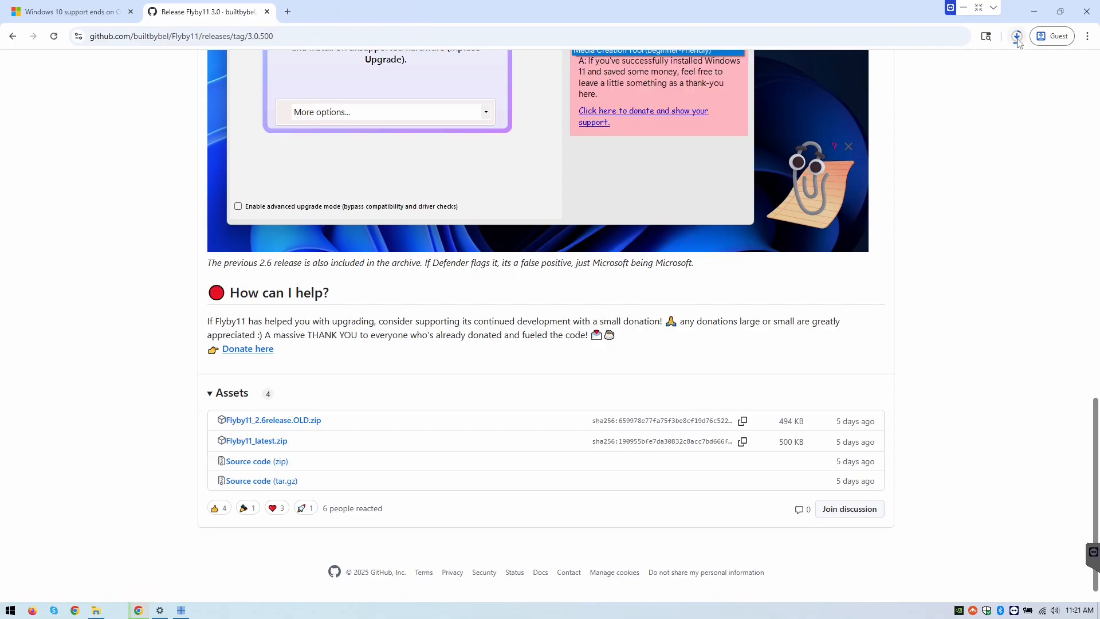
View Chrome's recent download history for the ISO, then close it
{"action": "left_click", "coordinate": [1016, 35]}
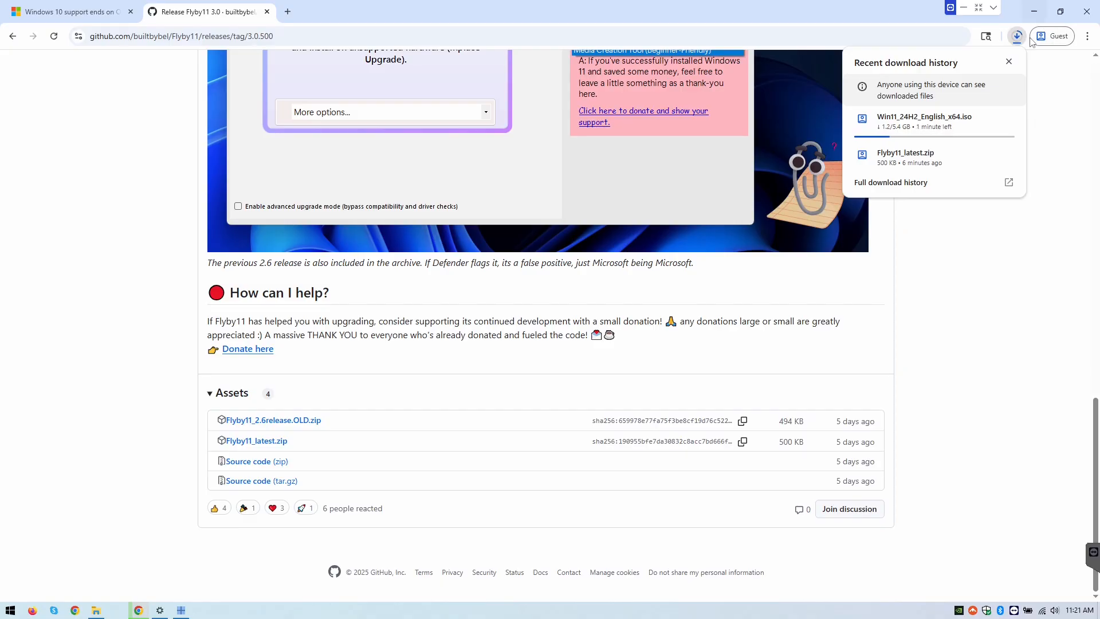
{"action": "left_click", "coordinate": [1009, 62]}
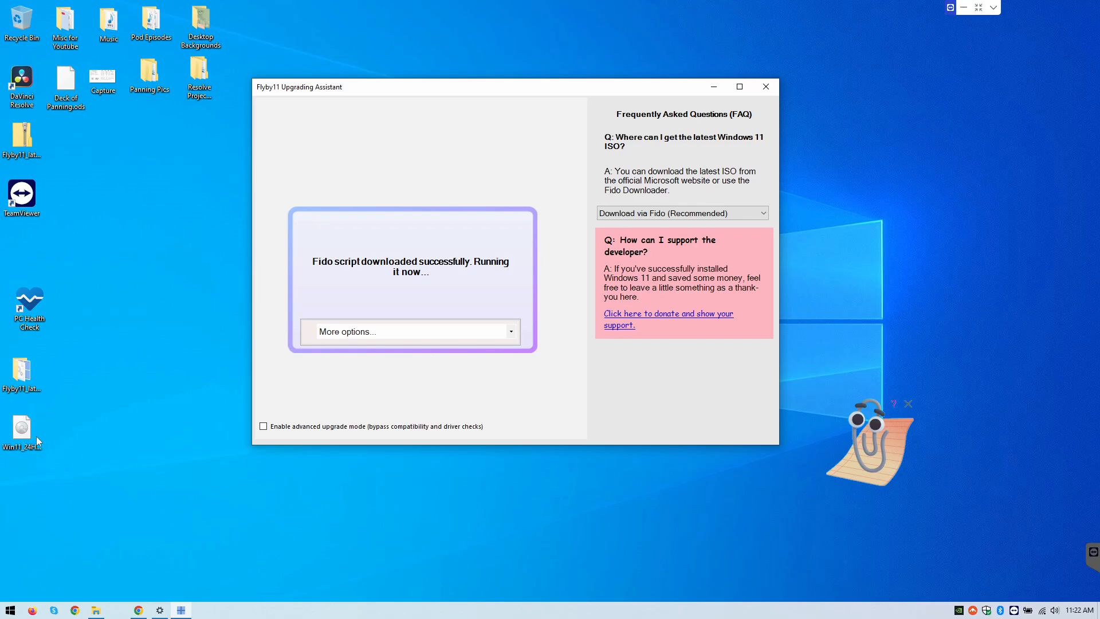
{"action": "mouse_move", "coordinate": [34, 431]}
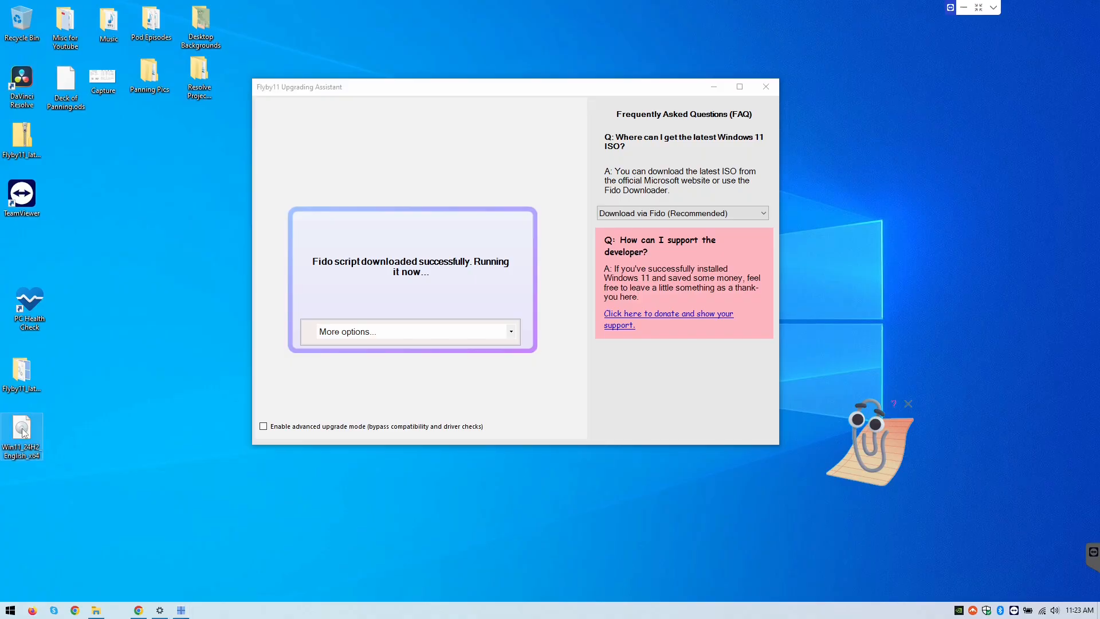
{"action": "mouse_move", "coordinate": [149, 425]}
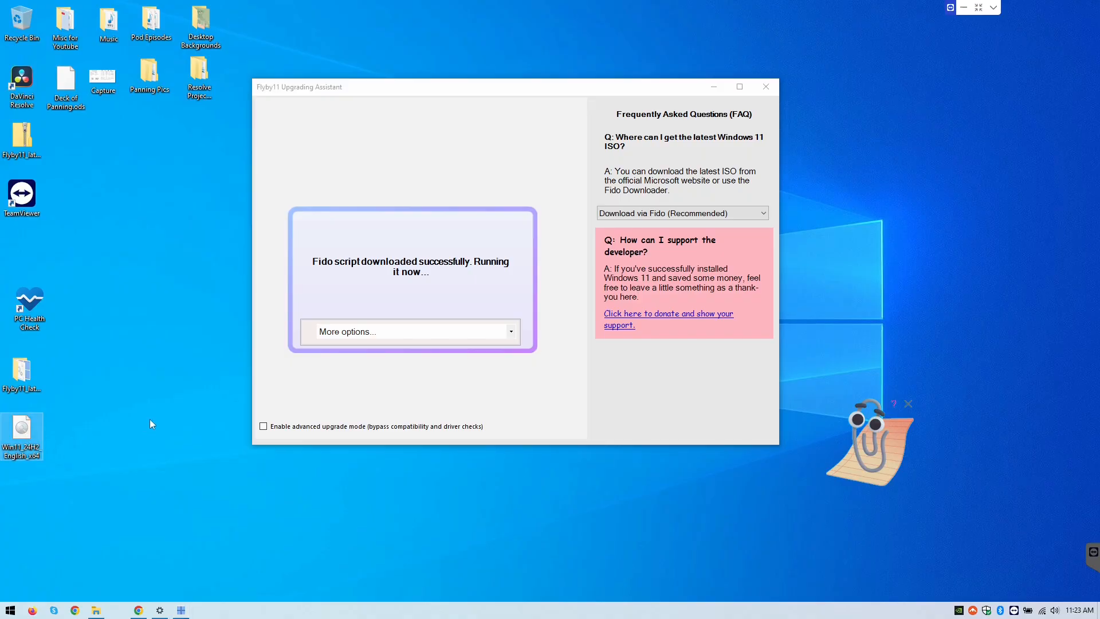
{"action": "mouse_move", "coordinate": [22, 431]}
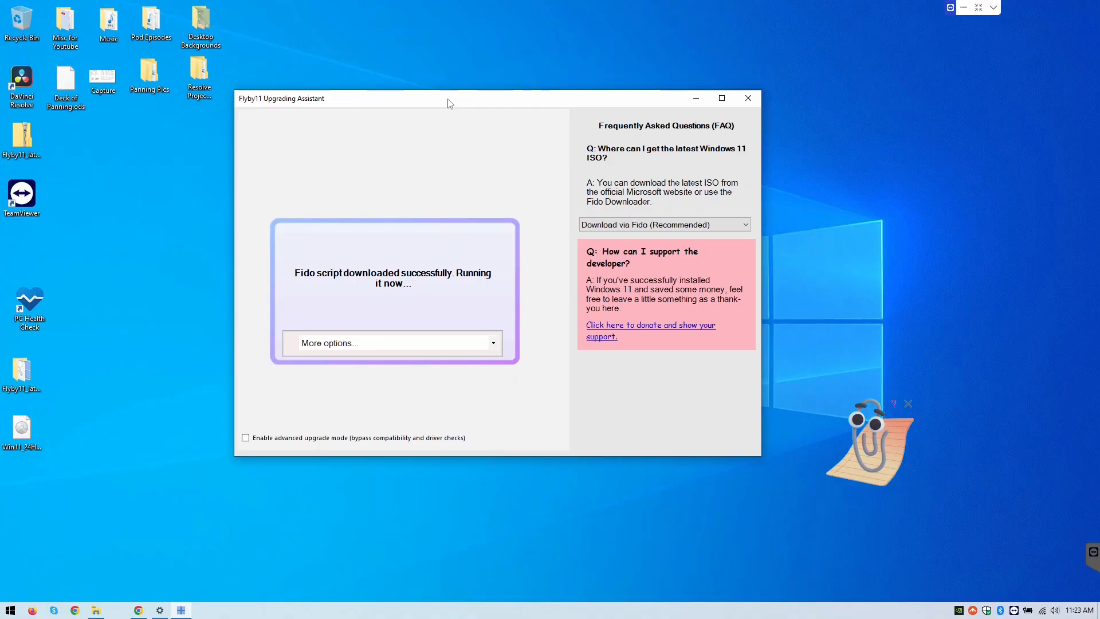
{"action": "mouse_move", "coordinate": [391, 343]}
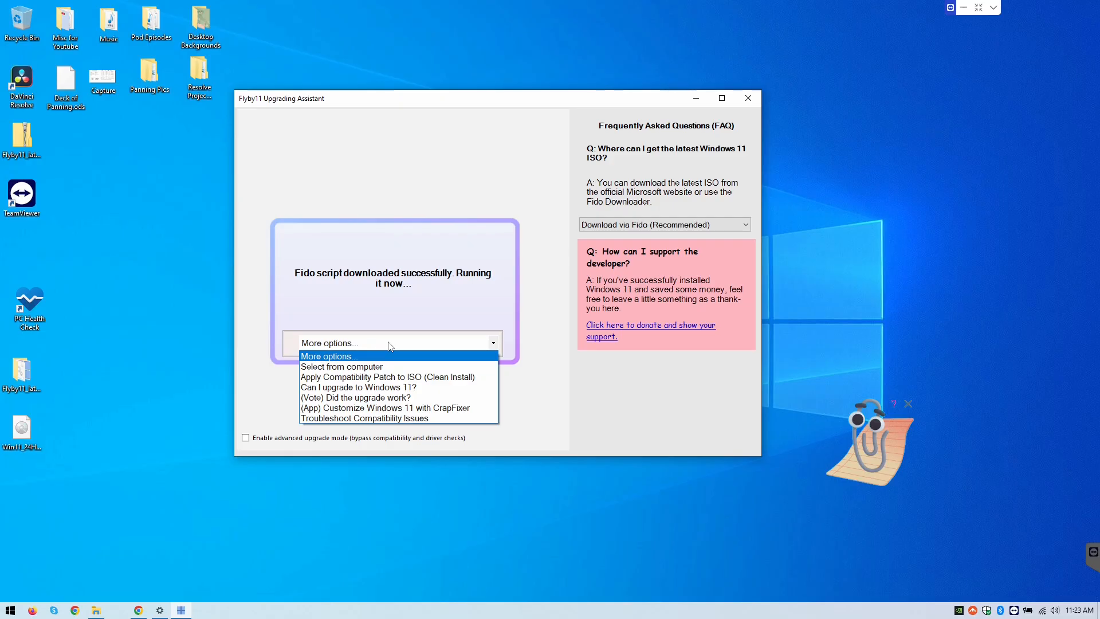
{"action": "mouse_move", "coordinate": [369, 366]}
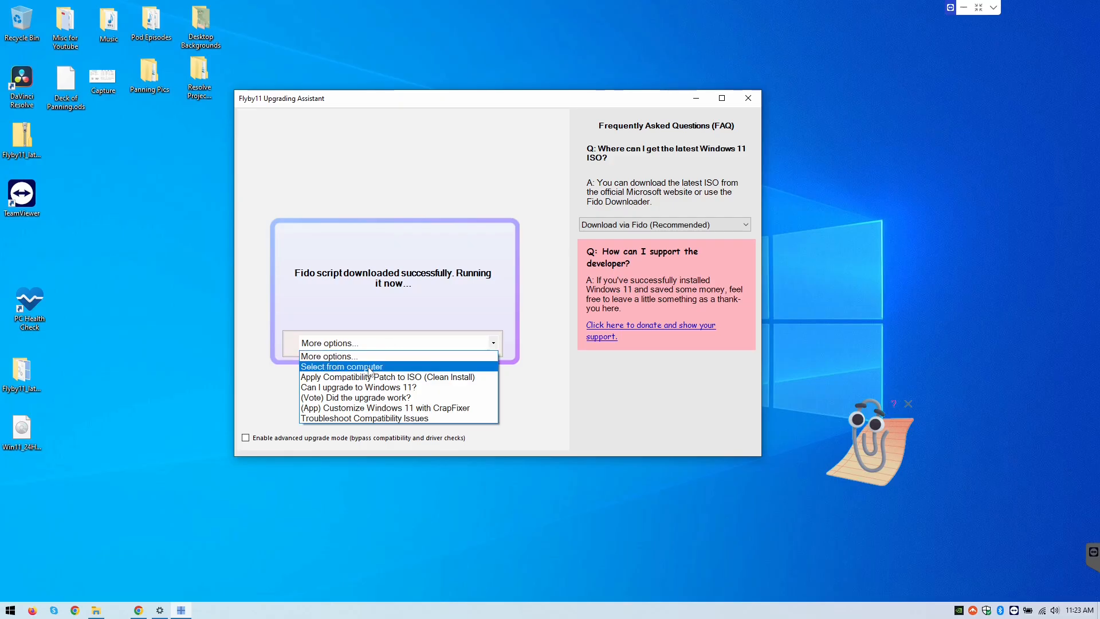
Select Win11_24H2_English_x64 from the Desktop as Flyby11's ISO and mount it
{"action": "left_click", "coordinate": [341, 367]}
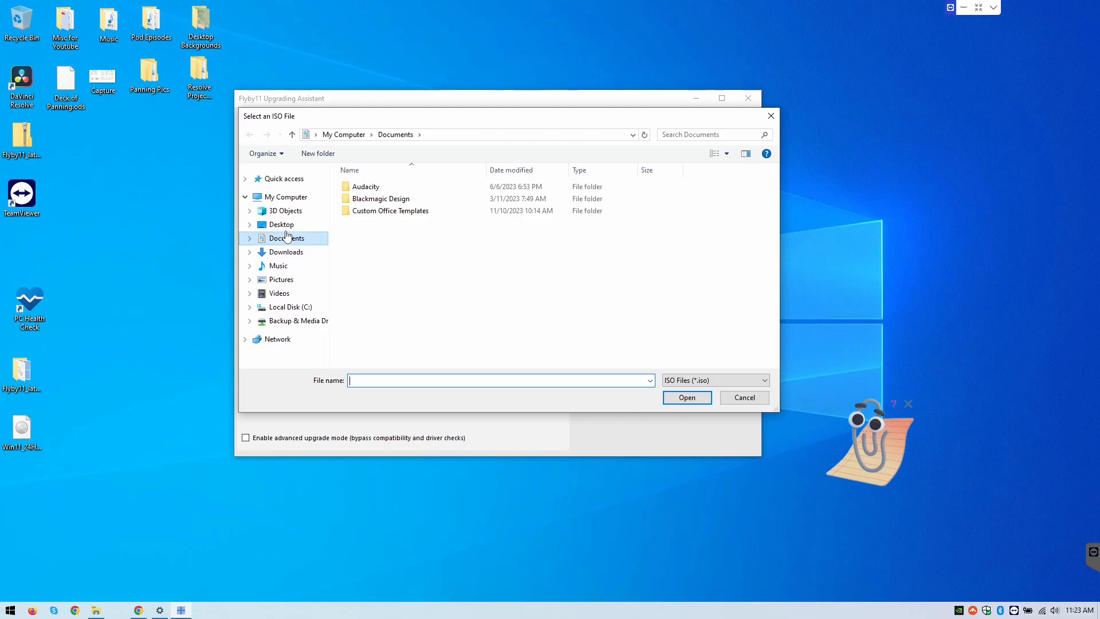
{"action": "left_click", "coordinate": [280, 224]}
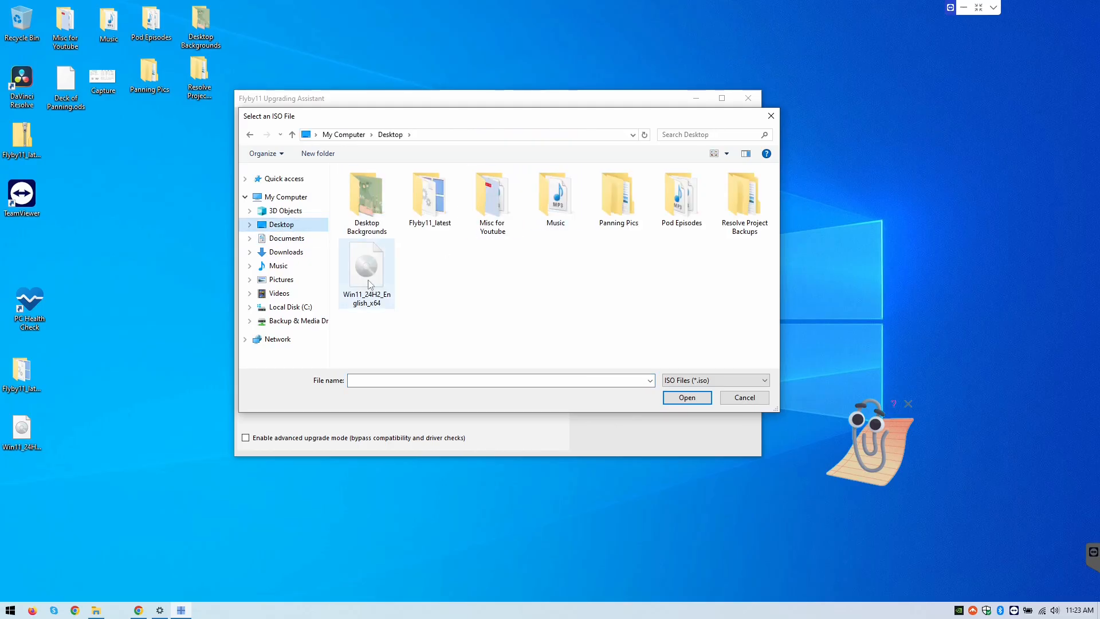
{"action": "left_click", "coordinate": [366, 265]}
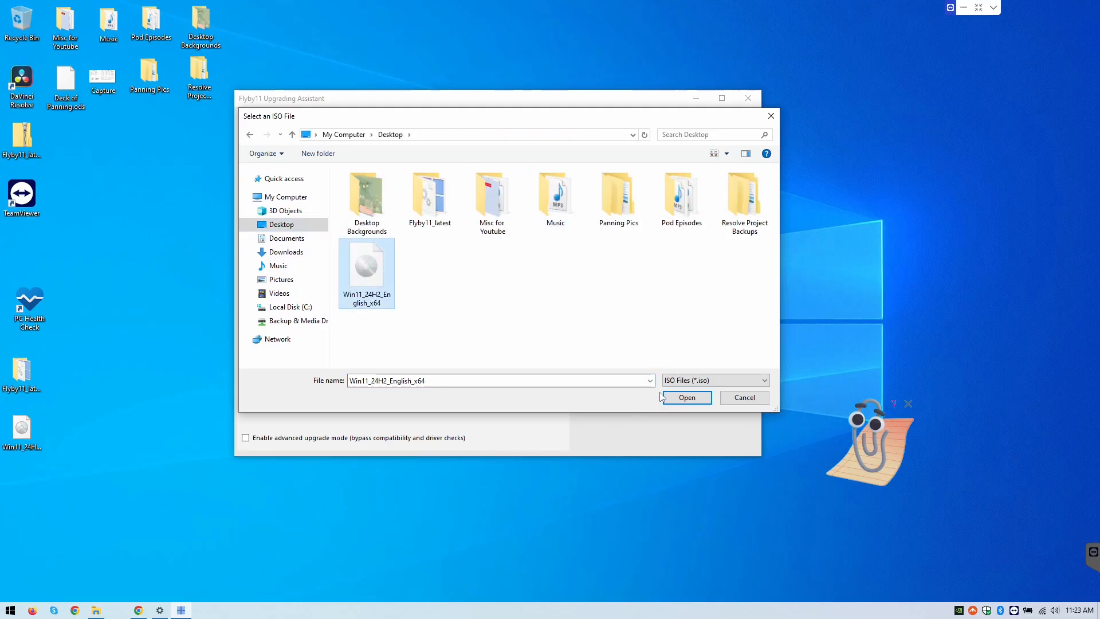
{"action": "left_click", "coordinate": [687, 397]}
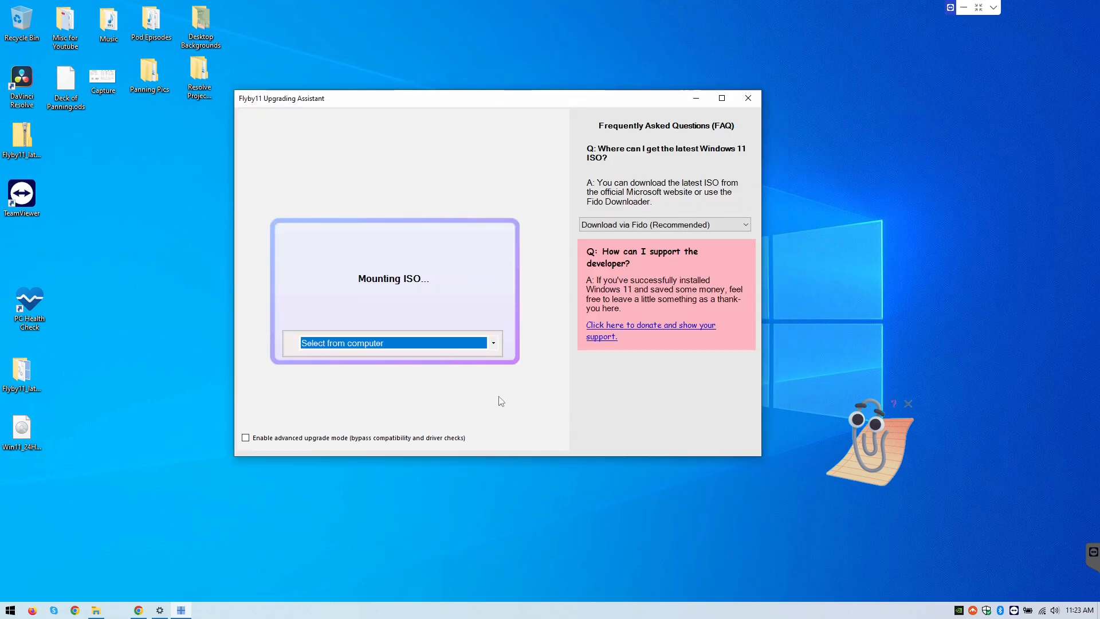
{"action": "mouse_move", "coordinate": [381, 278]}
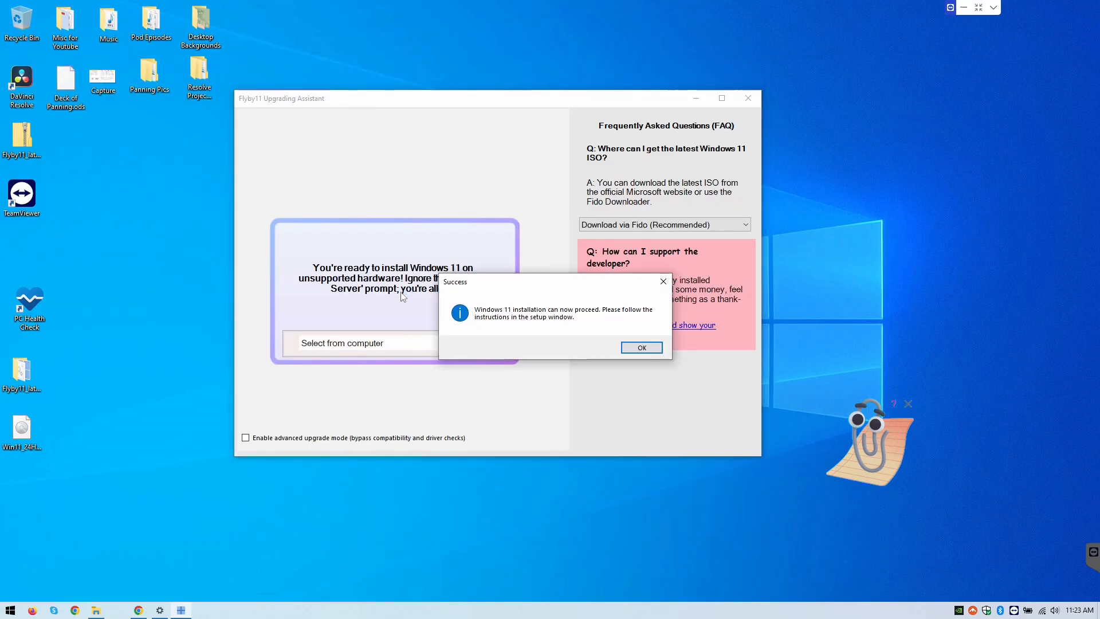
Dismiss Flyby11's success message and continue Windows Setup past the update options
{"action": "left_click", "coordinate": [640, 347]}
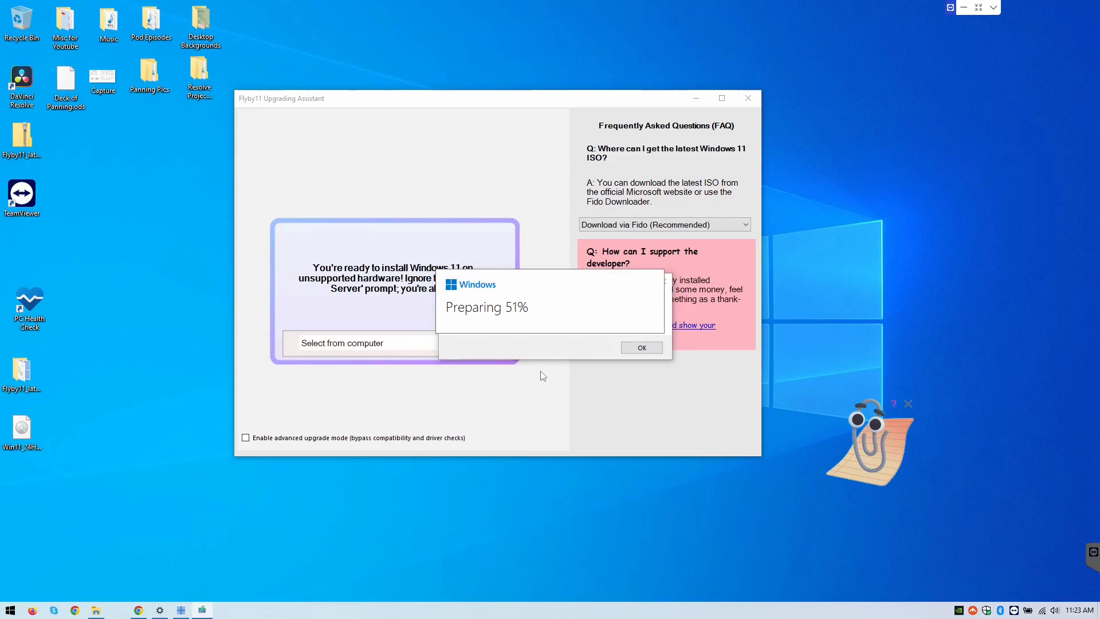
{"action": "left_click", "coordinate": [640, 347]}
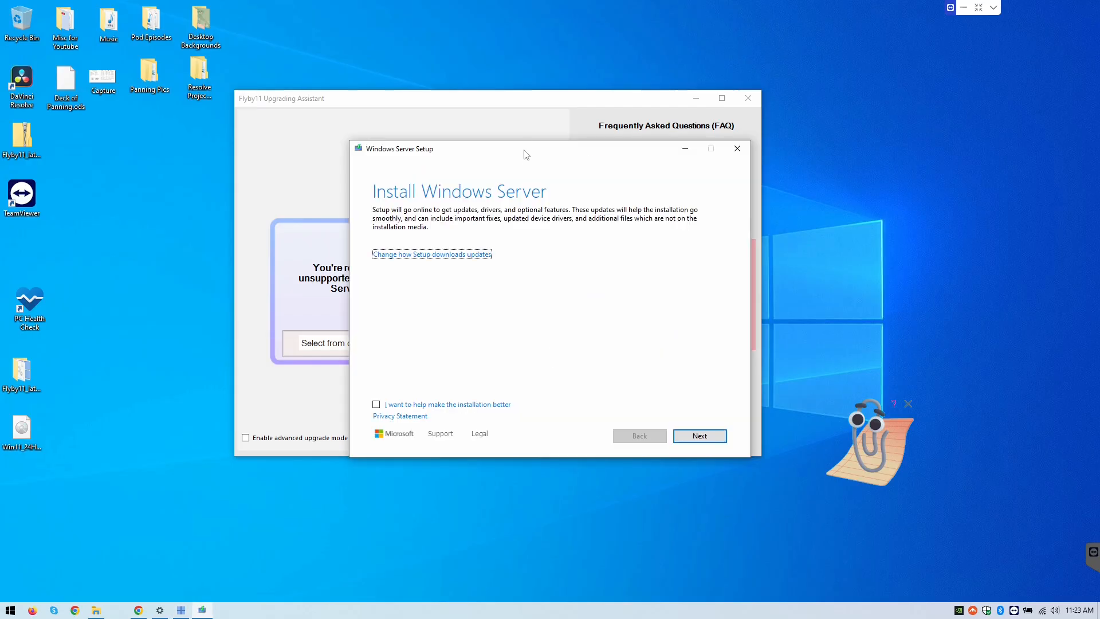
{"action": "left_click", "coordinate": [699, 436]}
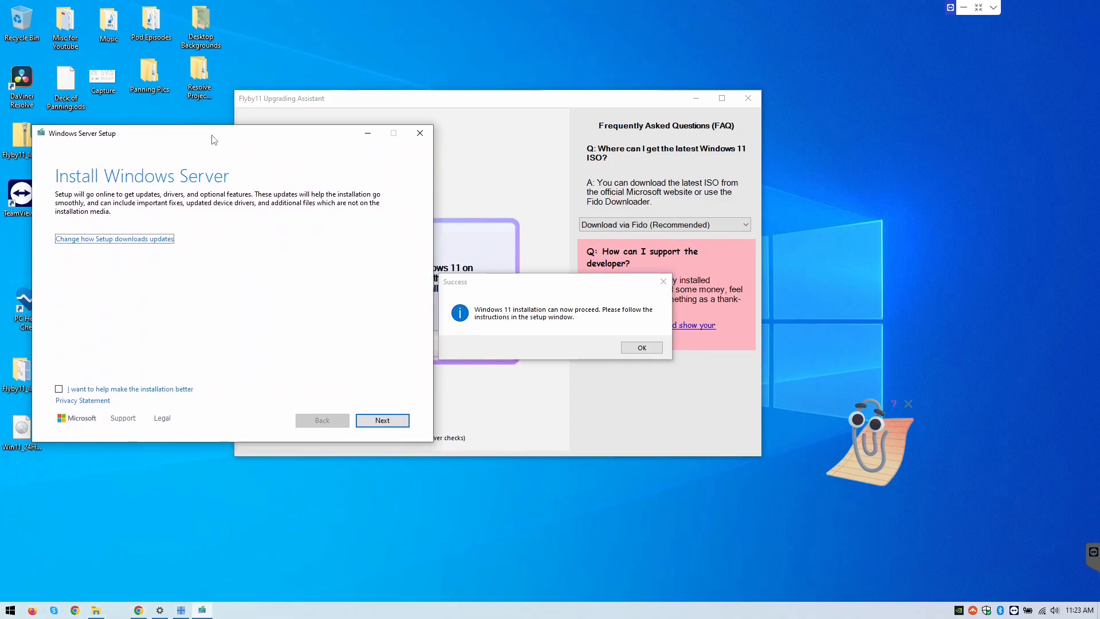
{"action": "left_click", "coordinate": [640, 347]}
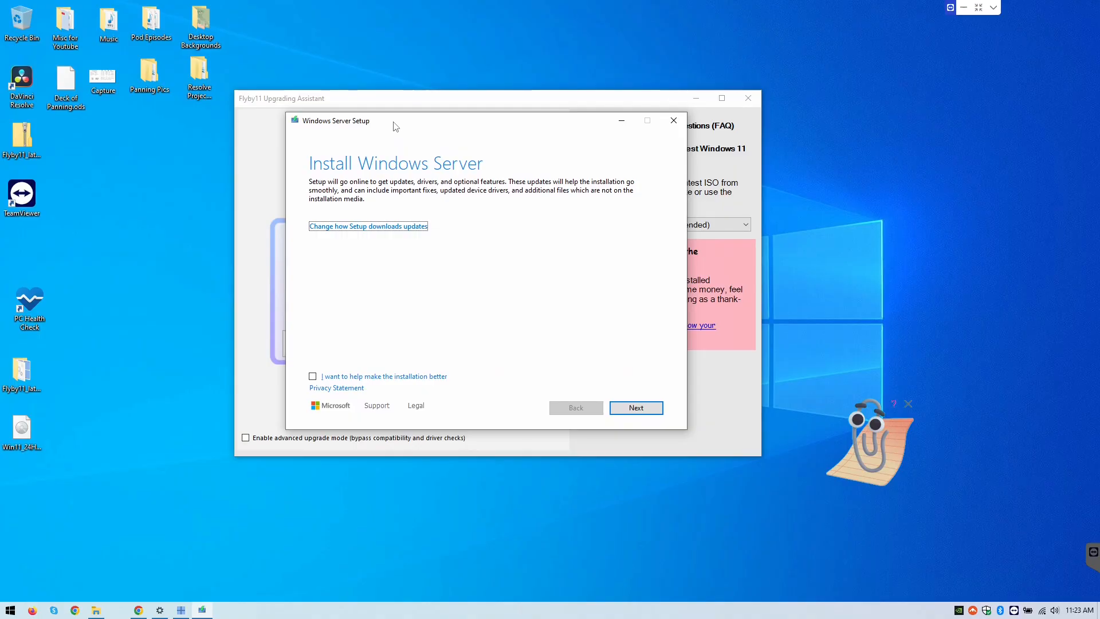
{"action": "mouse_move", "coordinate": [423, 369]}
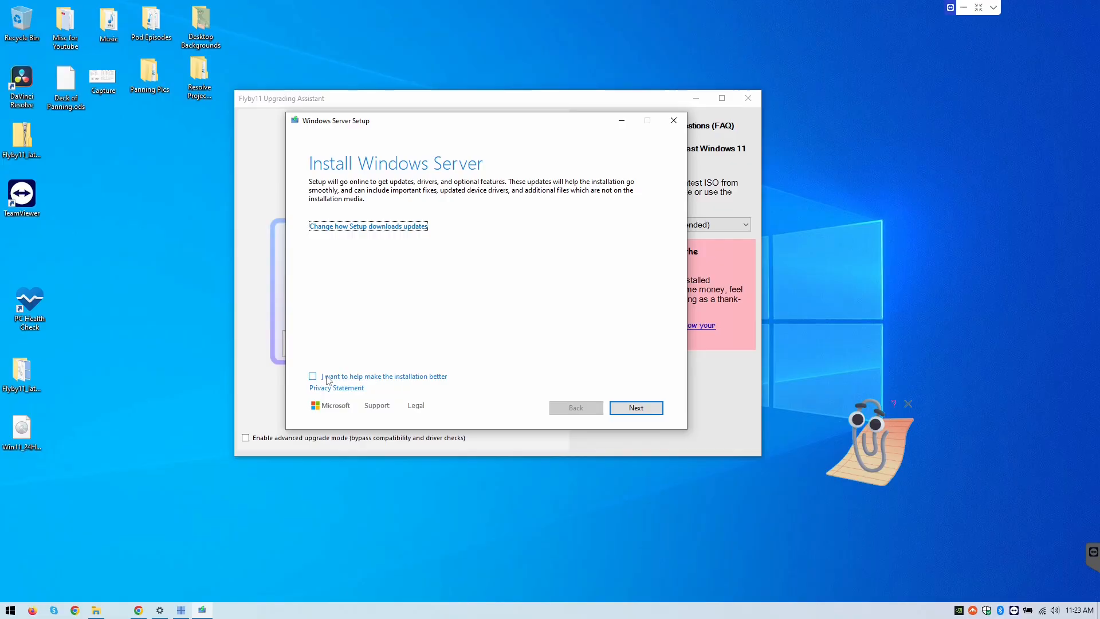
{"action": "mouse_move", "coordinate": [355, 344]}
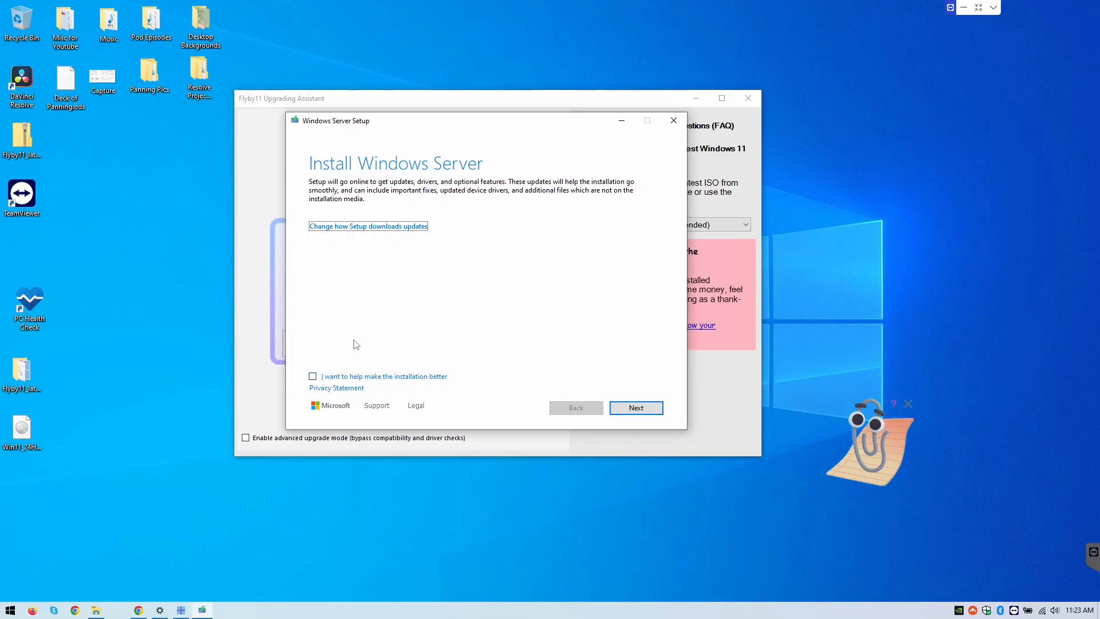
{"action": "mouse_move", "coordinate": [489, 288]}
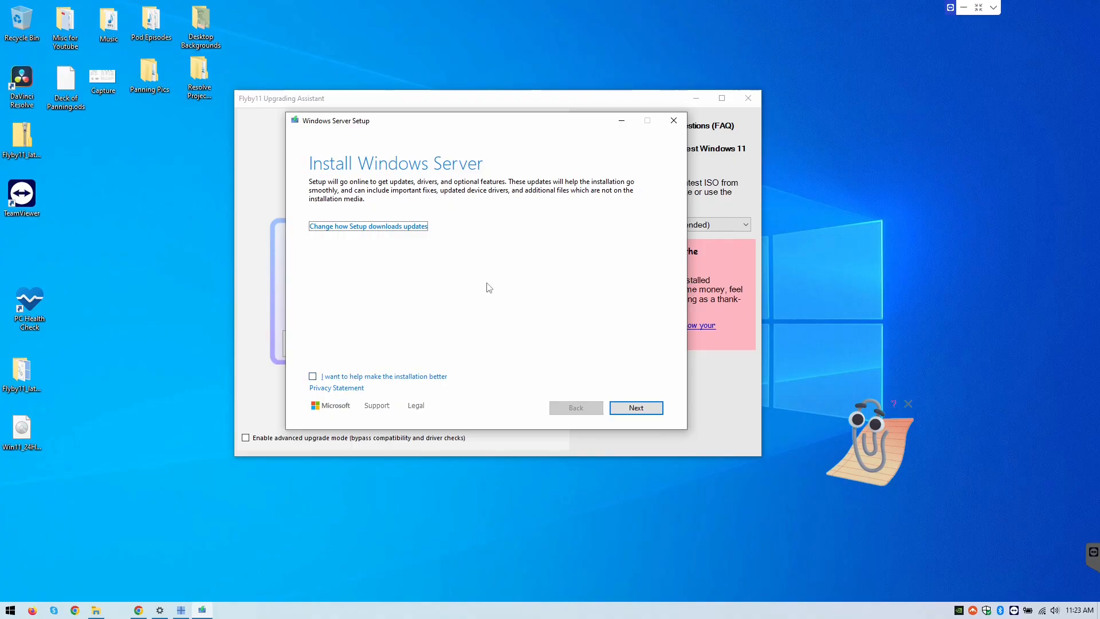
{"action": "mouse_move", "coordinate": [419, 321]}
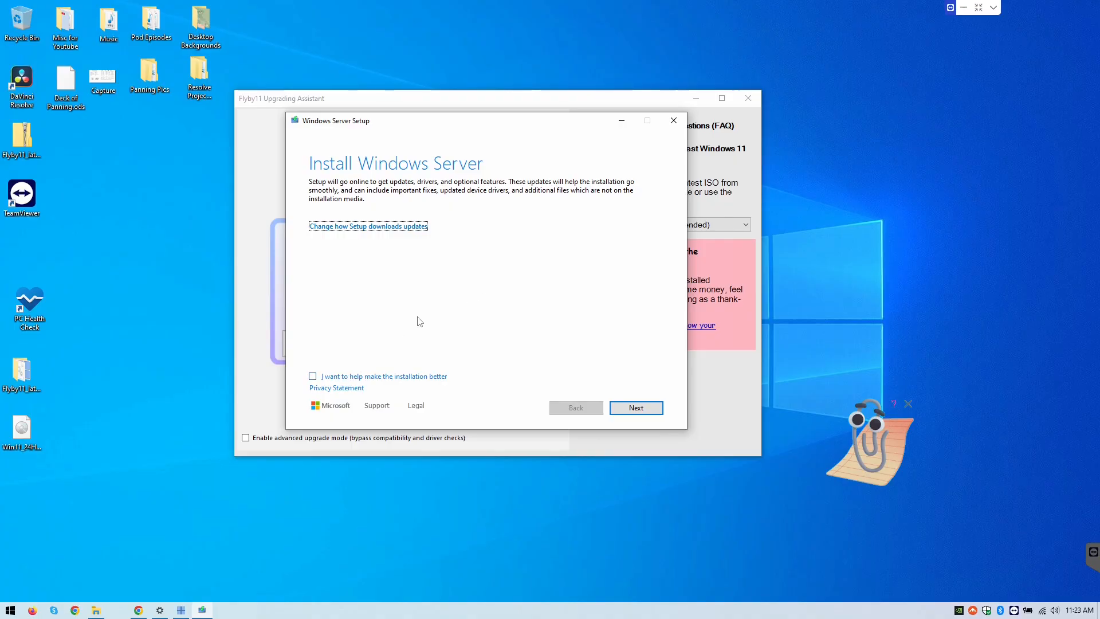
{"action": "mouse_move", "coordinate": [481, 312]}
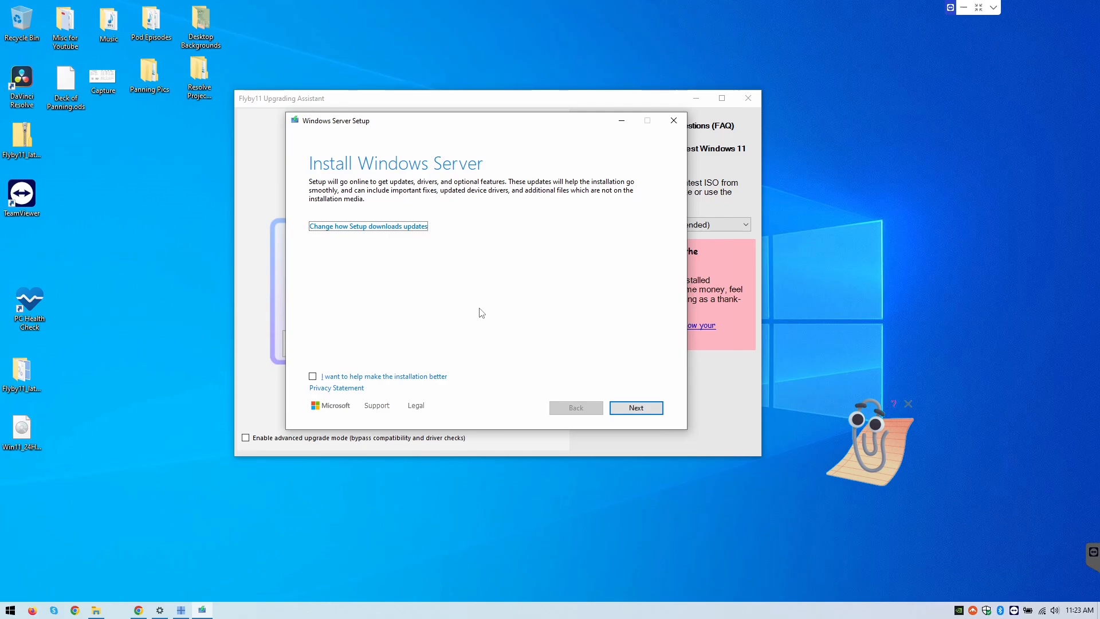
{"action": "left_click", "coordinate": [634, 407]}
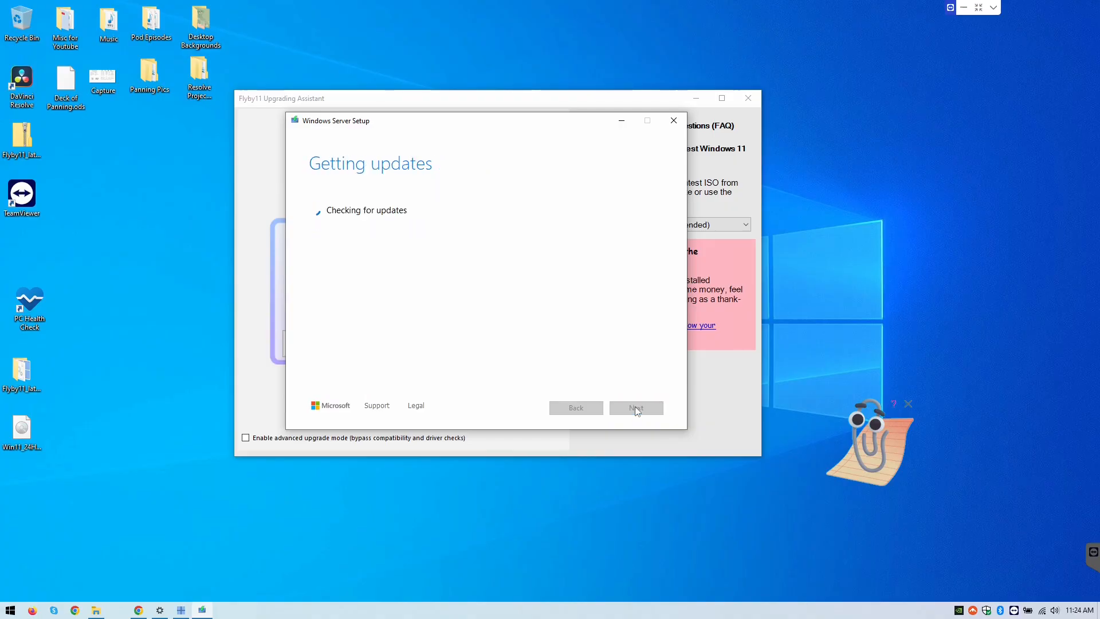
{"action": "mouse_move", "coordinate": [487, 335]}
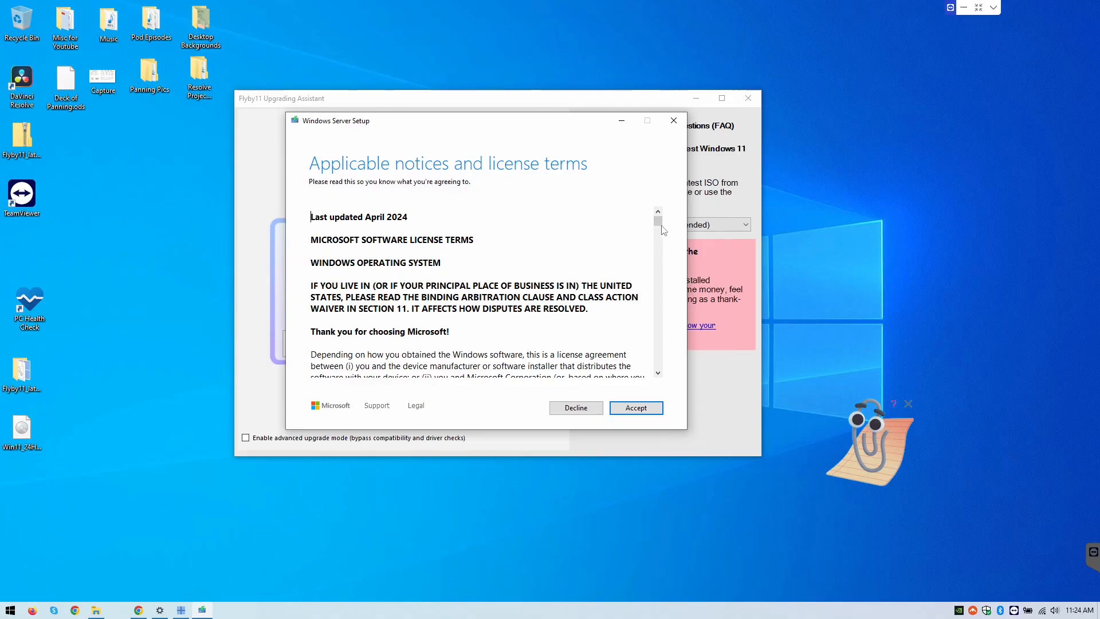
Scroll through the Windows 11 license terms and accept them
{"action": "scroll", "scroll_direction": "down", "scroll_amount": 3}
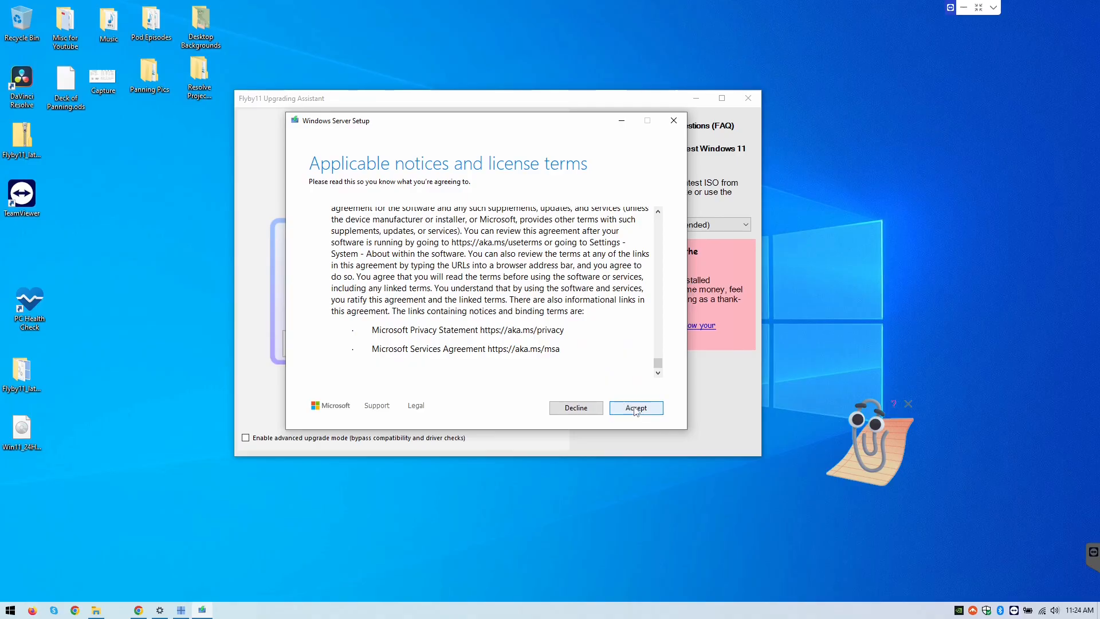
{"action": "left_click", "coordinate": [635, 408]}
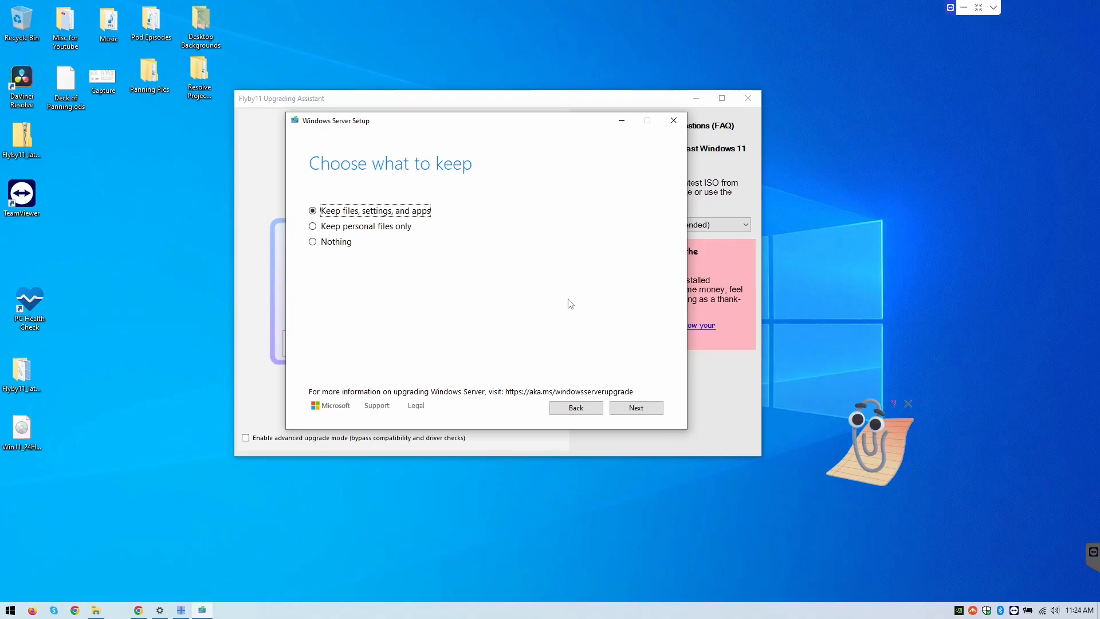
{"action": "mouse_move", "coordinate": [432, 259]}
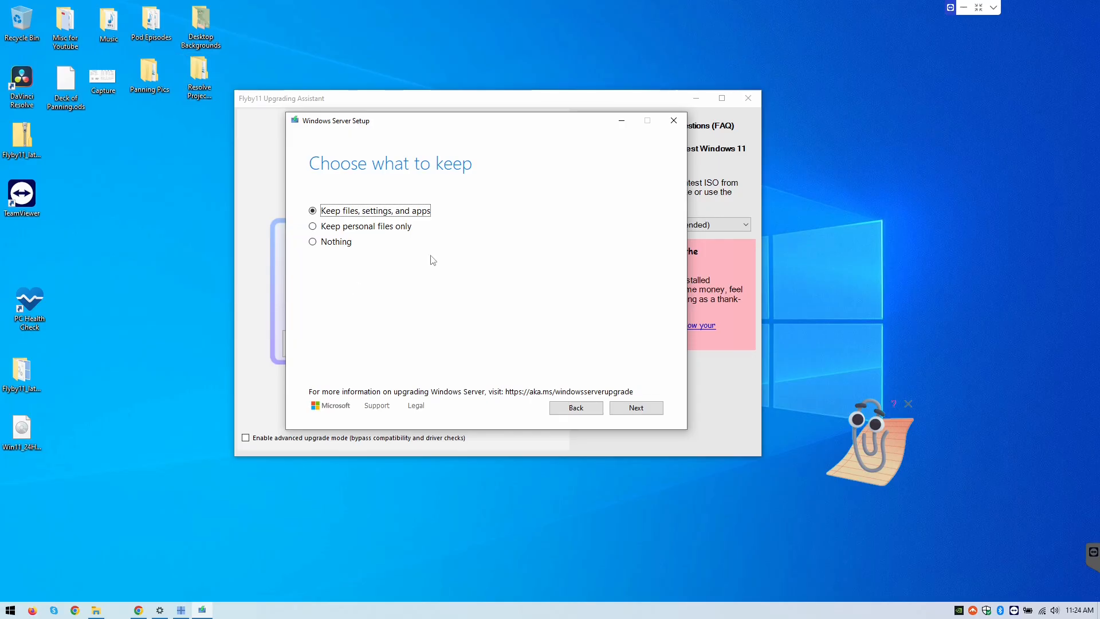
{"action": "mouse_move", "coordinate": [425, 254]}
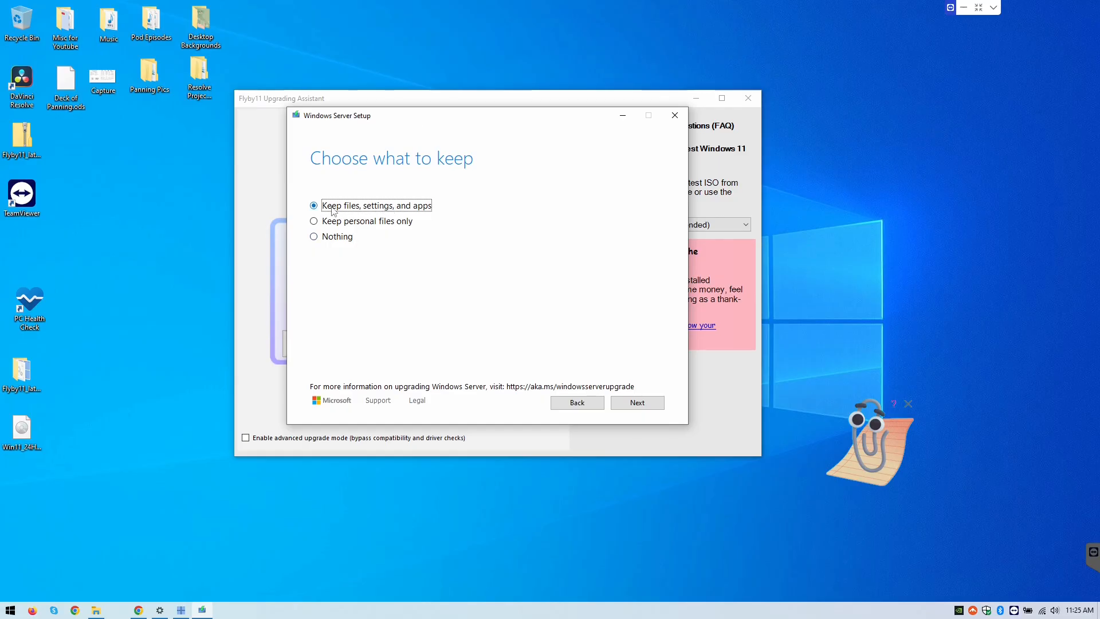
{"action": "mouse_move", "coordinate": [400, 210]}
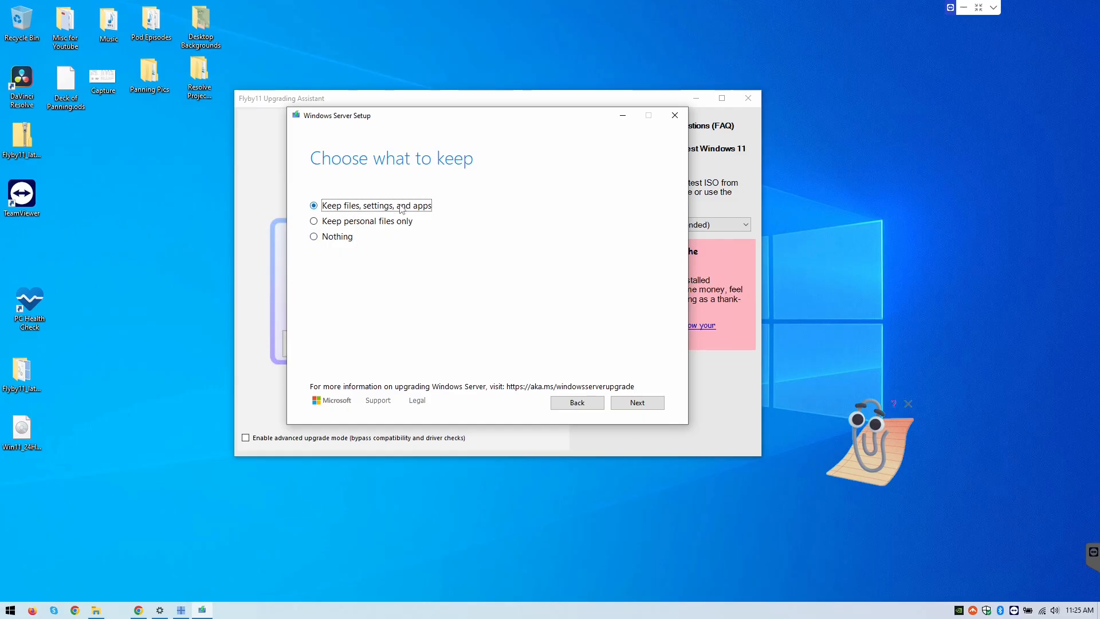
{"action": "mouse_move", "coordinate": [304, 258]}
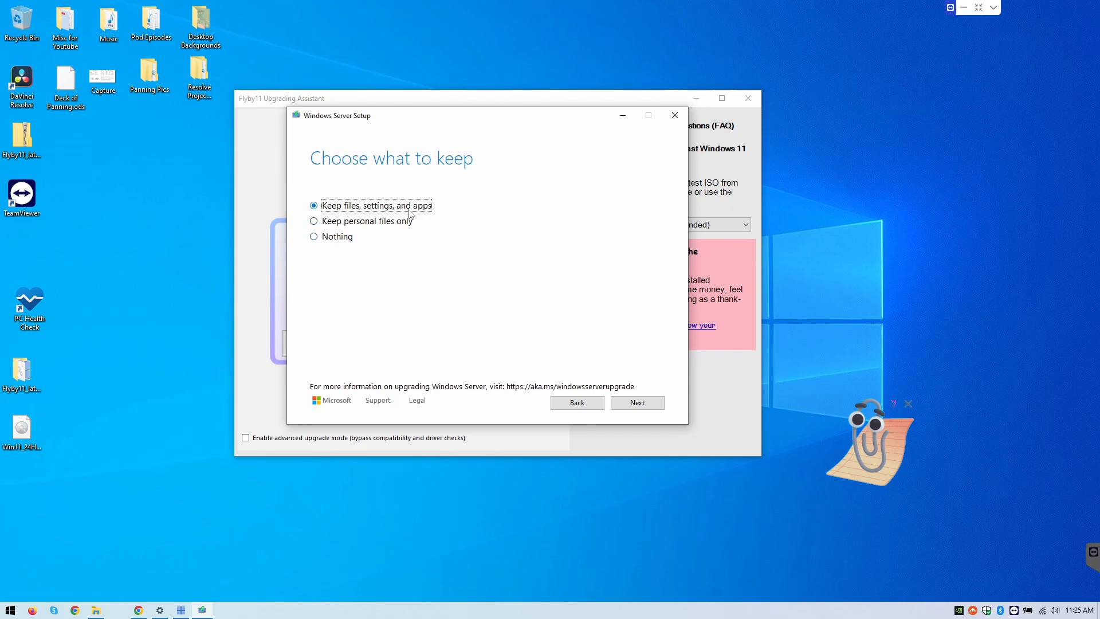
{"action": "mouse_move", "coordinate": [460, 254]}
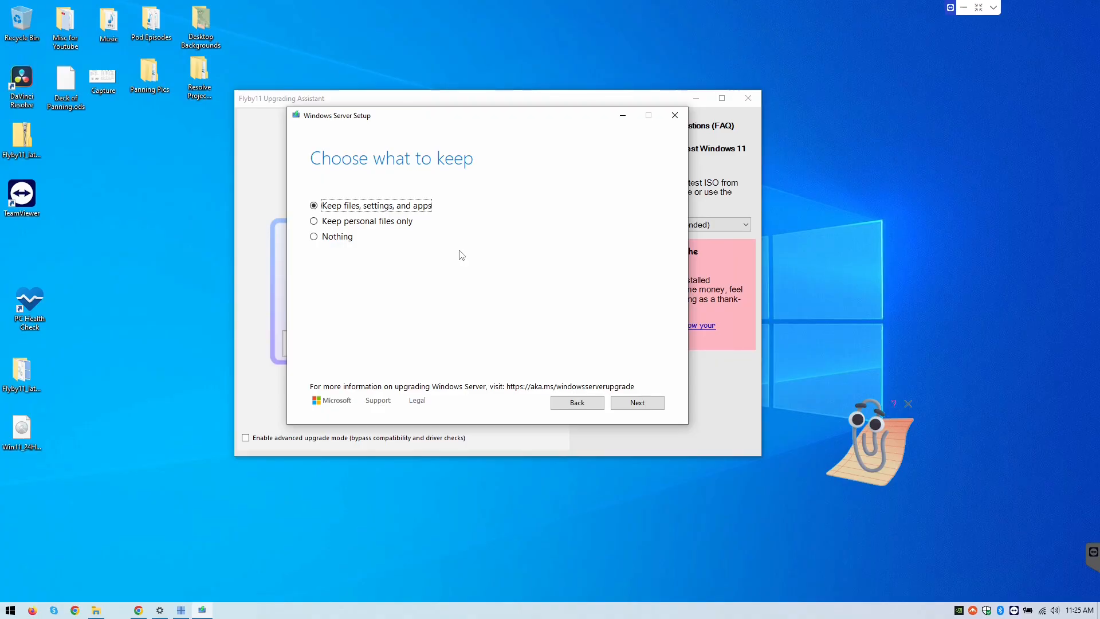
{"action": "mouse_move", "coordinate": [385, 219]}
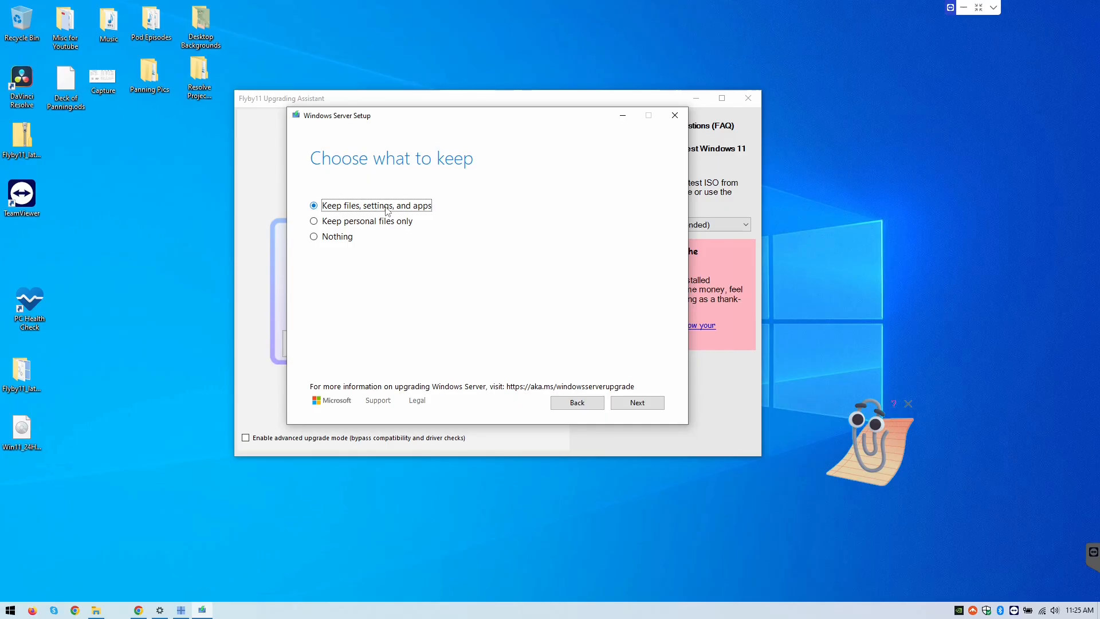
Choose 'Keep files, settings, and apps' and proceed to Ready to install
{"action": "left_click", "coordinate": [637, 403]}
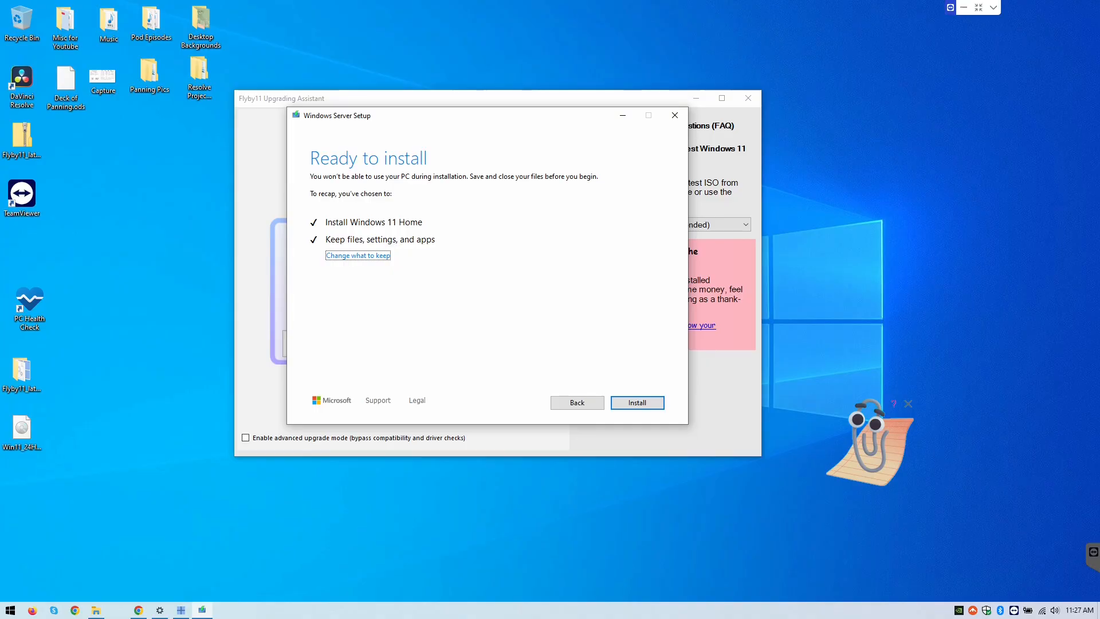
{"action": "mouse_move", "coordinate": [480, 341]}
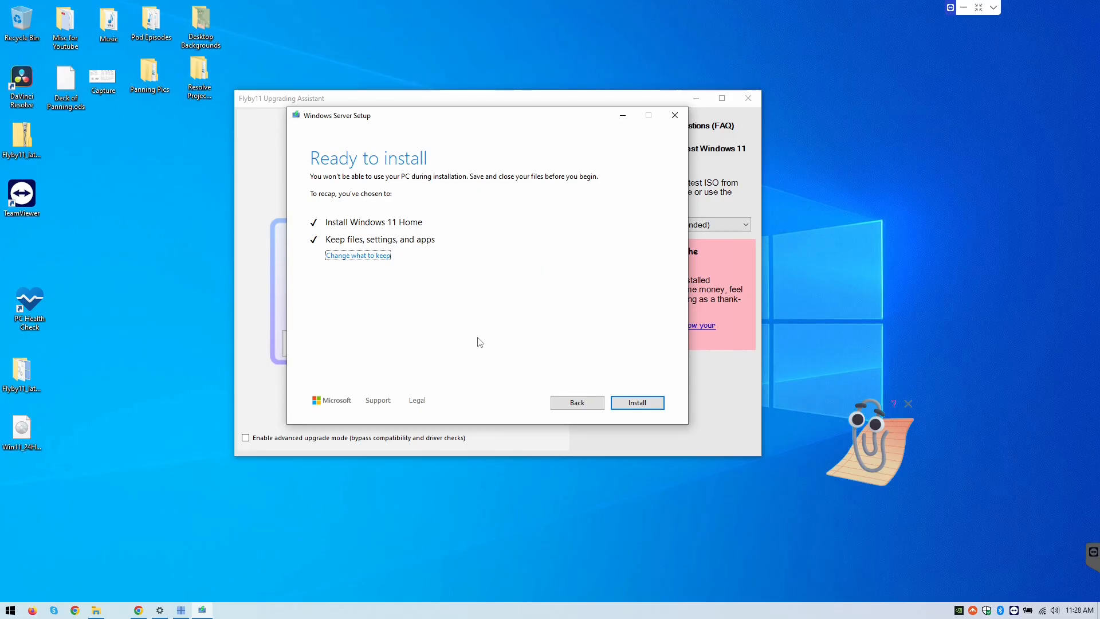
{"action": "mouse_move", "coordinate": [419, 240]}
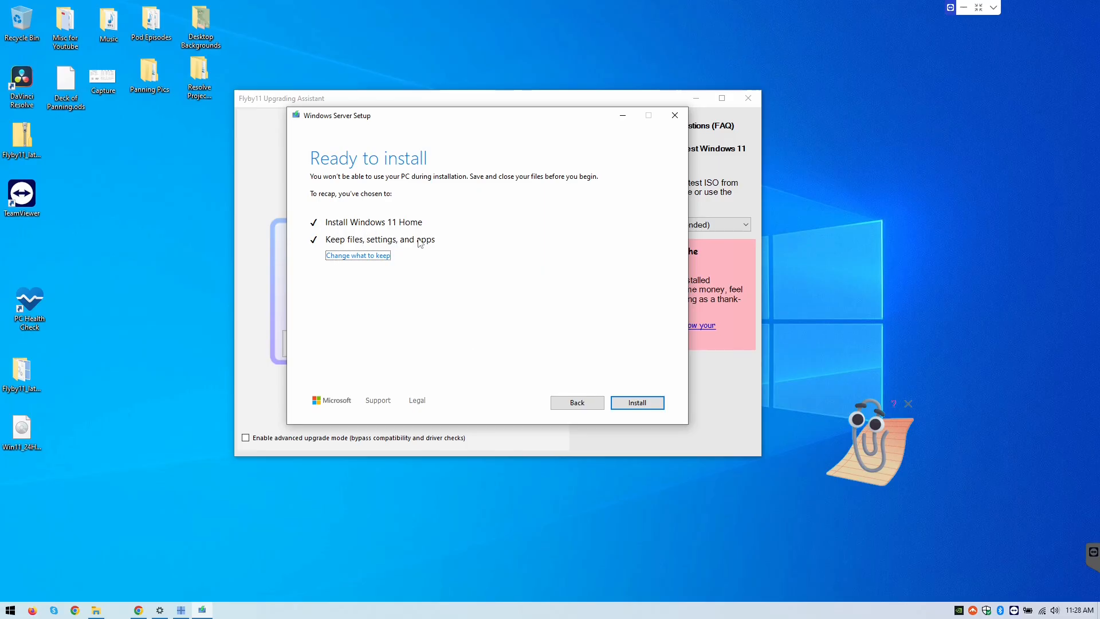
{"action": "mouse_move", "coordinate": [505, 295]}
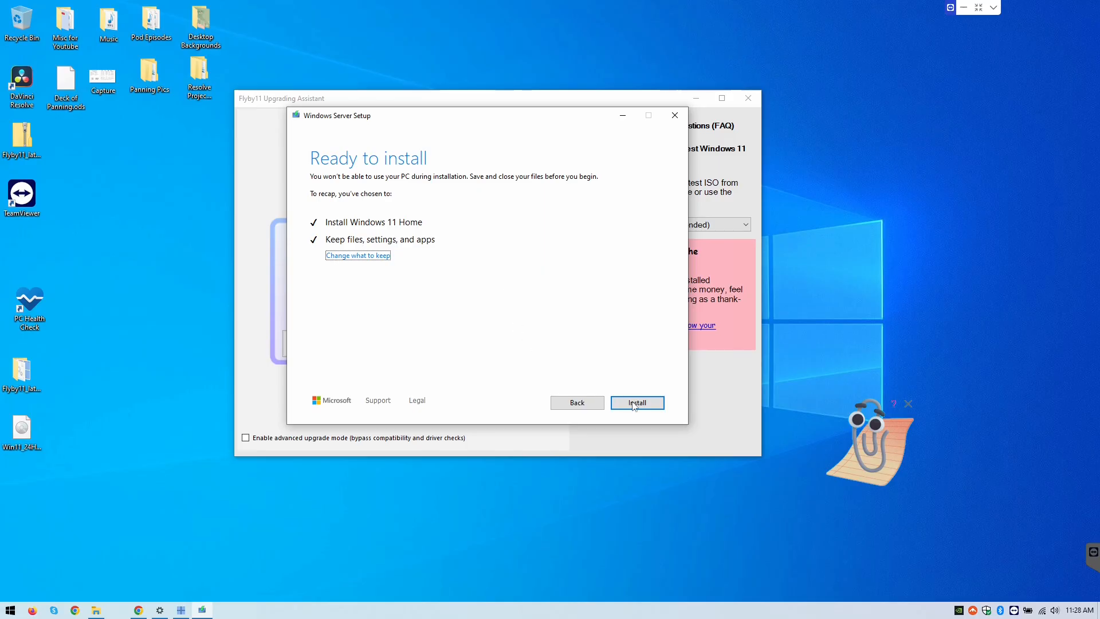
Start the Windows 11 Home installation, keeping files, settings and apps
{"action": "left_click", "coordinate": [636, 402]}
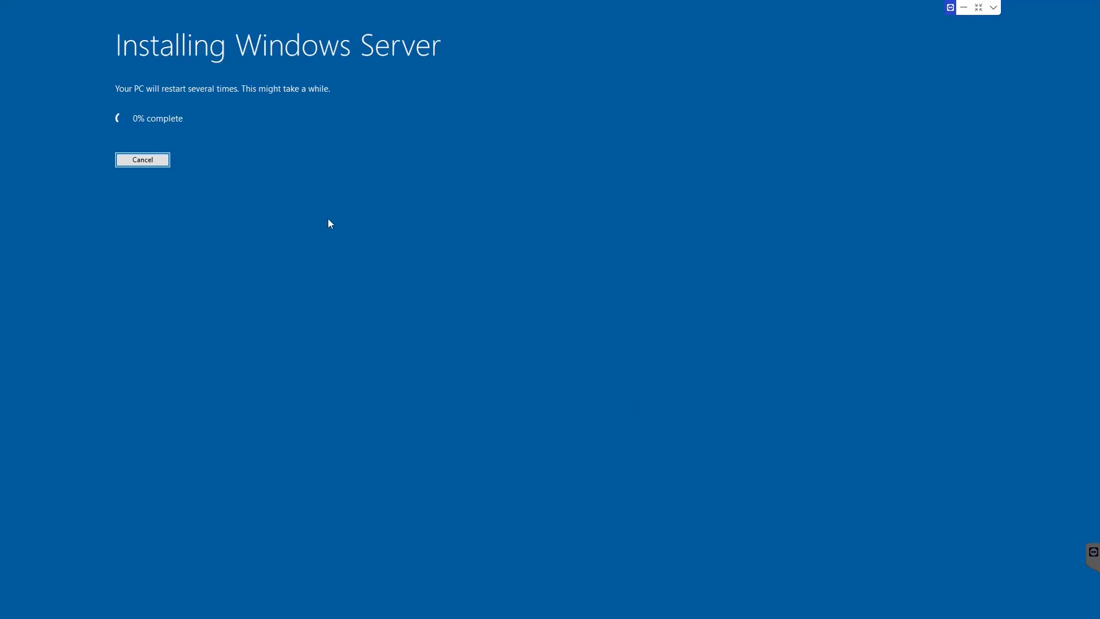
{"action": "mouse_move", "coordinate": [359, 355]}
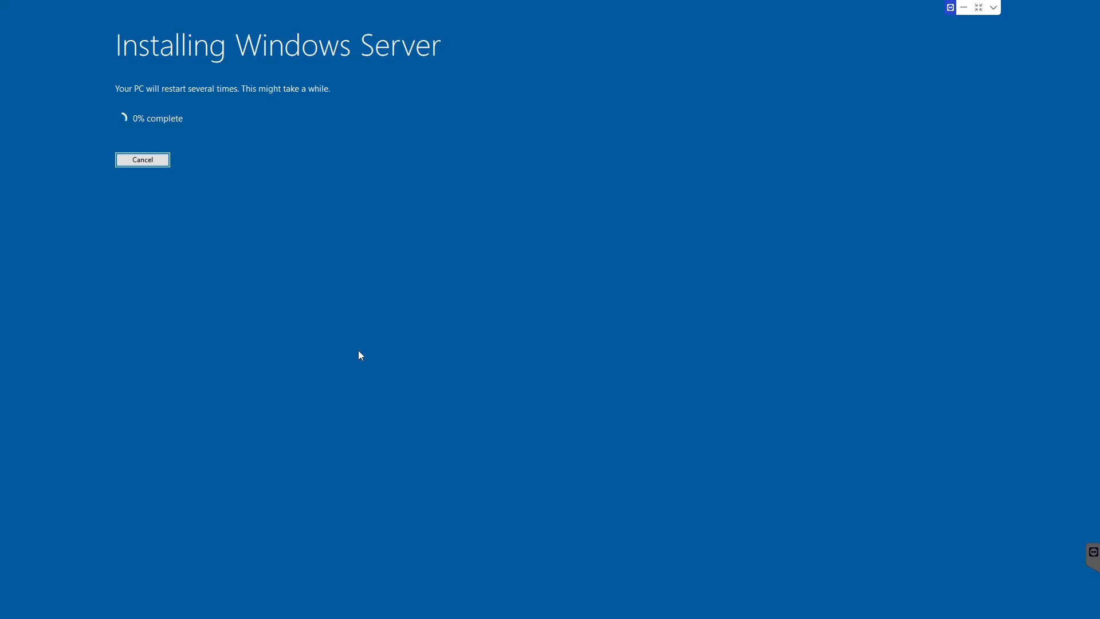
{"action": "mouse_move", "coordinate": [129, 68]}
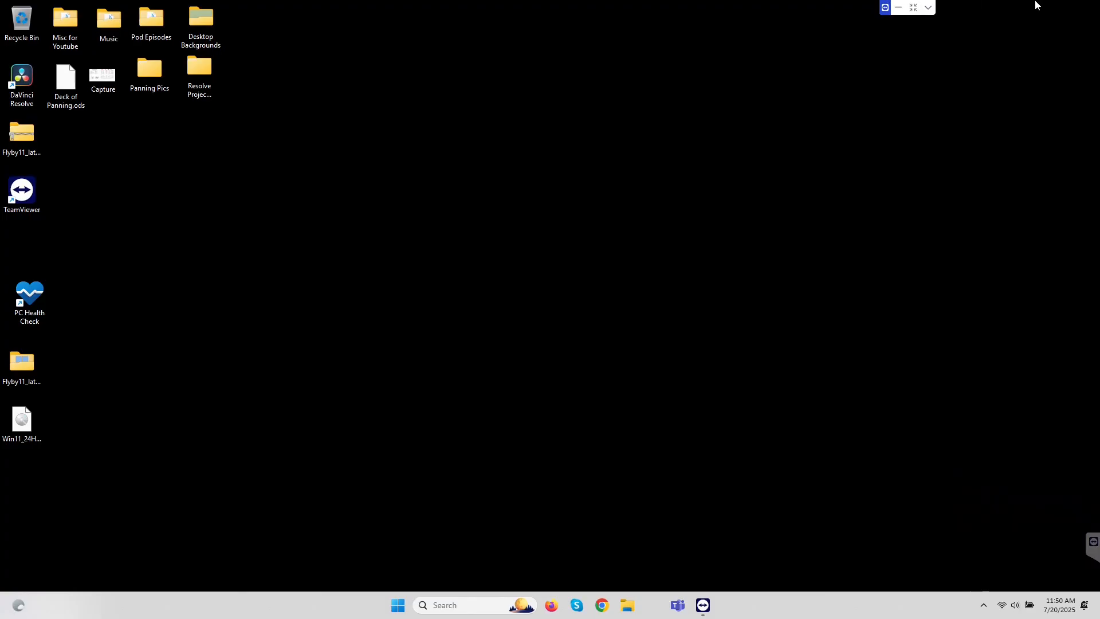
Let Open-Shell Menu reconfigure for Windows 11 and dismiss its success message
{"action": "left_click", "coordinate": [913, 6]}
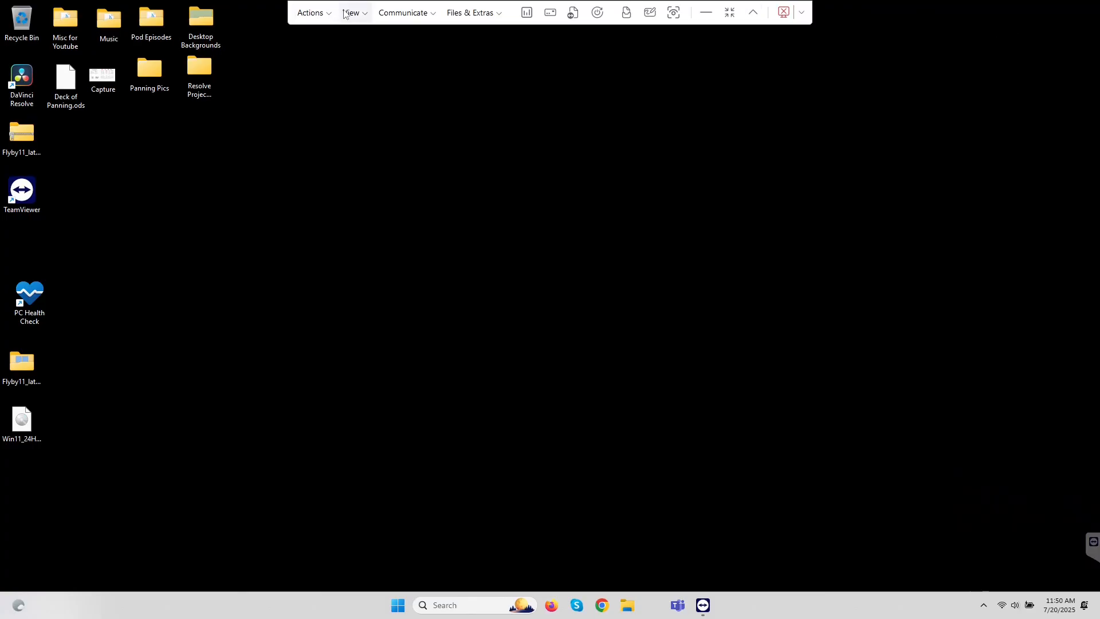
{"action": "mouse_move", "coordinate": [837, 7]}
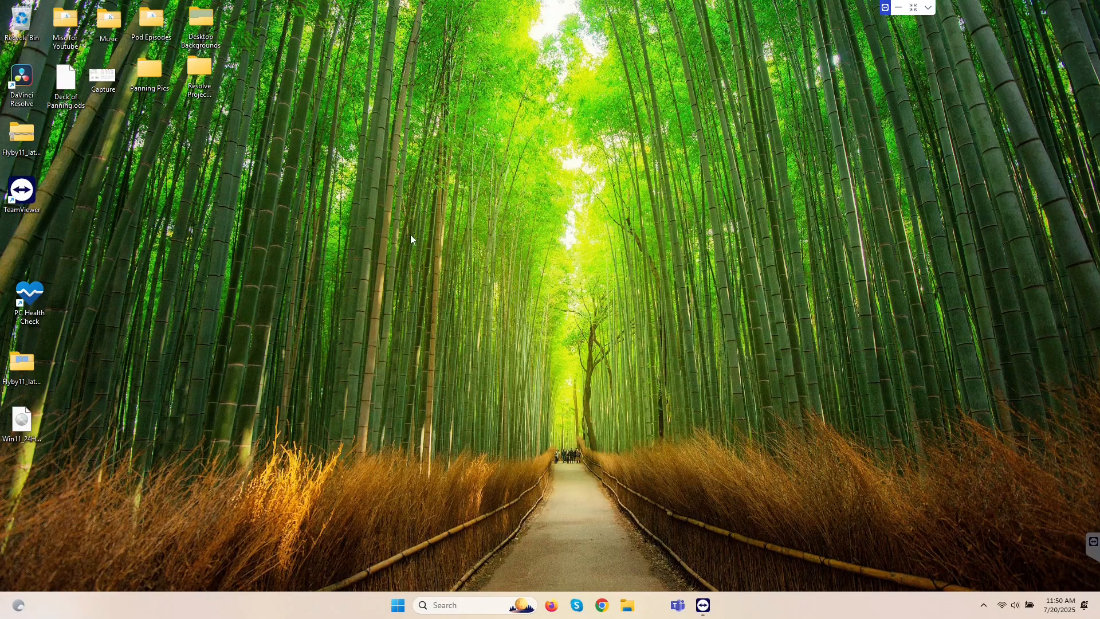
{"action": "mouse_move", "coordinate": [370, 237]}
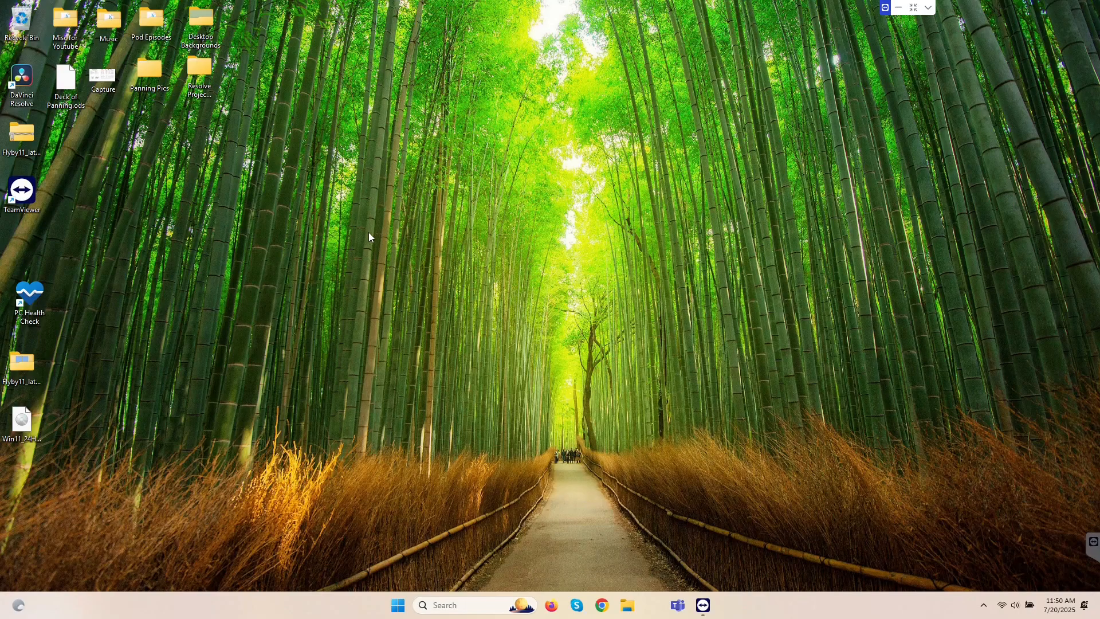
{"action": "left_click", "coordinate": [398, 606]}
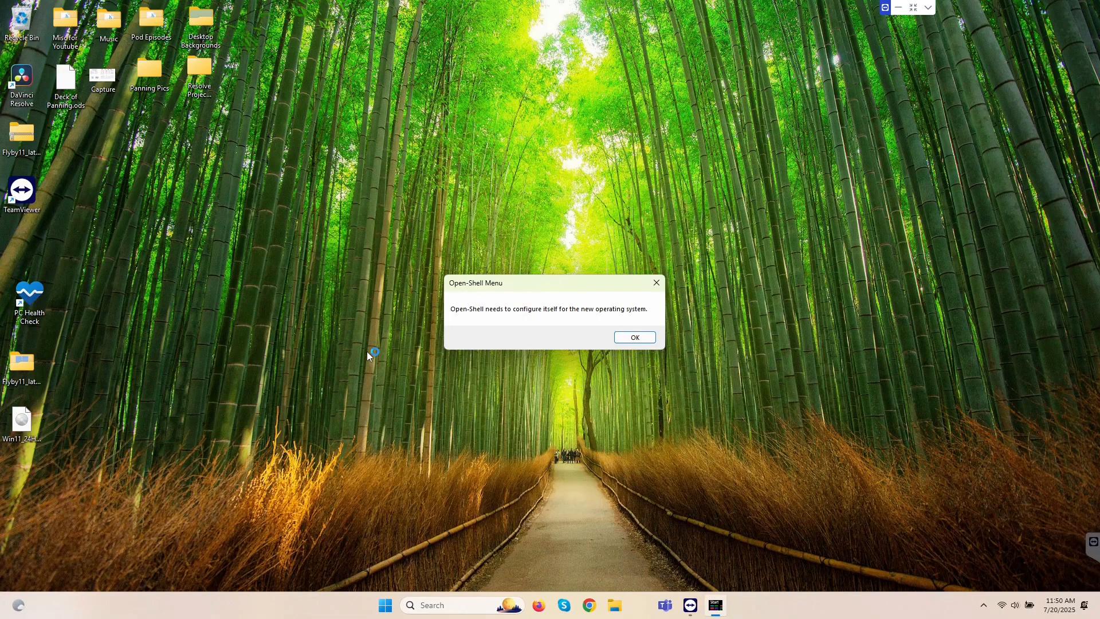
{"action": "mouse_move", "coordinate": [421, 347]}
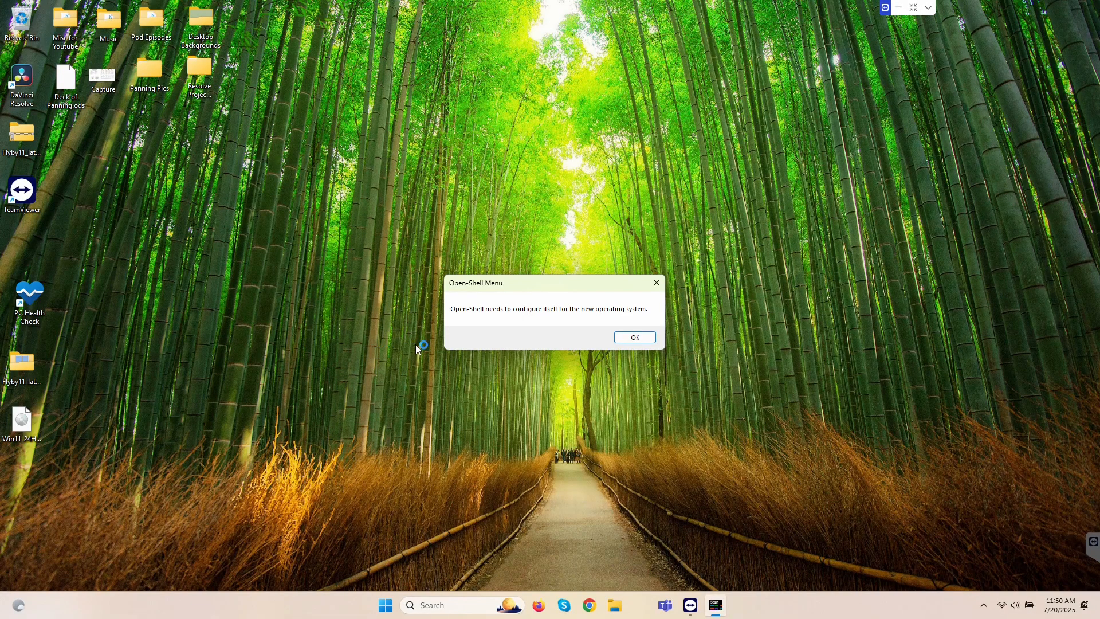
{"action": "mouse_move", "coordinate": [655, 282]}
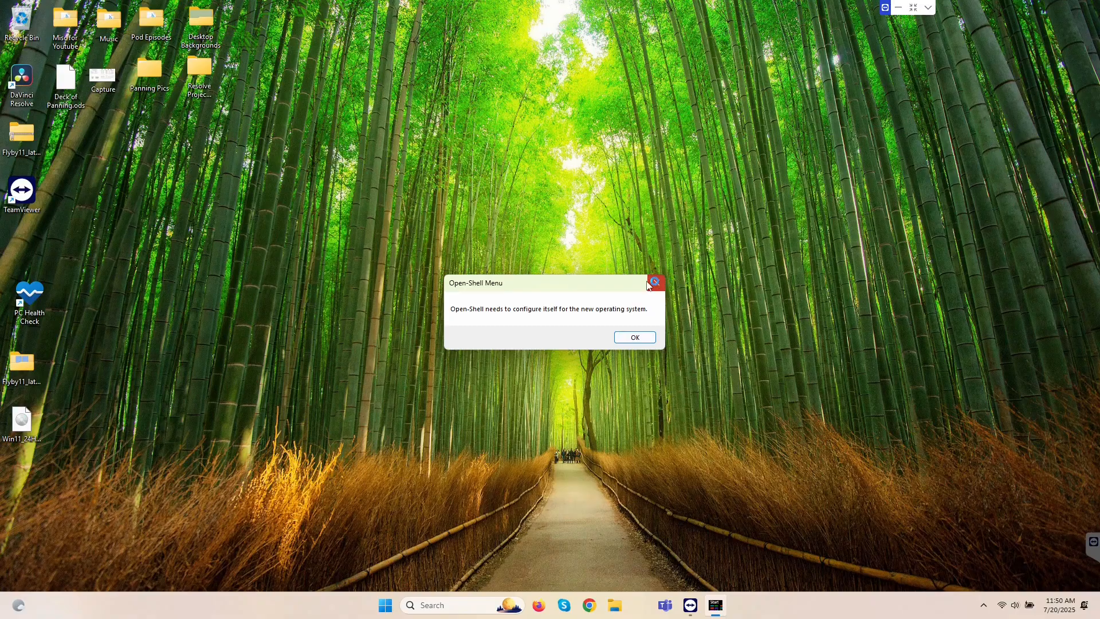
{"action": "left_click", "coordinate": [634, 337]}
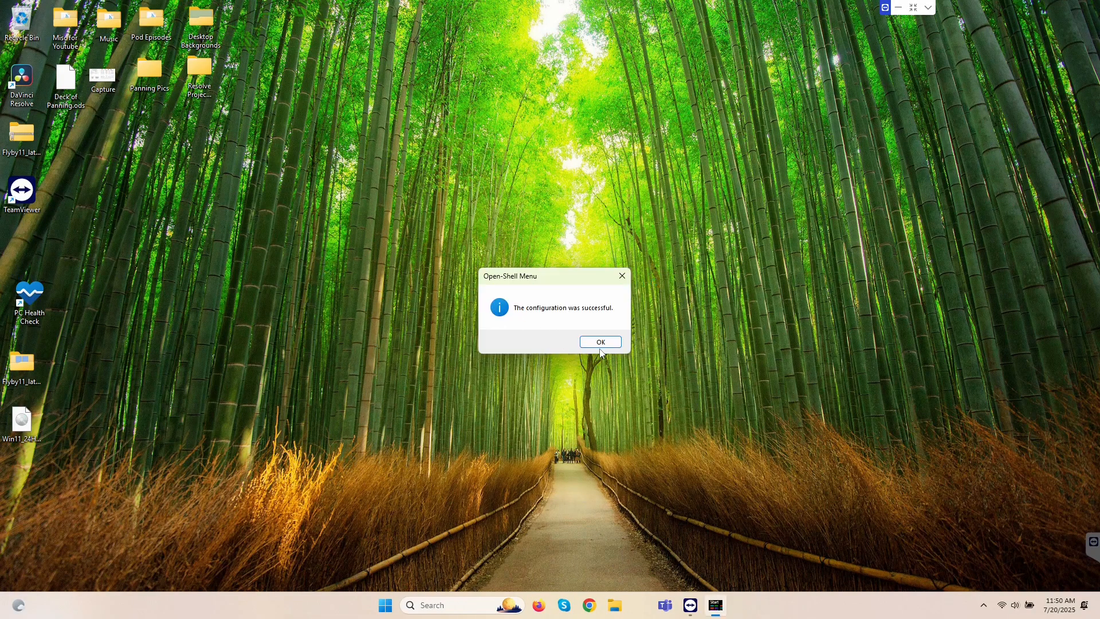
{"action": "left_click", "coordinate": [600, 342]}
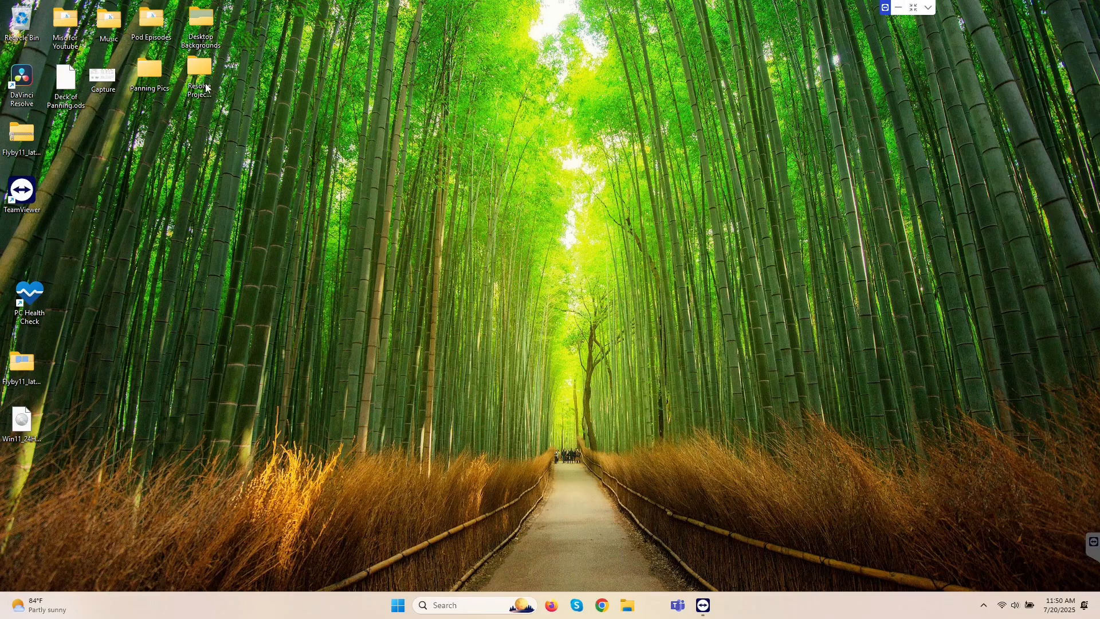
{"action": "mouse_move", "coordinate": [377, 607]}
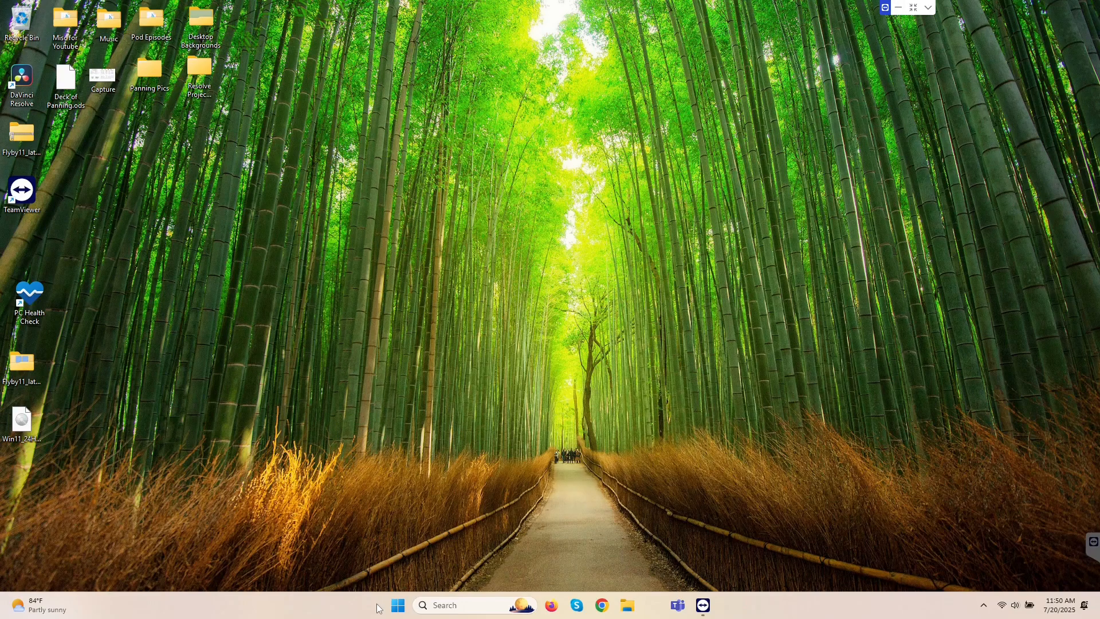
{"action": "mouse_move", "coordinate": [404, 424]}
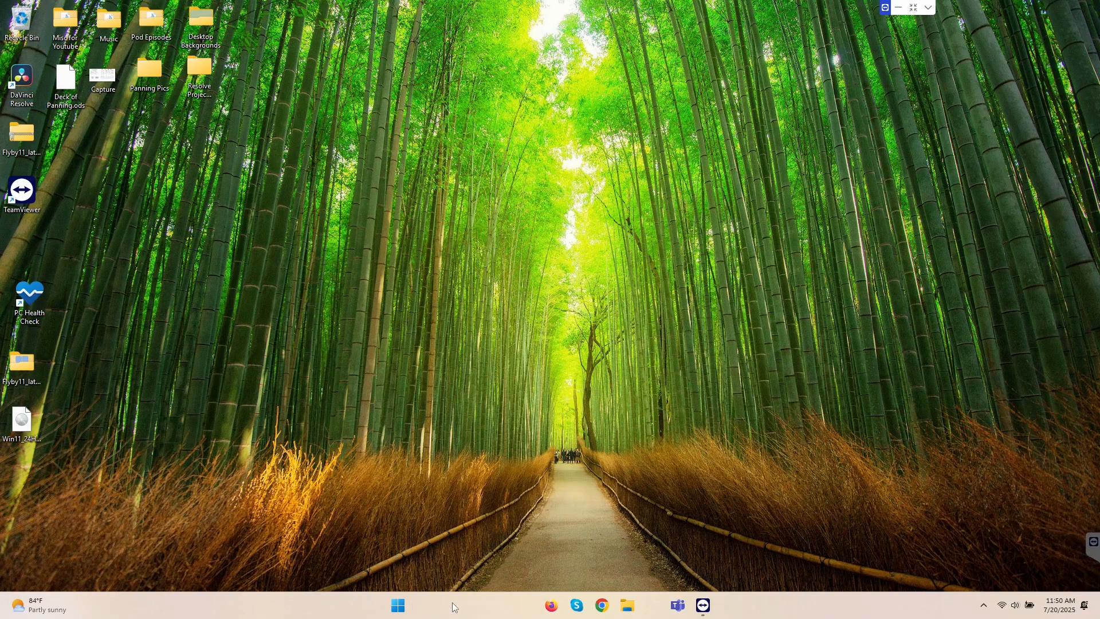
Search 'updates', open Windows Update settings, and start checking for updates
{"action": "type", "text": "updatews"}
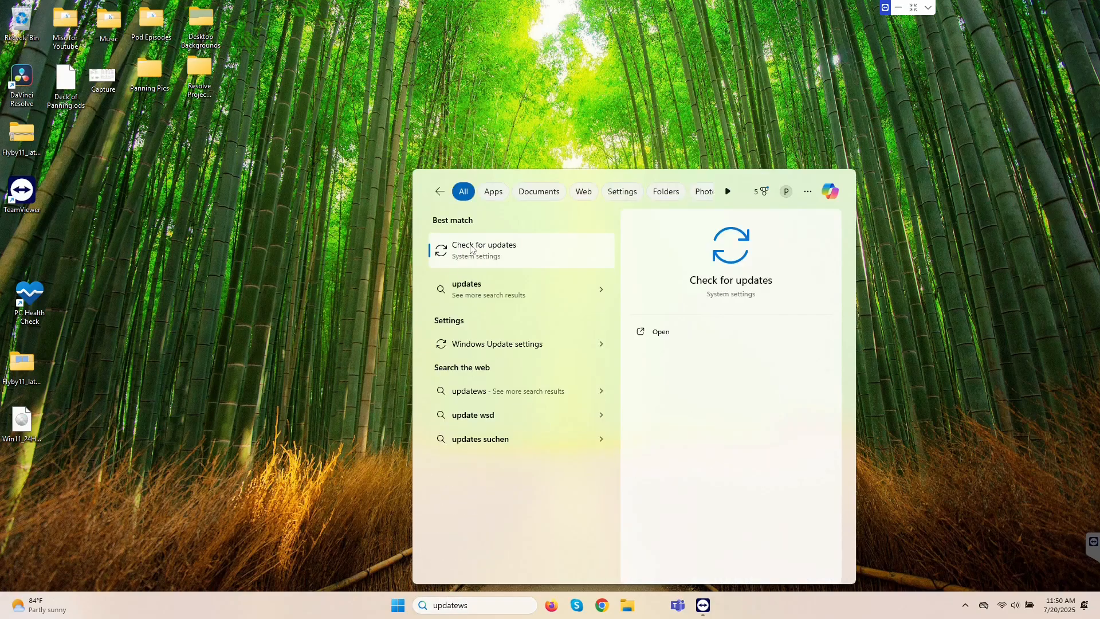
{"action": "left_click", "coordinate": [483, 250]}
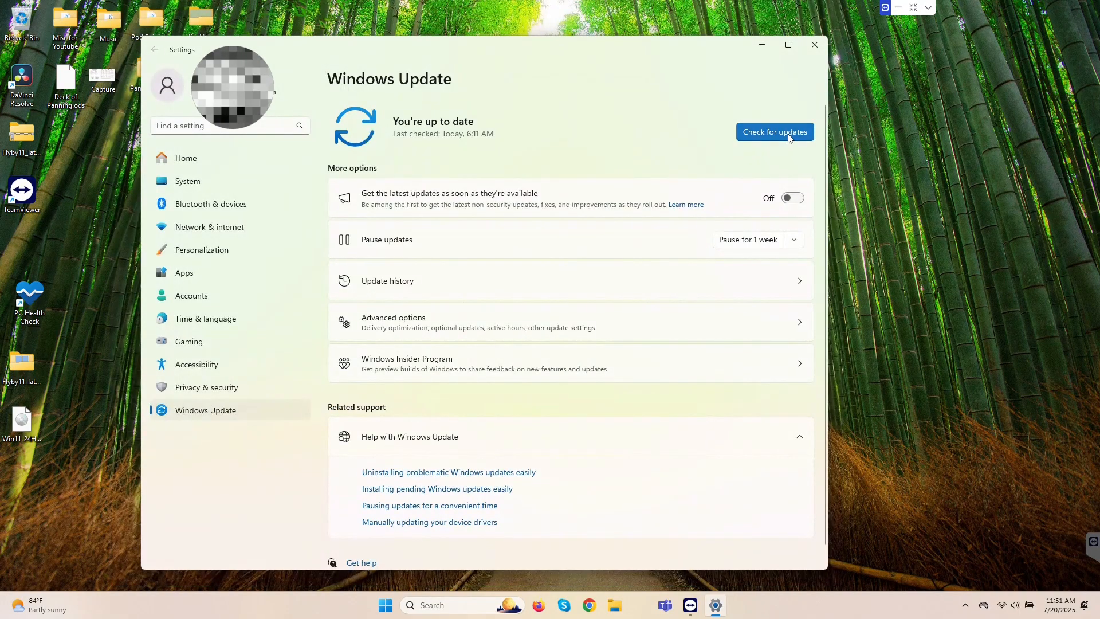
{"action": "left_click", "coordinate": [775, 132]}
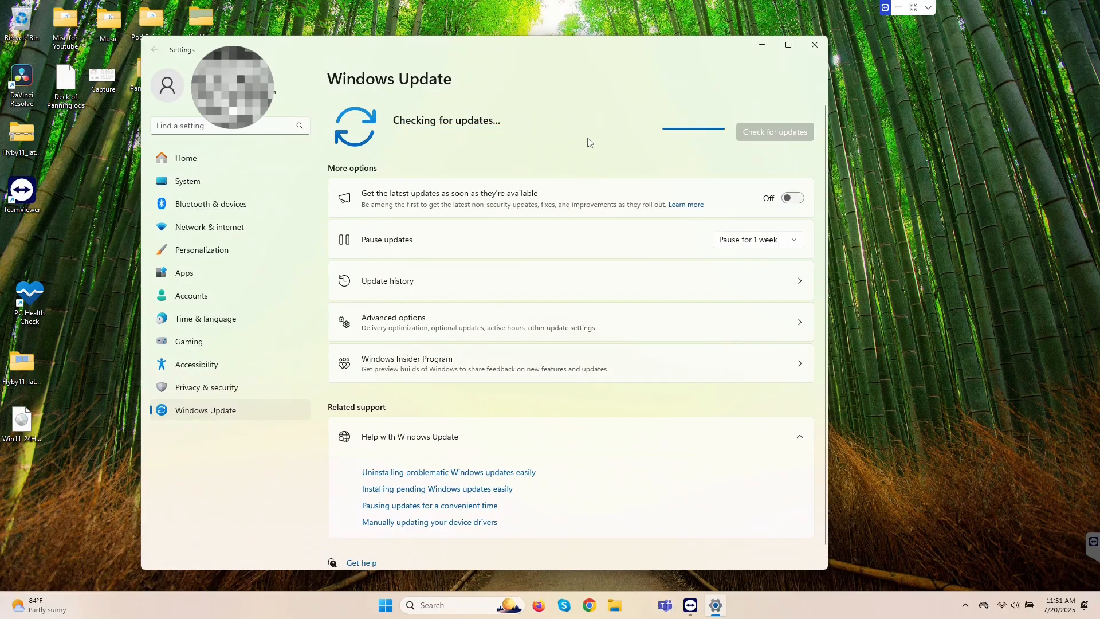
{"action": "mouse_move", "coordinate": [569, 314]}
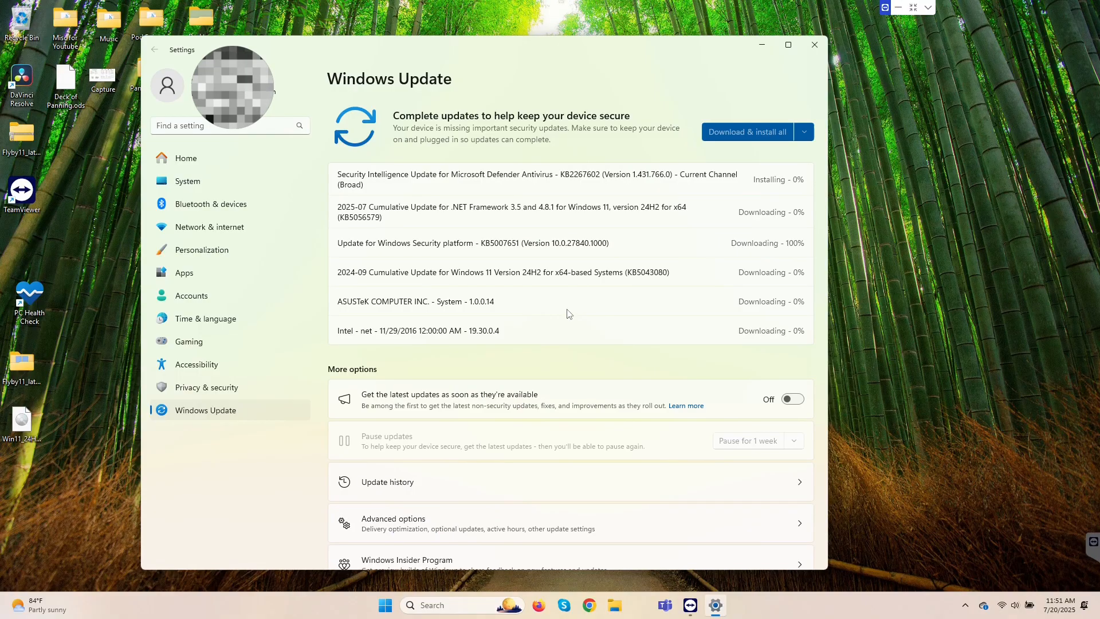
{"action": "mouse_move", "coordinate": [634, 369]}
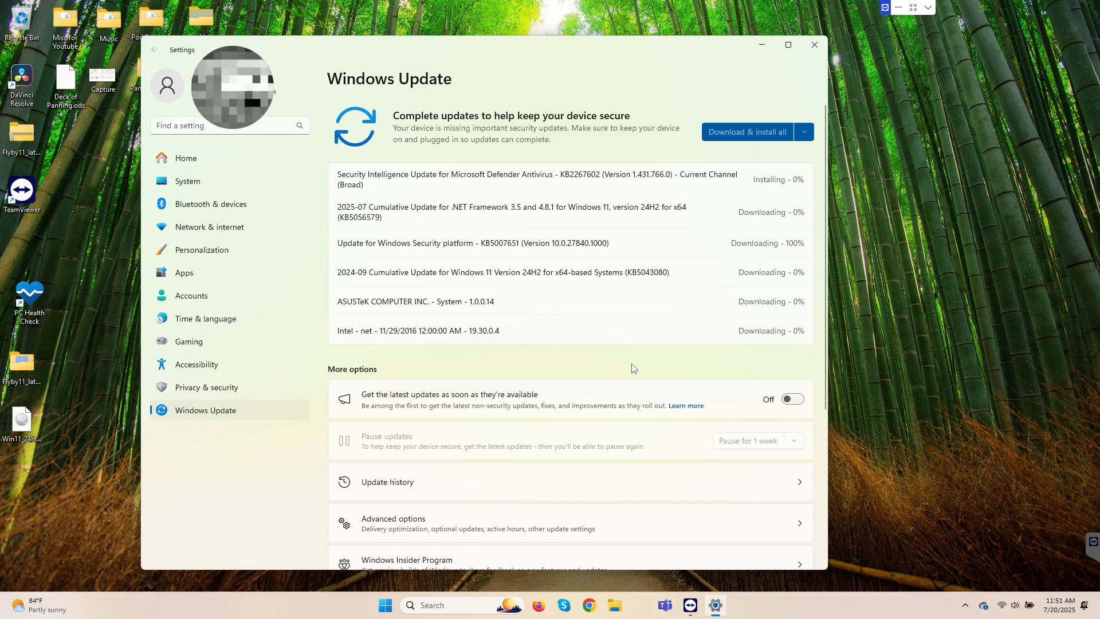
{"action": "mouse_move", "coordinate": [929, 307]}
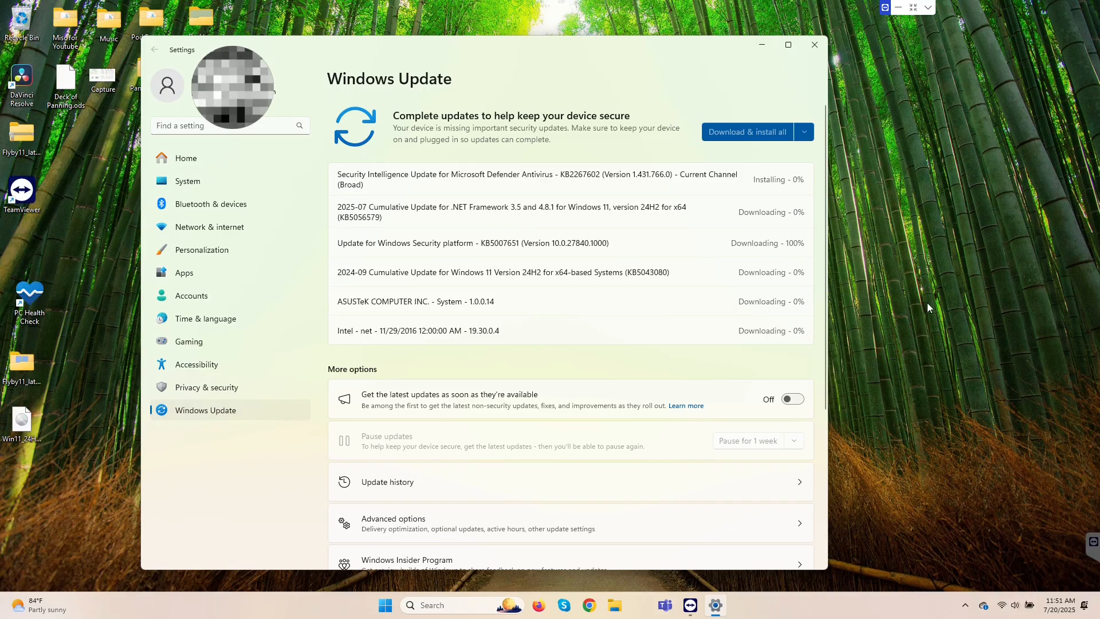